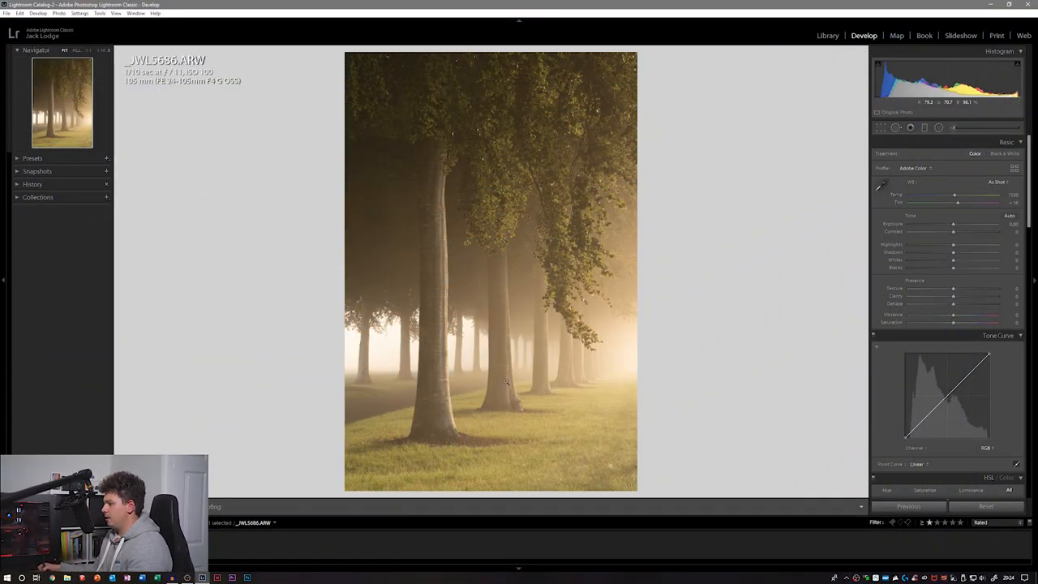
pyautogui.moveTo(587, 174)
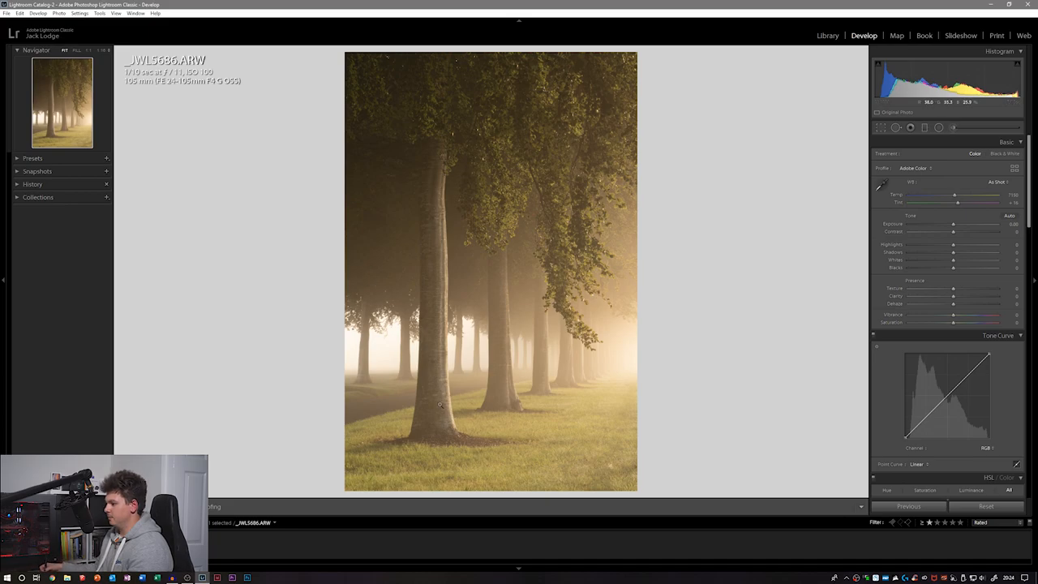
pyautogui.moveTo(603, 293)
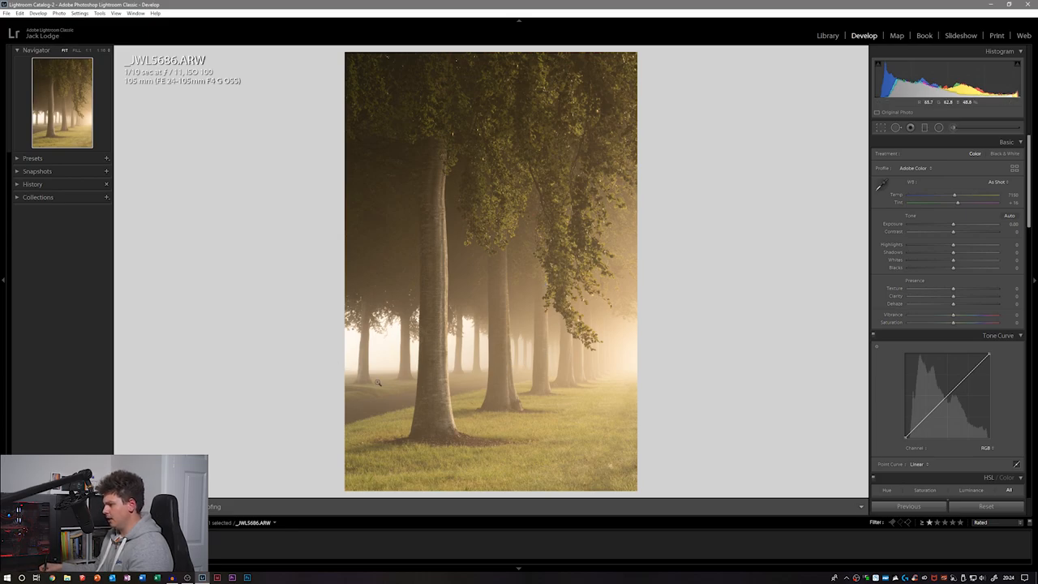
pyautogui.moveTo(461, 313)
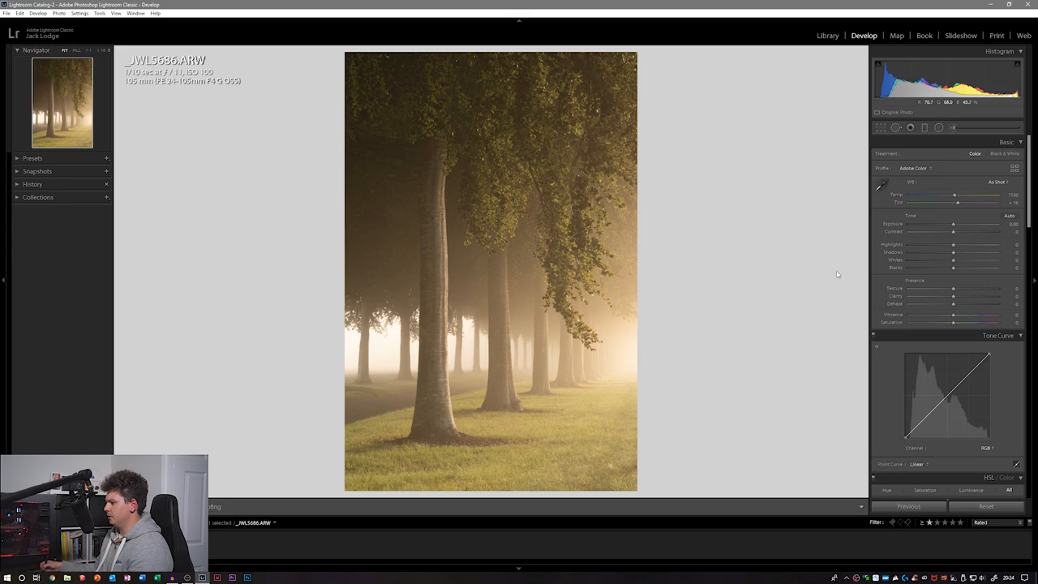
pyautogui.moveTo(702, 262)
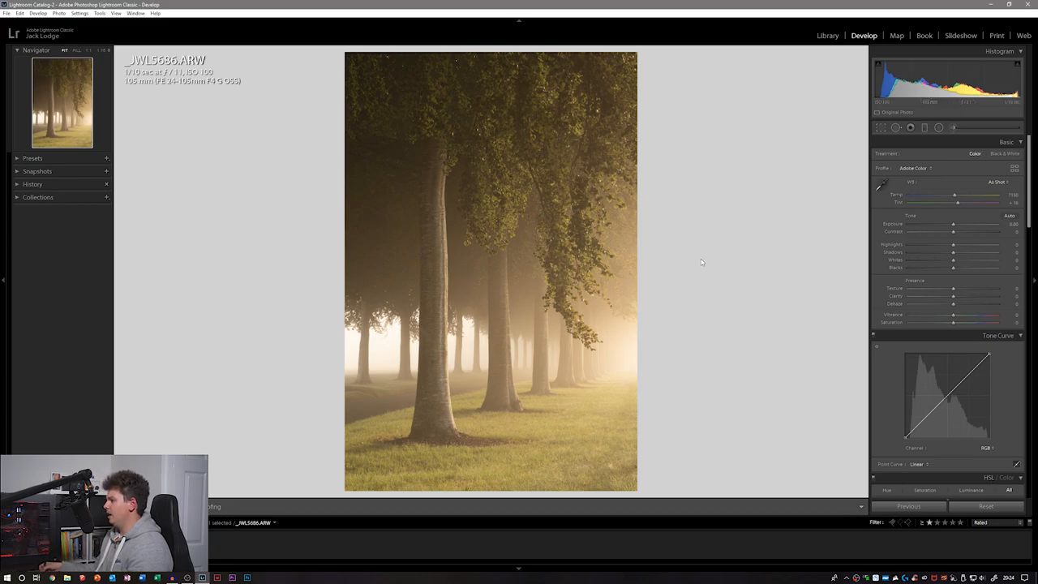
pyautogui.moveTo(656, 268)
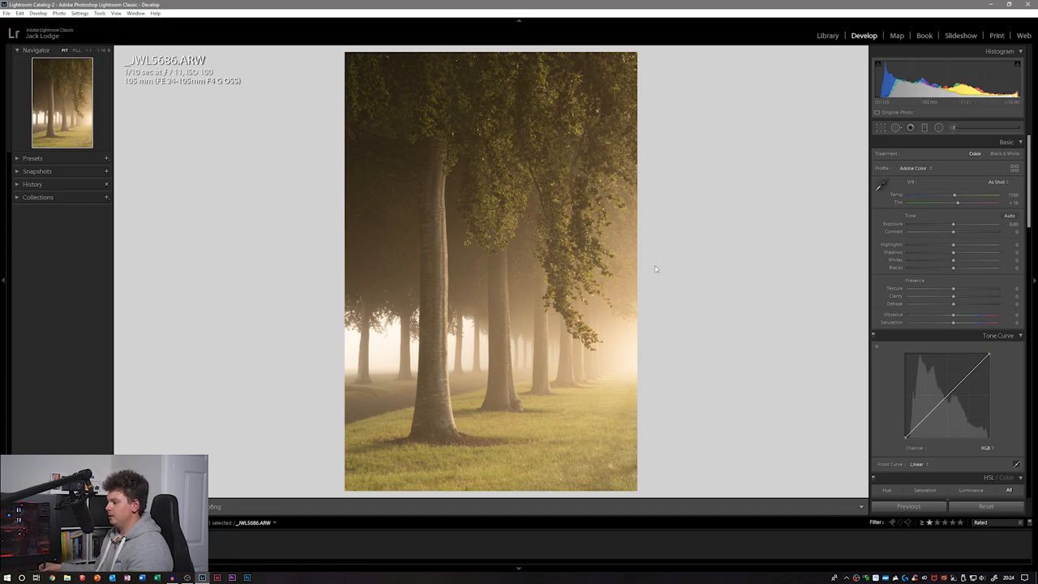
pyautogui.moveTo(643, 253)
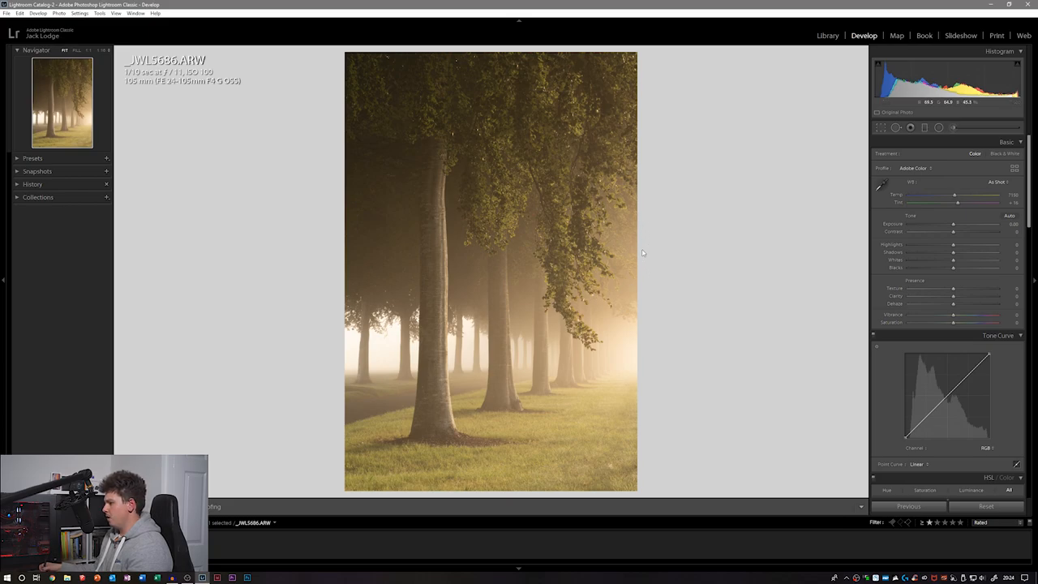
pyautogui.moveTo(703, 154)
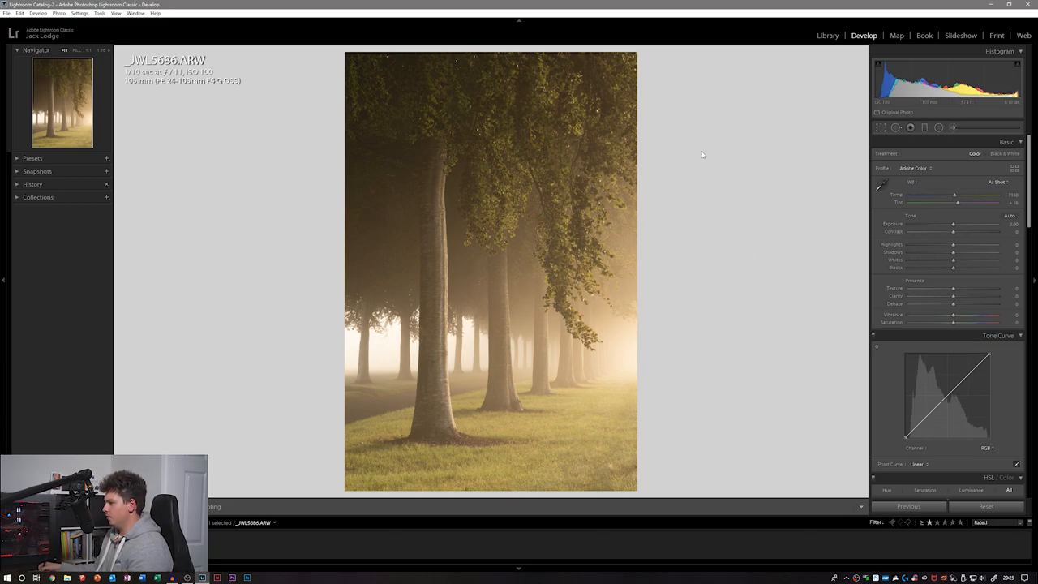
pyautogui.moveTo(799, 177)
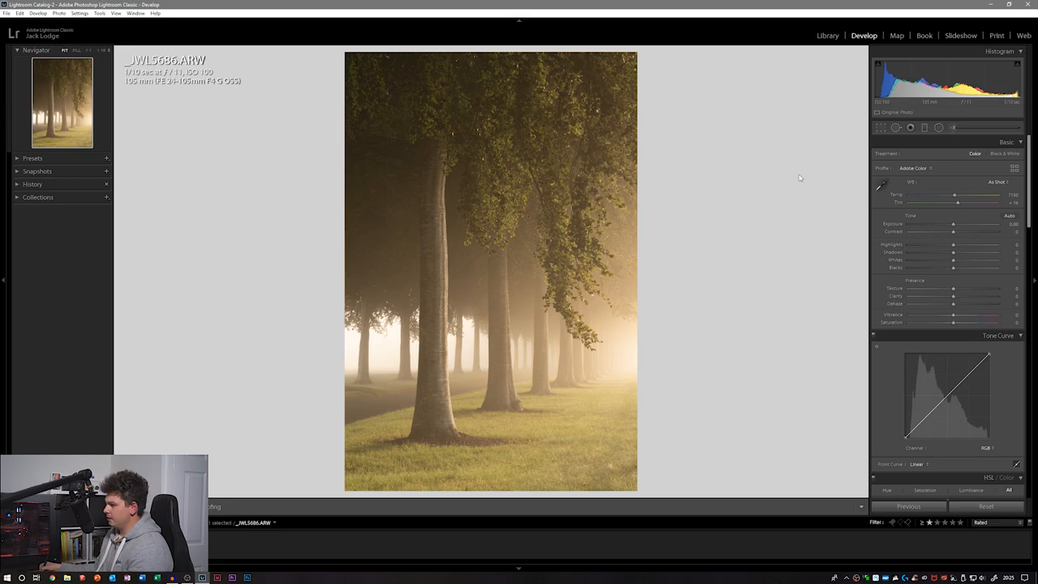
pyautogui.moveTo(499, 370)
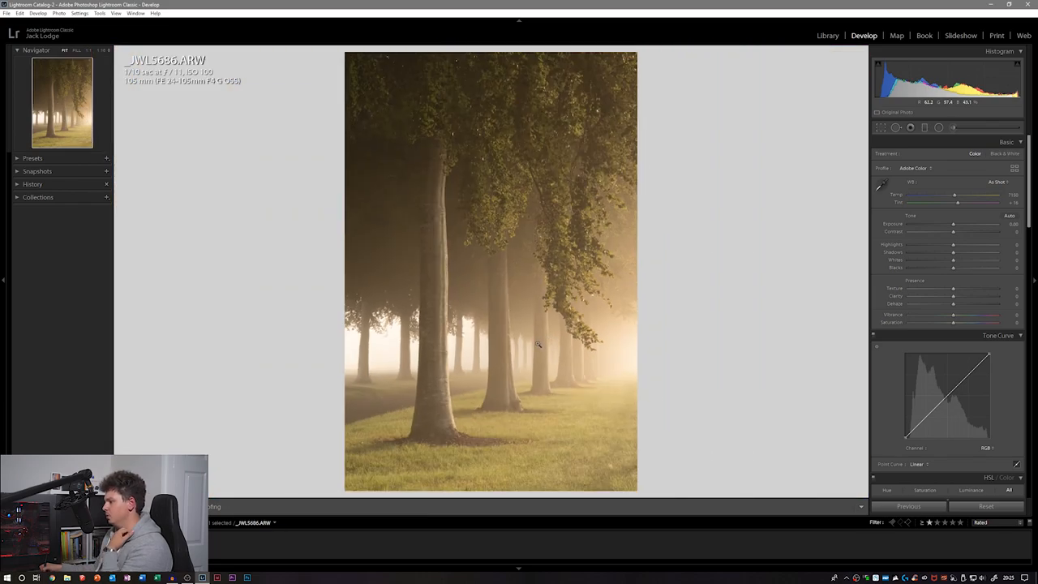
pyautogui.moveTo(548, 178)
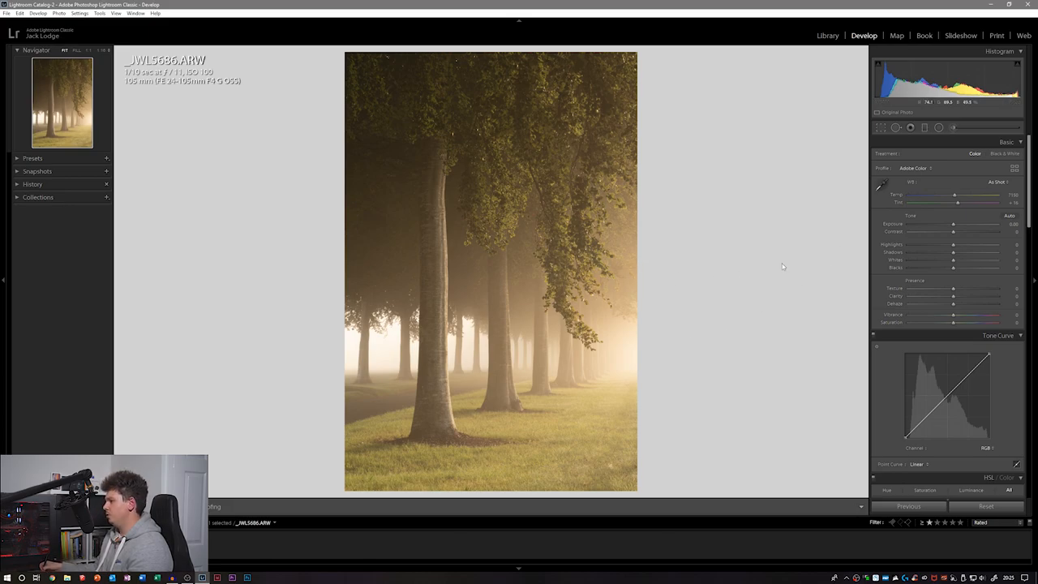
# Toggle lens profile corrections off and back on to compare, then return to Basic tones.
pyautogui.scroll(-3)
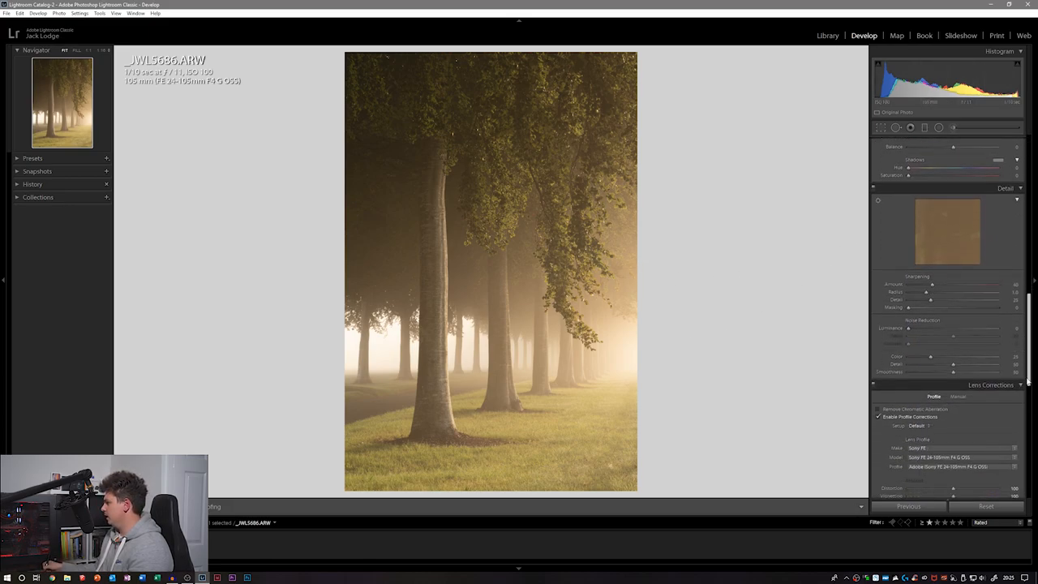
pyautogui.scroll(-3)
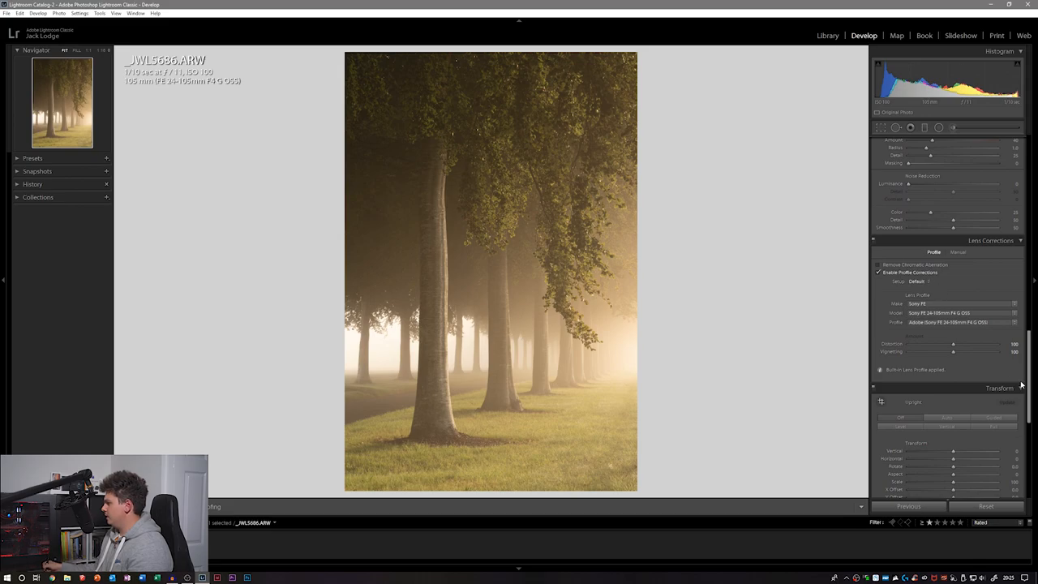
pyautogui.click(877, 271)
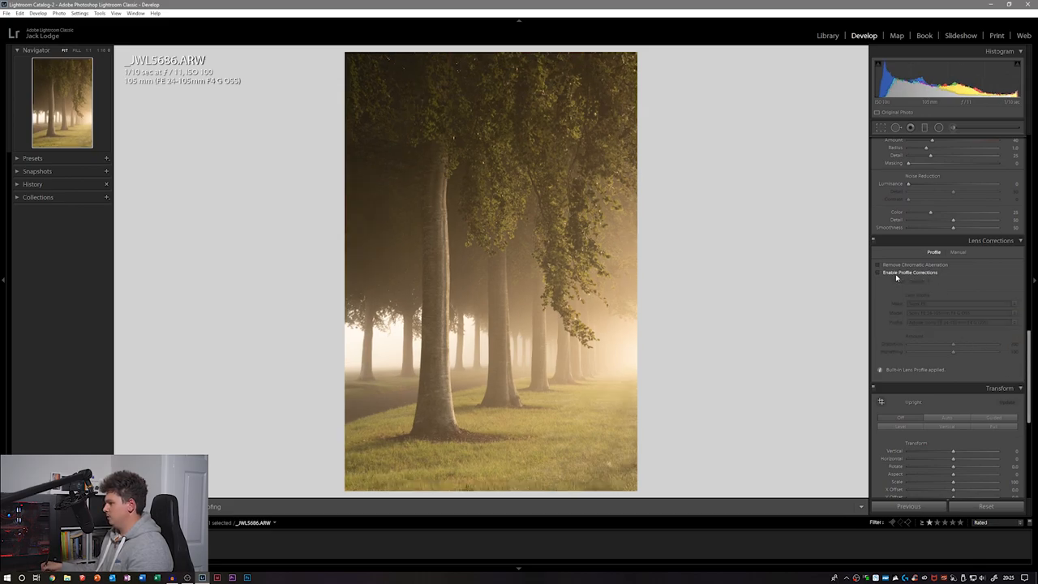
pyautogui.click(878, 272)
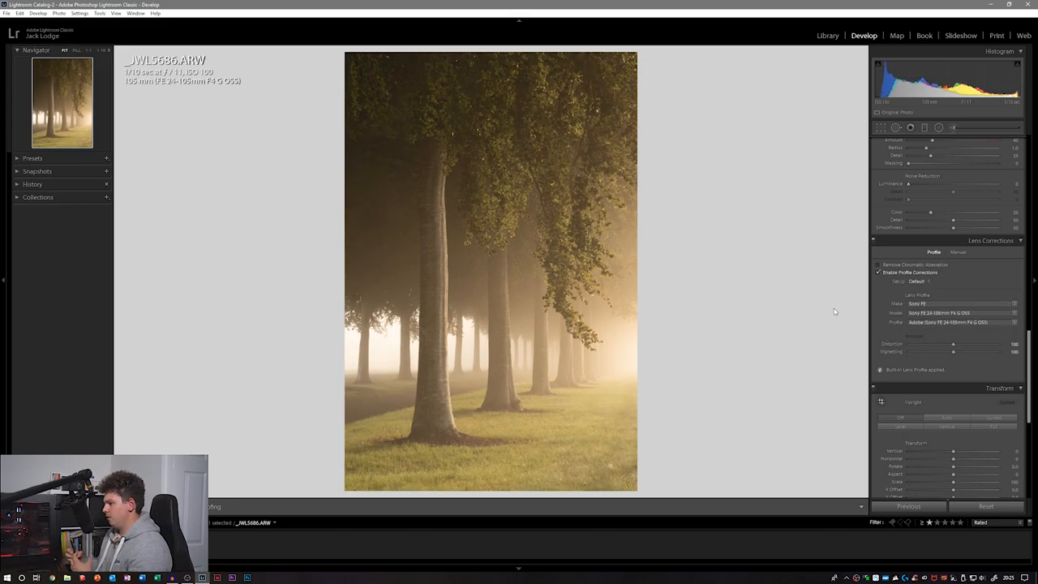
pyautogui.moveTo(836, 368)
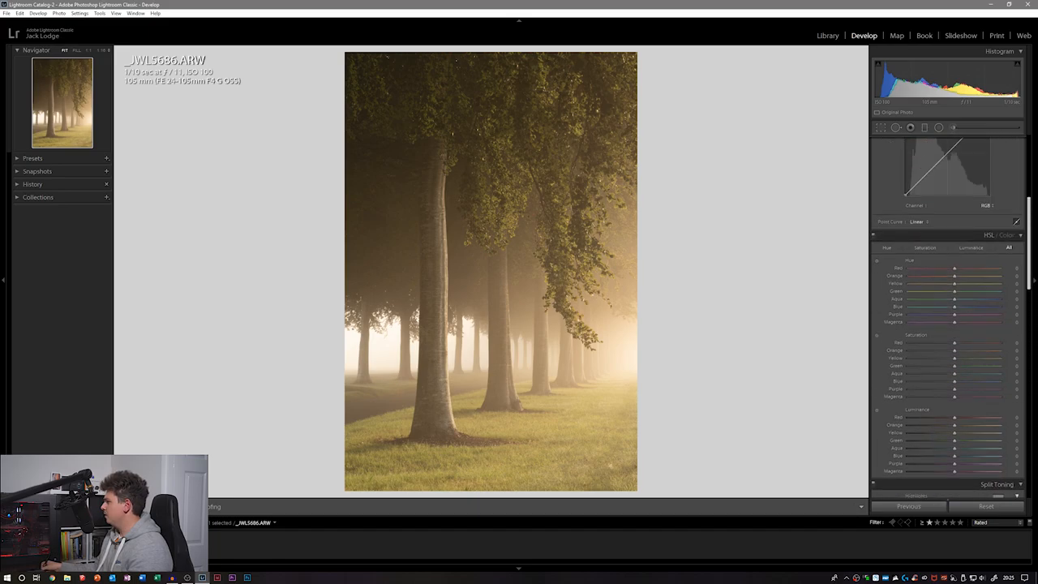
pyautogui.click(1006, 142)
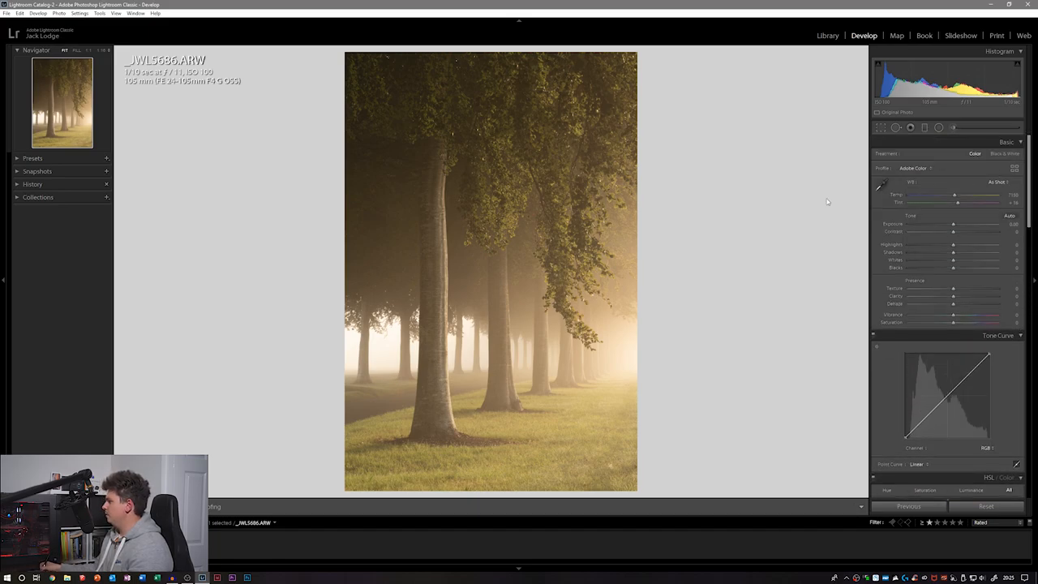
# Crop the photo to a 4 x 5 ratio, straighten it to about -0.8°, and apply.
pyautogui.click(880, 129)
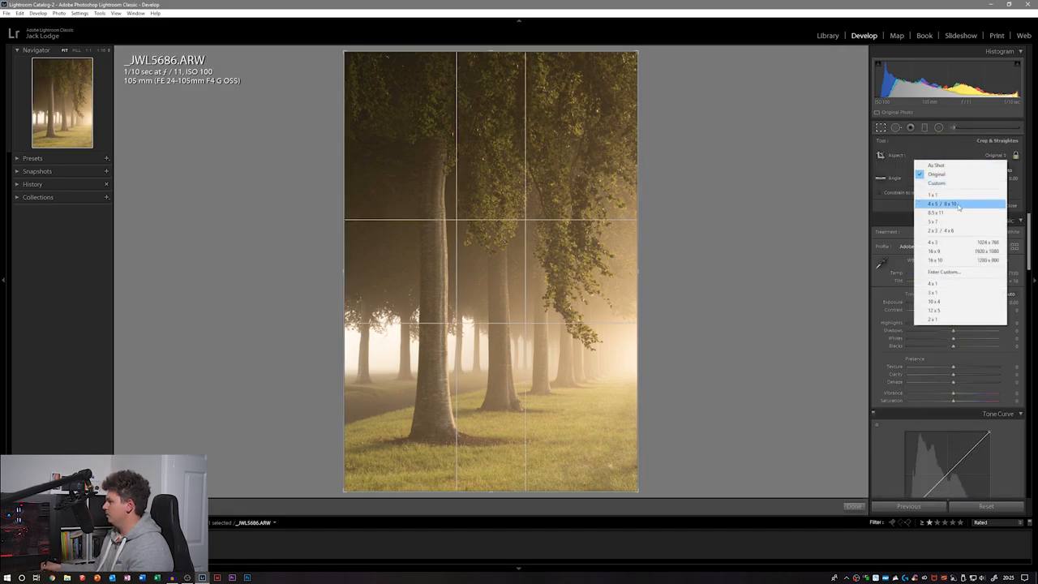
pyautogui.click(944, 204)
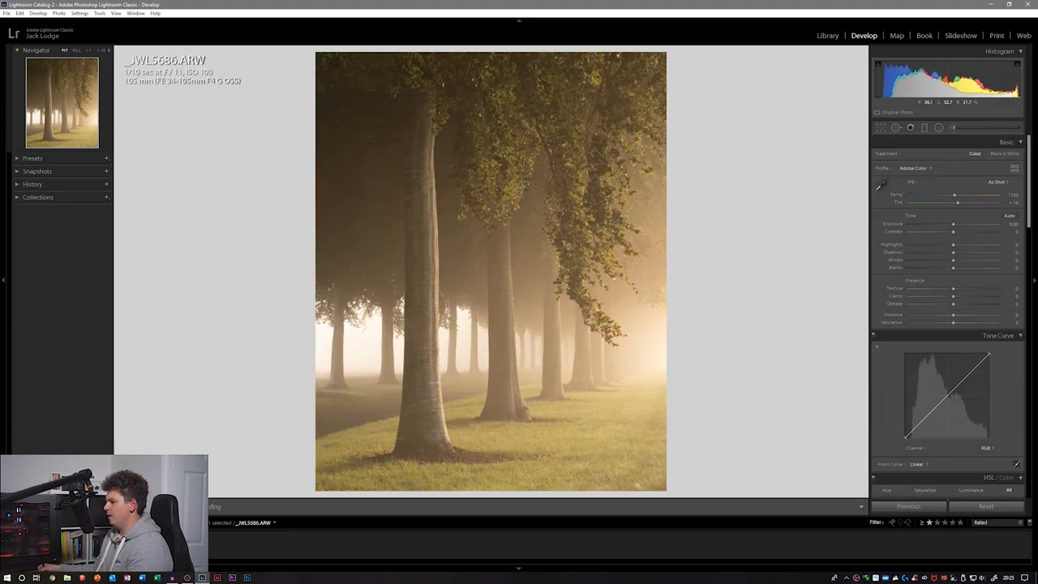
pyautogui.click(881, 128)
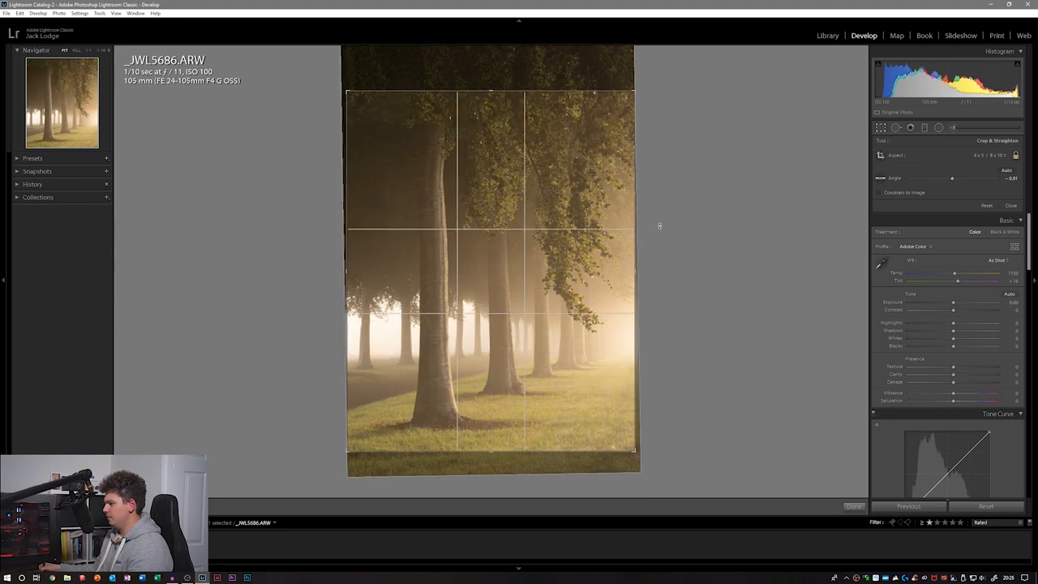
pyautogui.moveTo(952, 178); pyautogui.dragTo(957, 178)
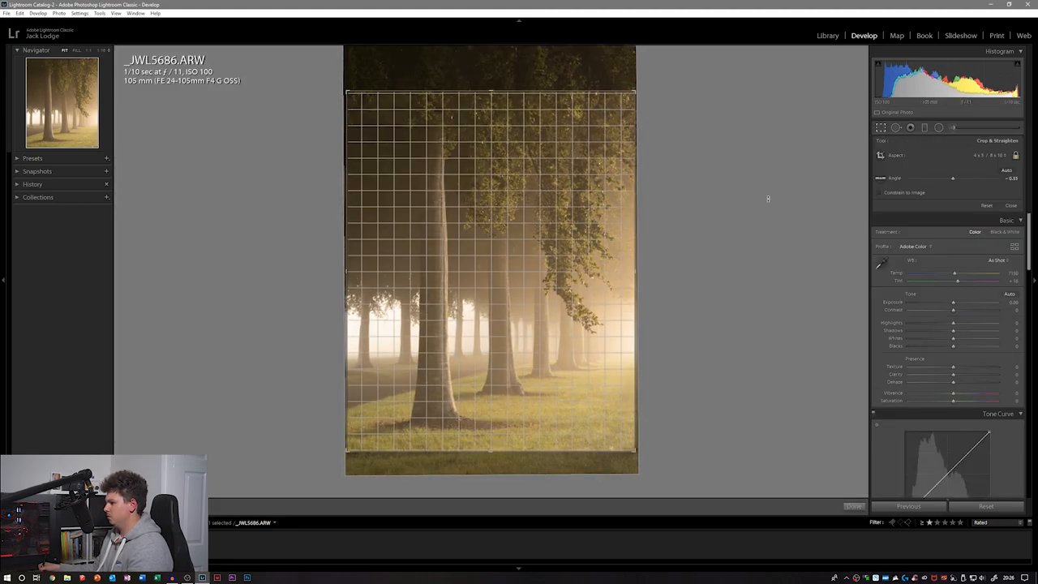
pyautogui.click(853, 506)
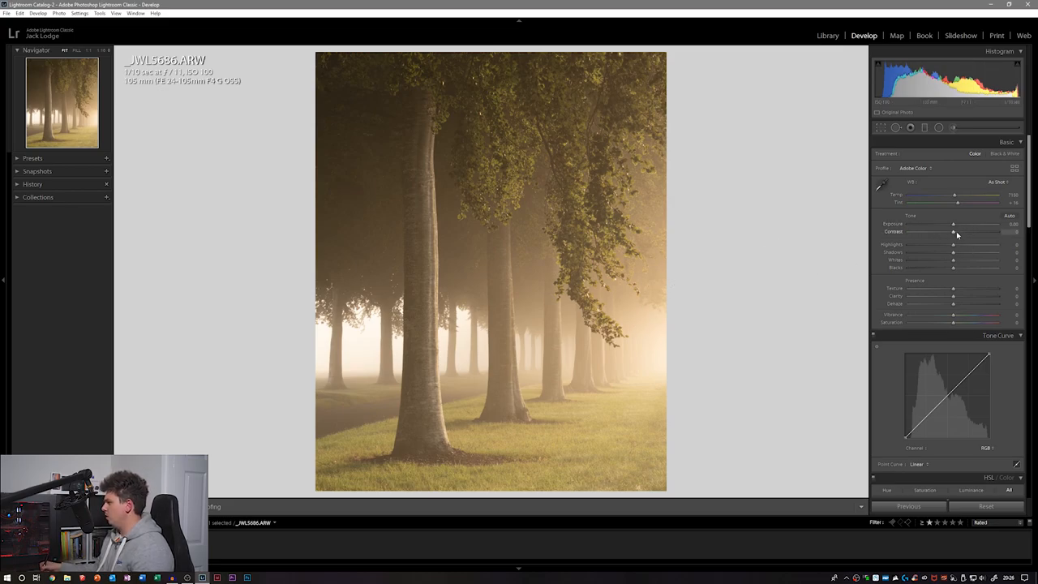
# Adjust the white balance temperature and settle Contrast at a gentle boost of about +17.
pyautogui.click(999, 182)
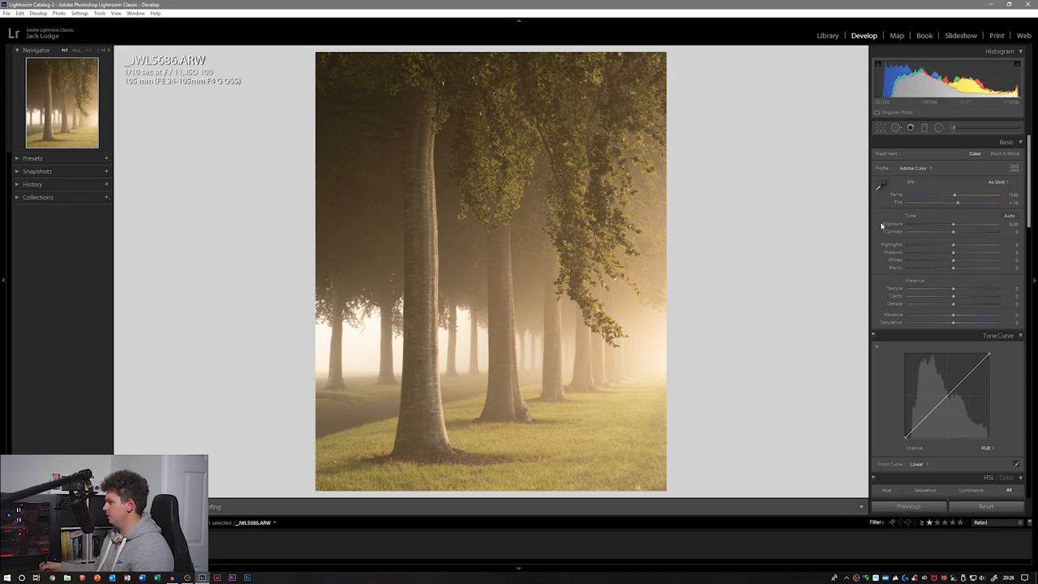
pyautogui.moveTo(955, 195); pyautogui.dragTo(961, 195)
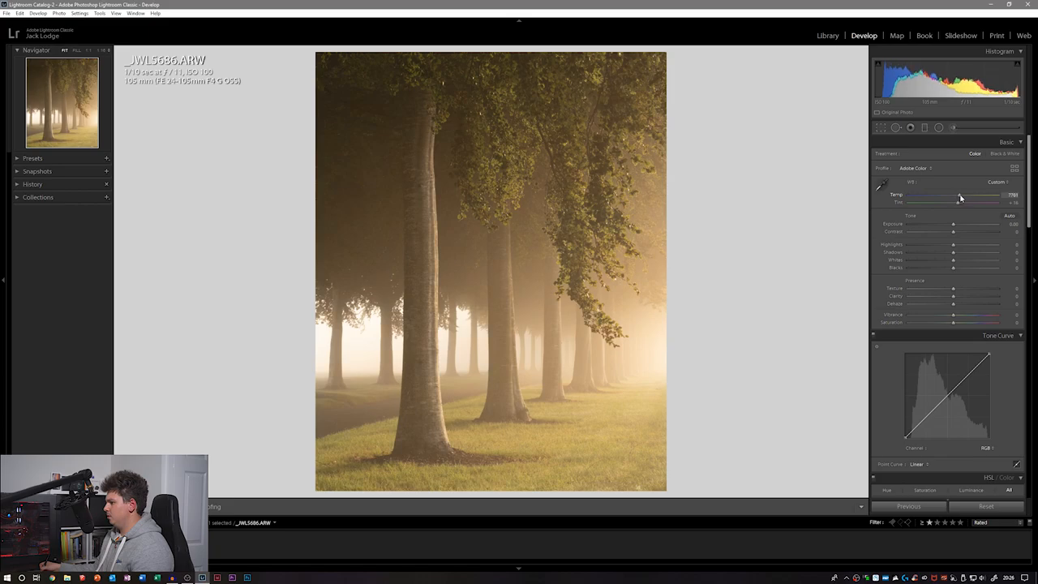
pyautogui.moveTo(973, 197); pyautogui.dragTo(955, 197)
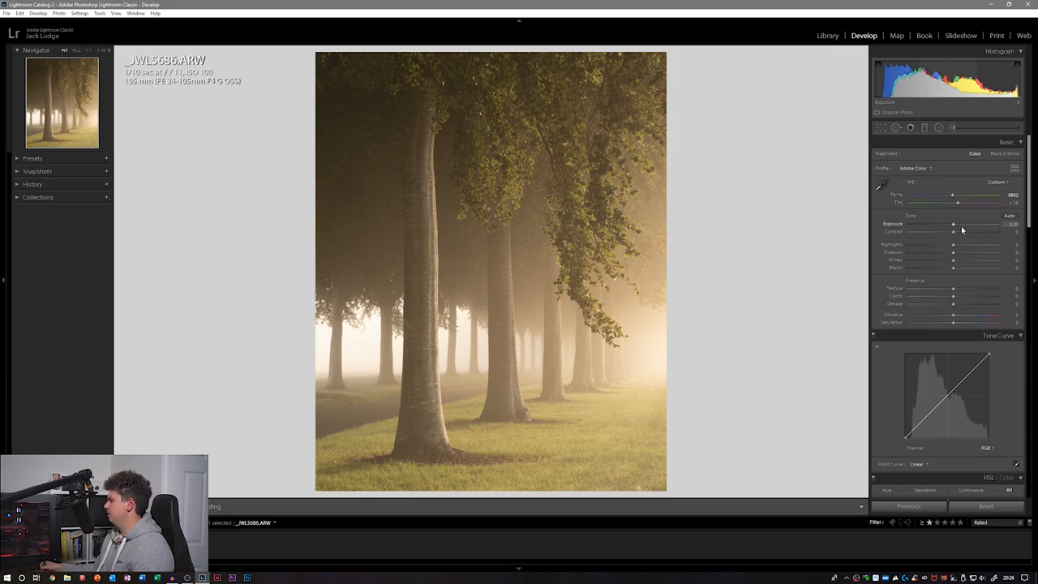
pyautogui.moveTo(954, 232); pyautogui.dragTo(967, 232)
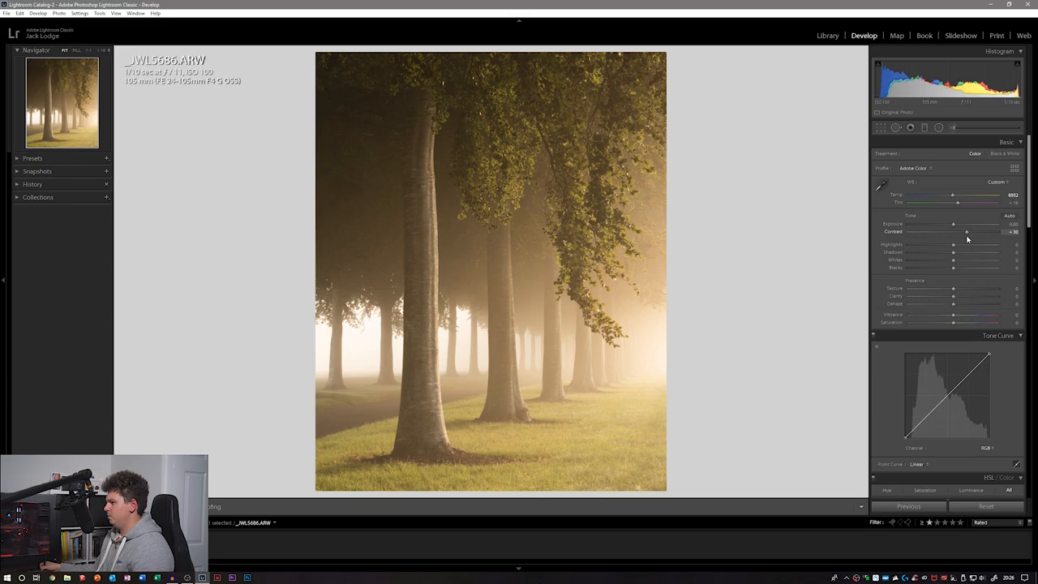
pyautogui.moveTo(967, 231); pyautogui.dragTo(959, 232)
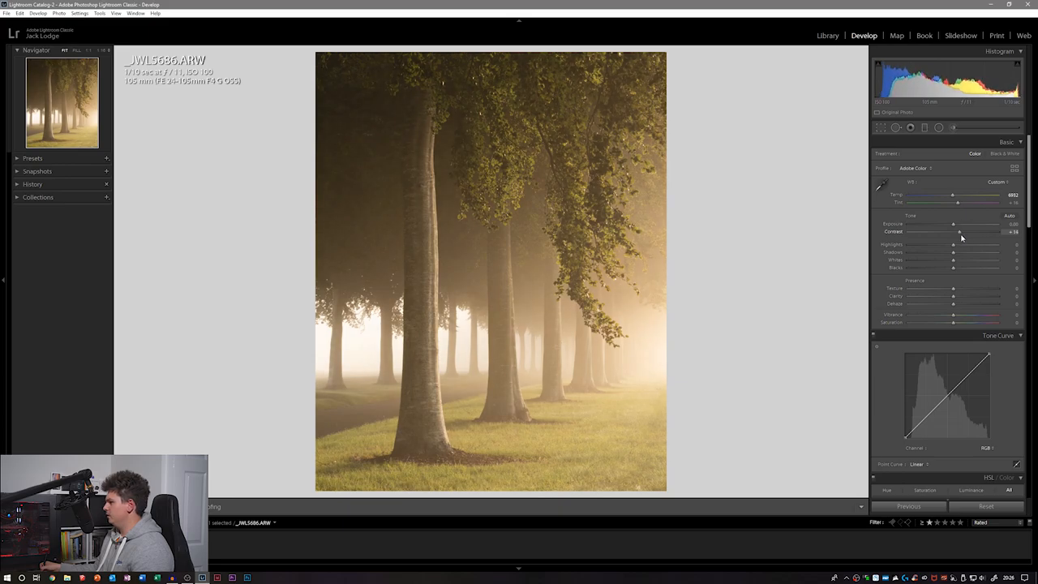
pyautogui.moveTo(959, 233); pyautogui.dragTo(965, 233)
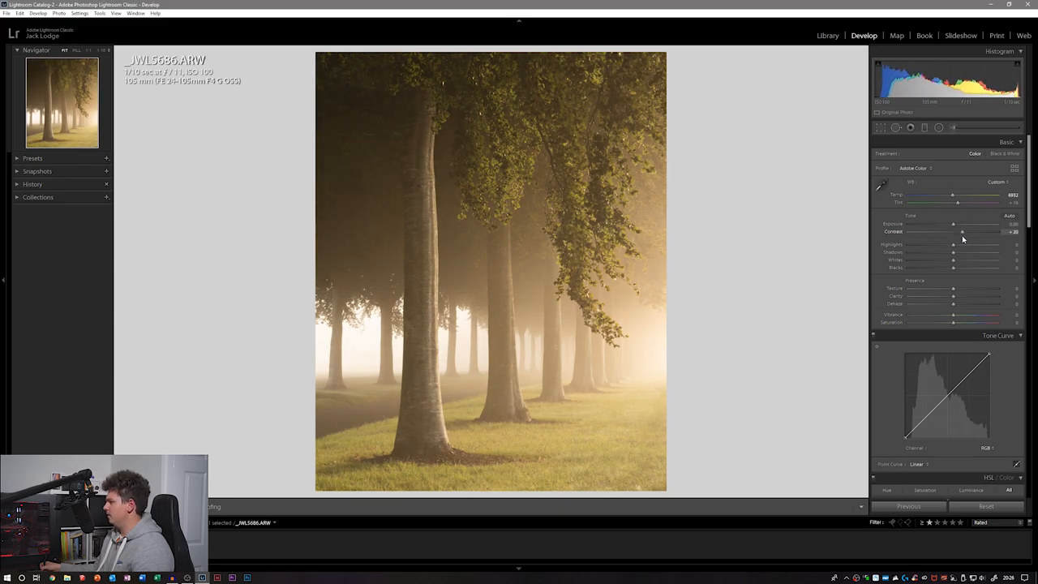
pyautogui.moveTo(953, 244); pyautogui.dragTo(935, 244)
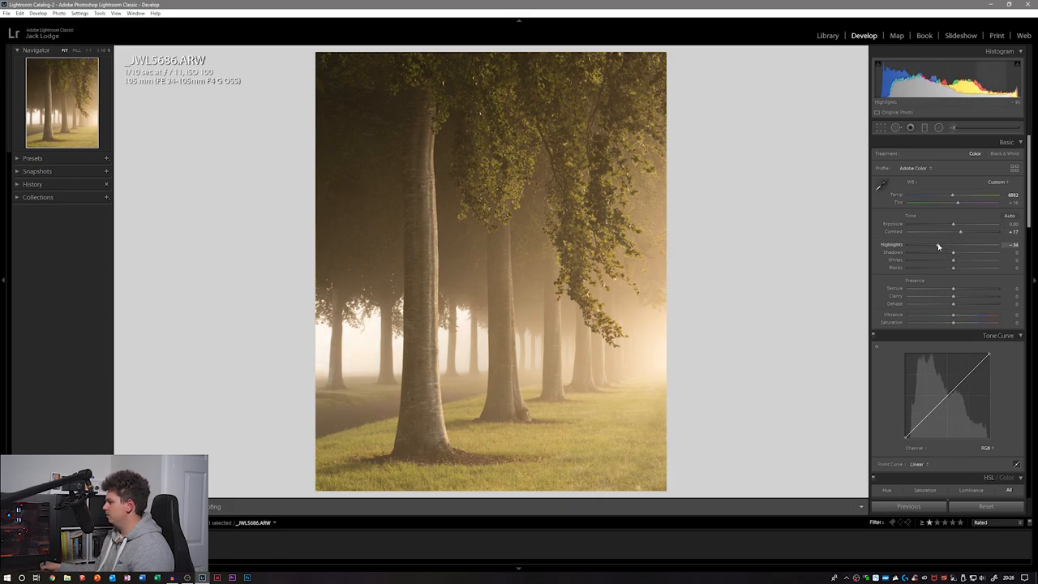
# Pull down Highlights in the fog and lift Shadows to about +26.
pyautogui.moveTo(929, 245); pyautogui.dragTo(939, 244)
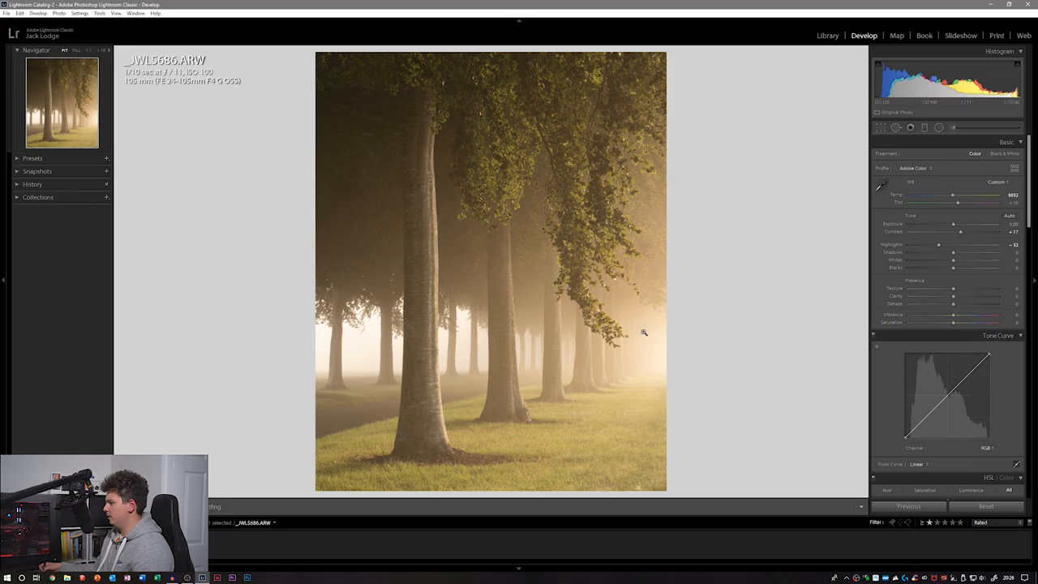
pyautogui.moveTo(953, 260); pyautogui.dragTo(965, 259)
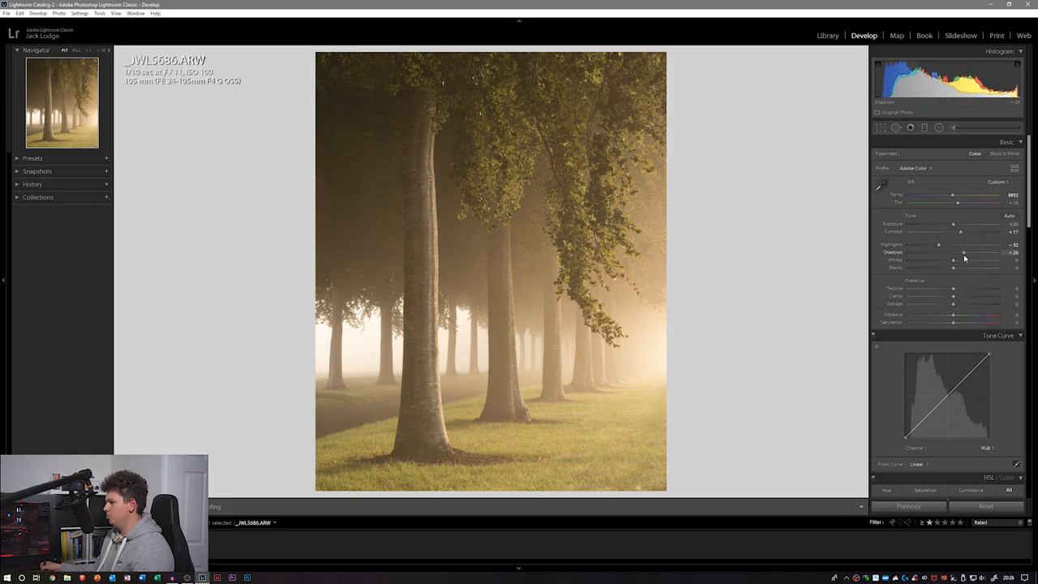
pyautogui.moveTo(965, 259); pyautogui.dragTo(961, 259)
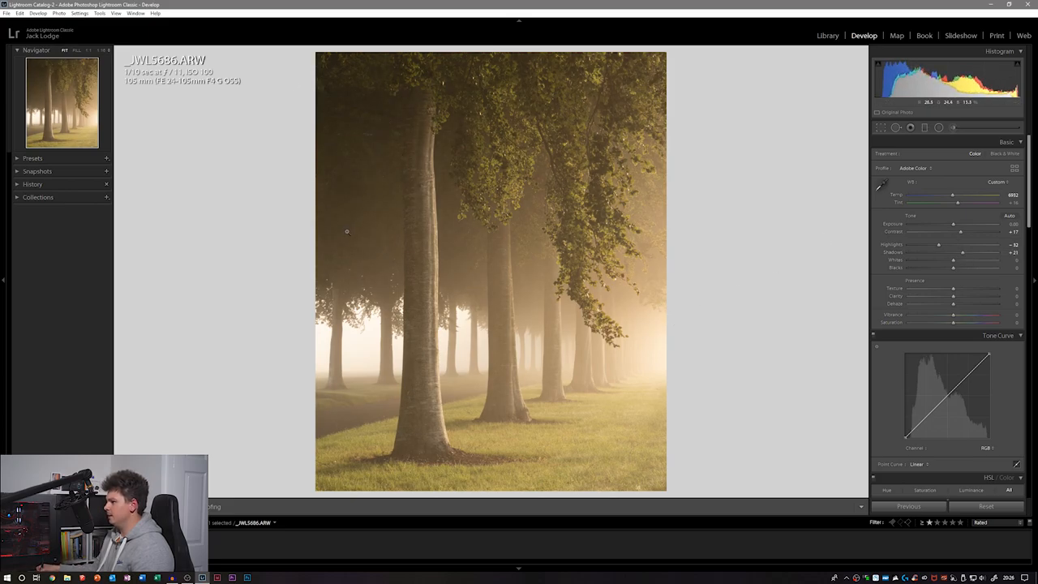
pyautogui.moveTo(671, 257)
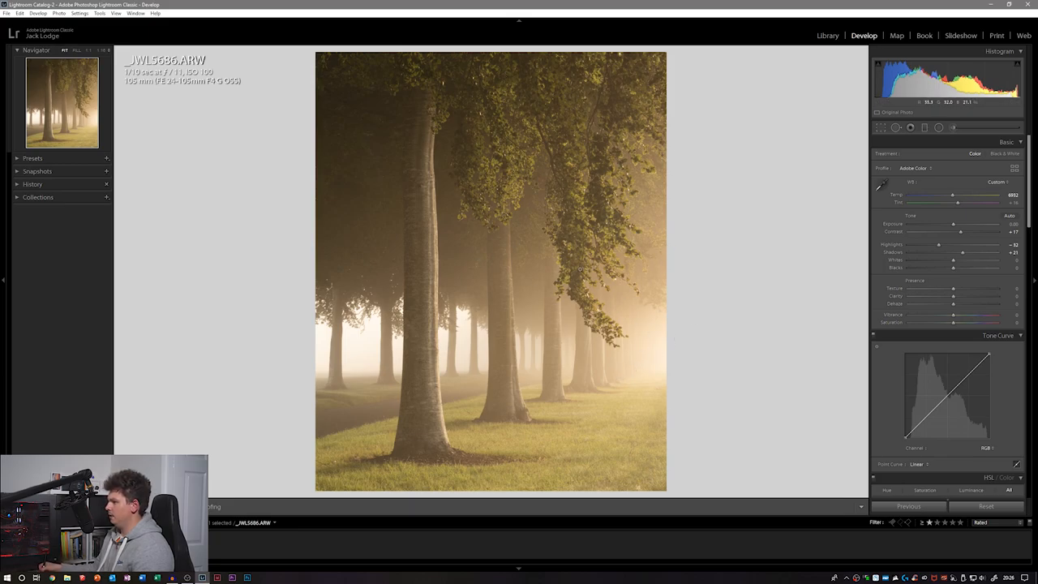
pyautogui.moveTo(953, 258); pyautogui.dragTo(960, 258)
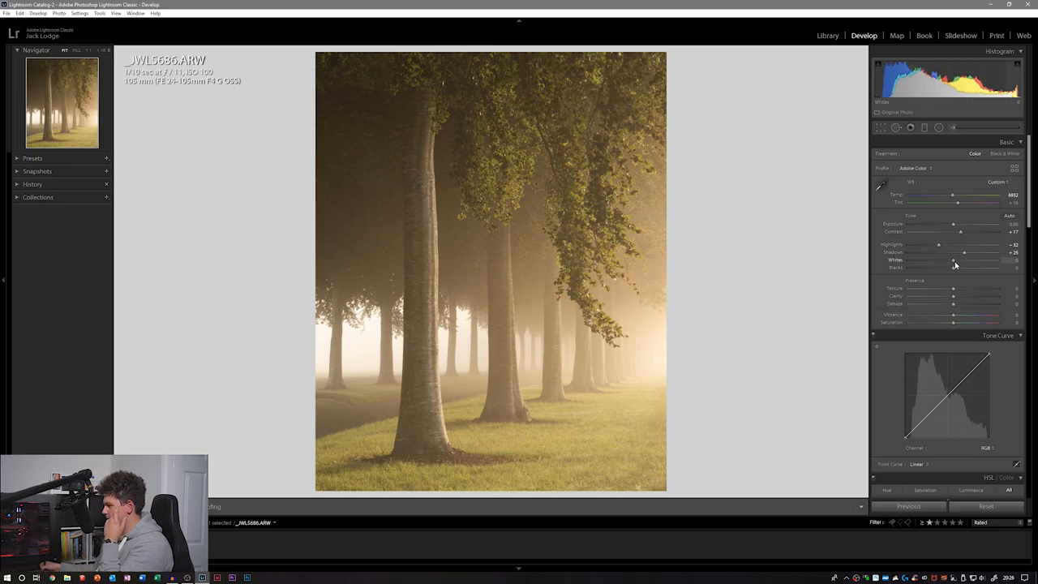
# Check fog clipping, then set Whites to about +16 and Blacks to about -14.
pyautogui.moveTo(954, 261); pyautogui.dragTo(975, 261)
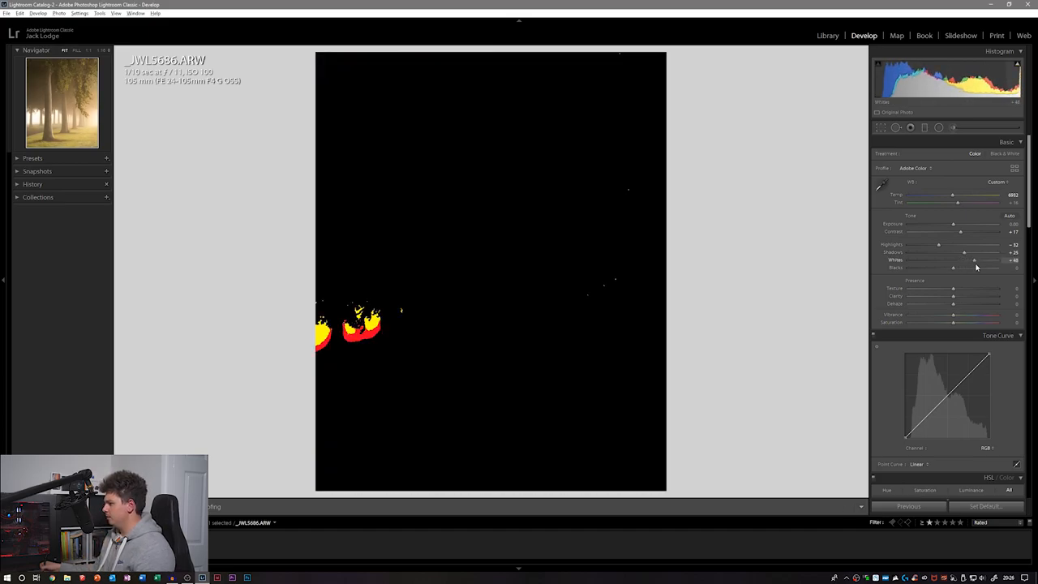
pyautogui.moveTo(975, 260); pyautogui.dragTo(977, 260)
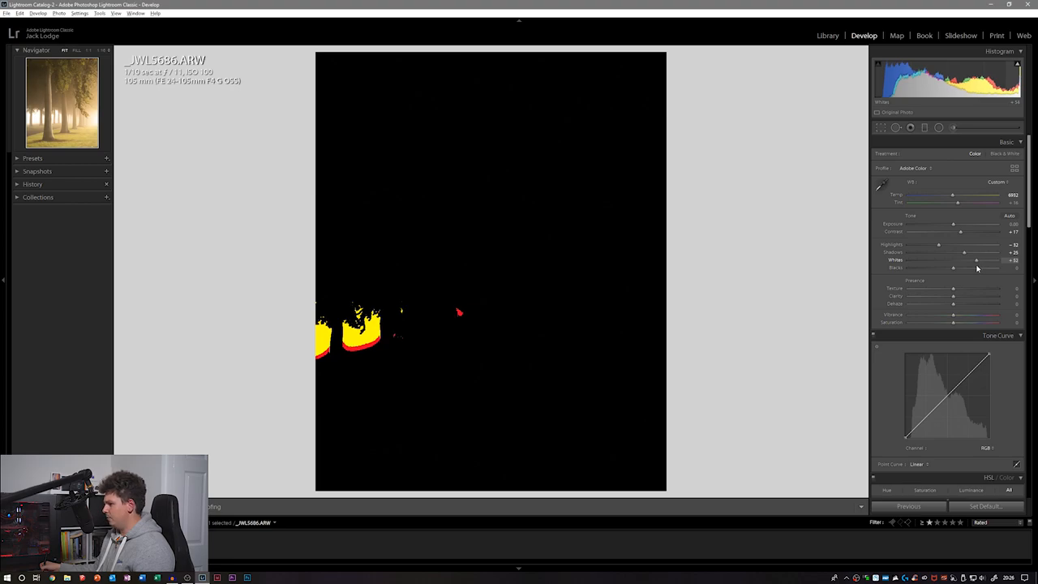
pyautogui.moveTo(976, 260); pyautogui.dragTo(994, 260)
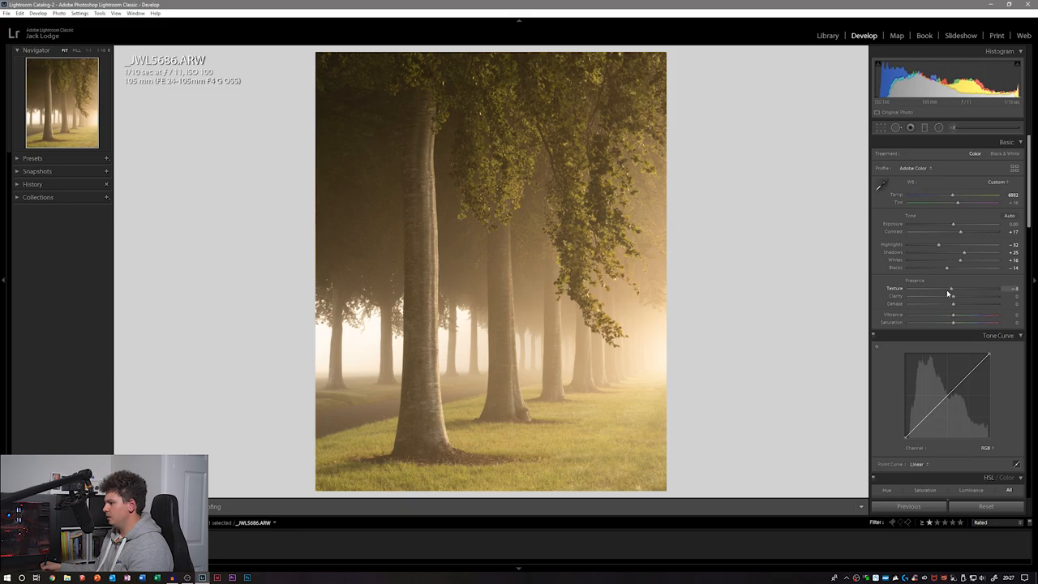
# Try Texture extremes, then set Texture -18, Clarity -10 and Dehaze -5.
pyautogui.moveTo(950, 288); pyautogui.dragTo(909, 288)
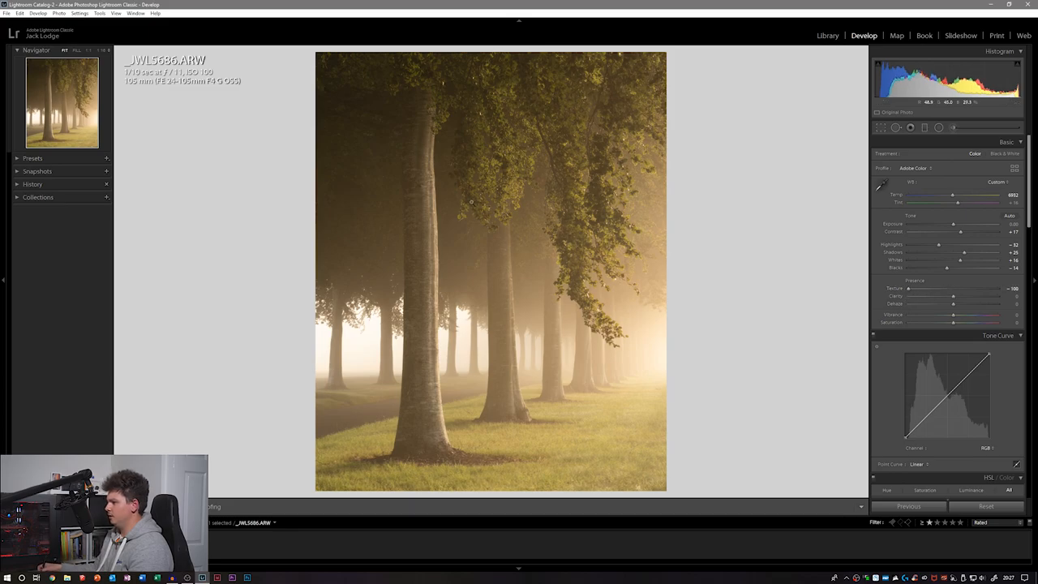
pyautogui.moveTo(908, 288); pyautogui.dragTo(996, 289)
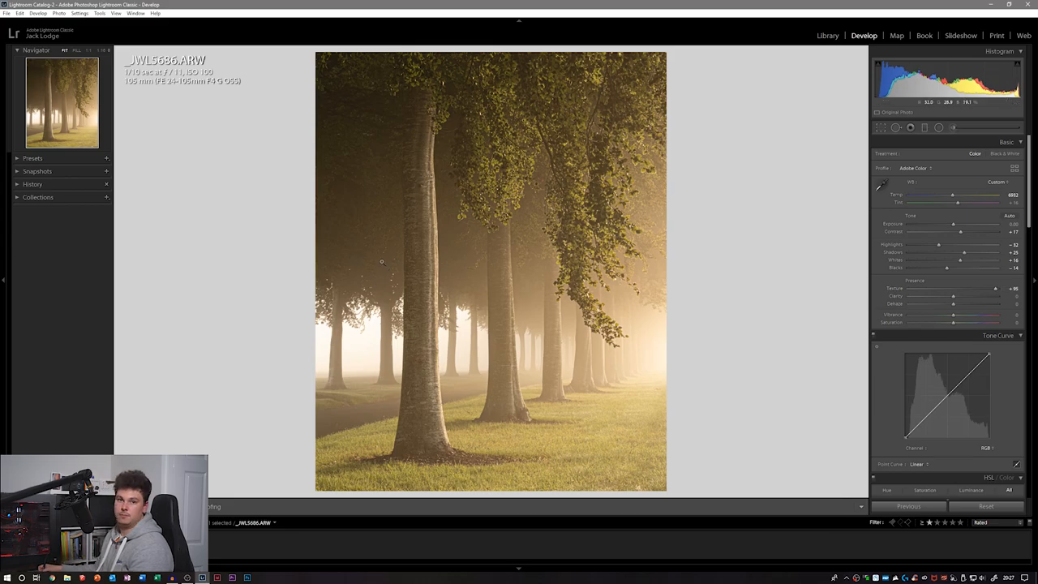
pyautogui.moveTo(996, 288); pyautogui.dragTo(969, 289)
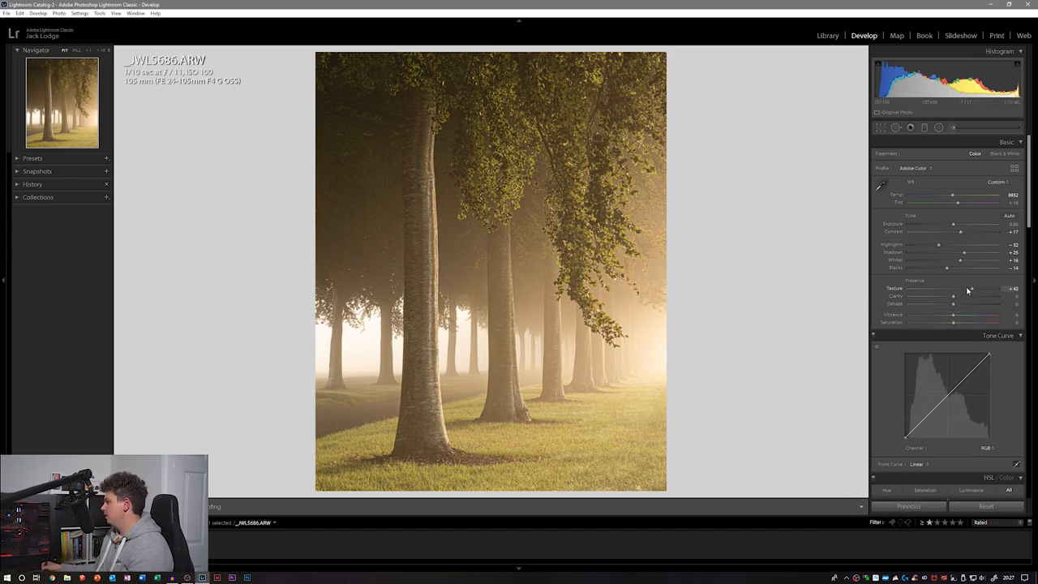
pyautogui.moveTo(989, 288); pyautogui.dragTo(946, 288)
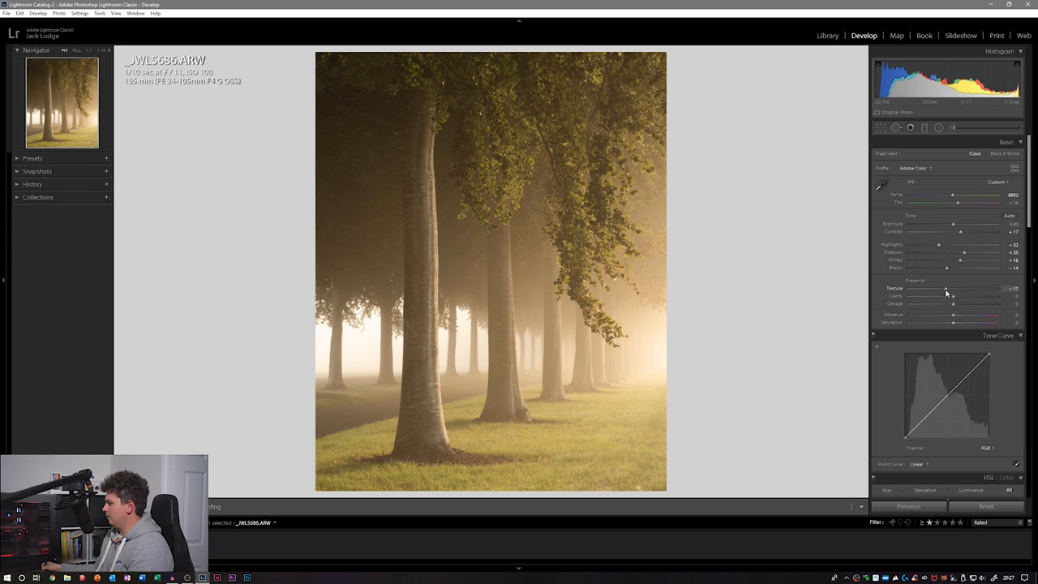
pyautogui.moveTo(945, 288); pyautogui.dragTo(947, 288)
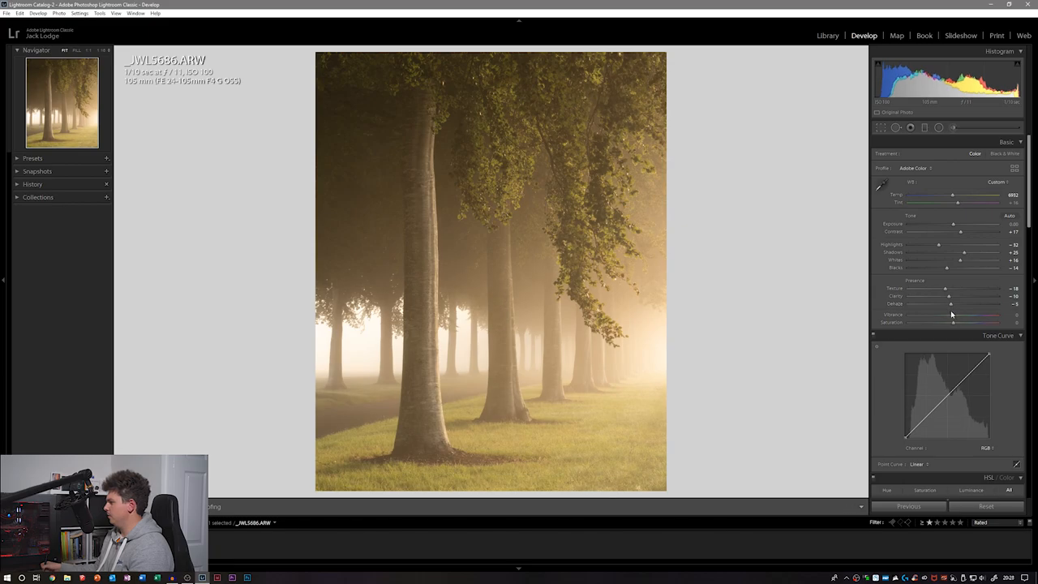
pyautogui.moveTo(981, 315)
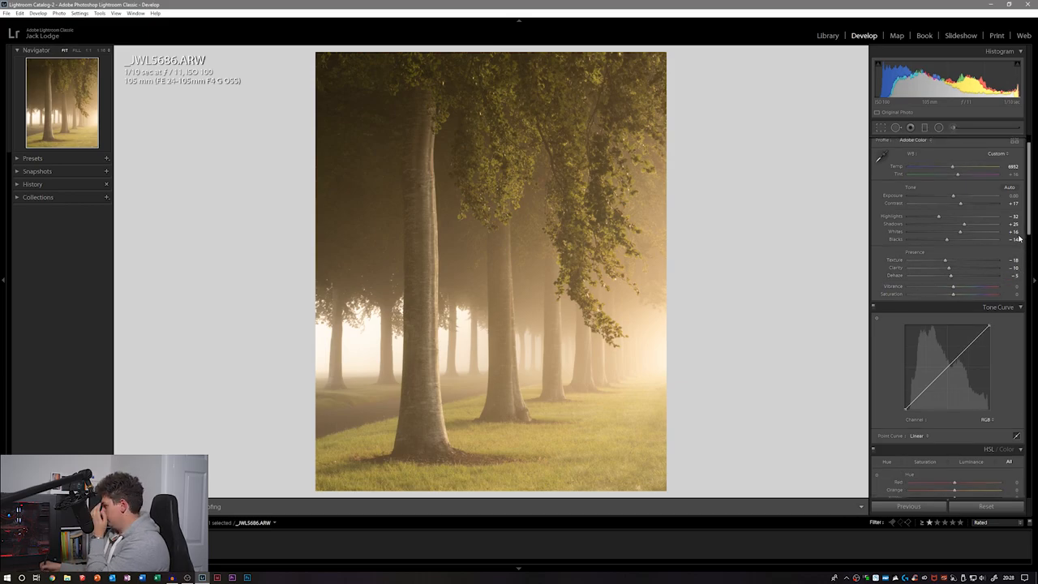
pyautogui.scroll(-3)
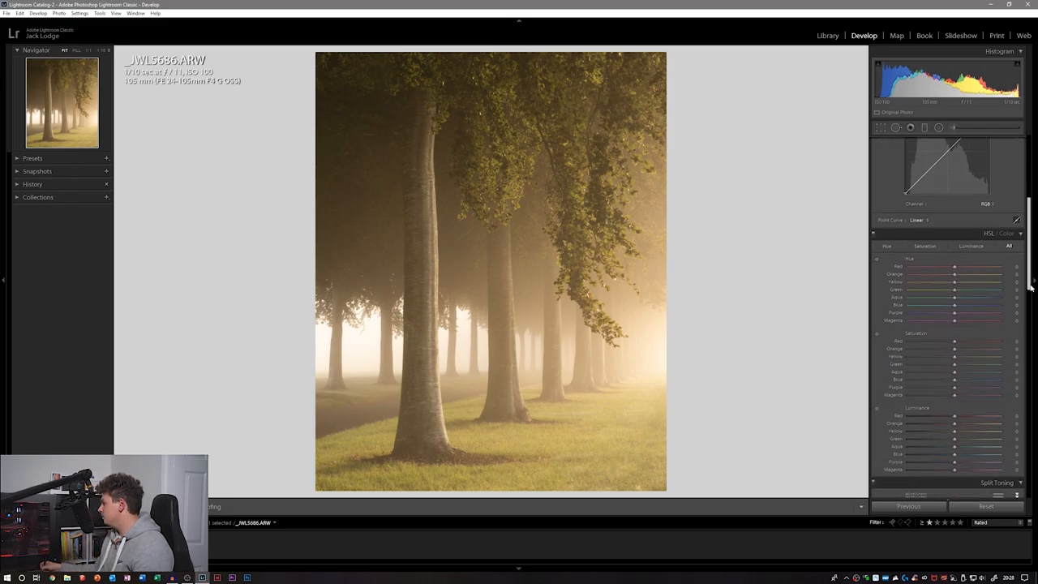
pyautogui.scroll(-3)
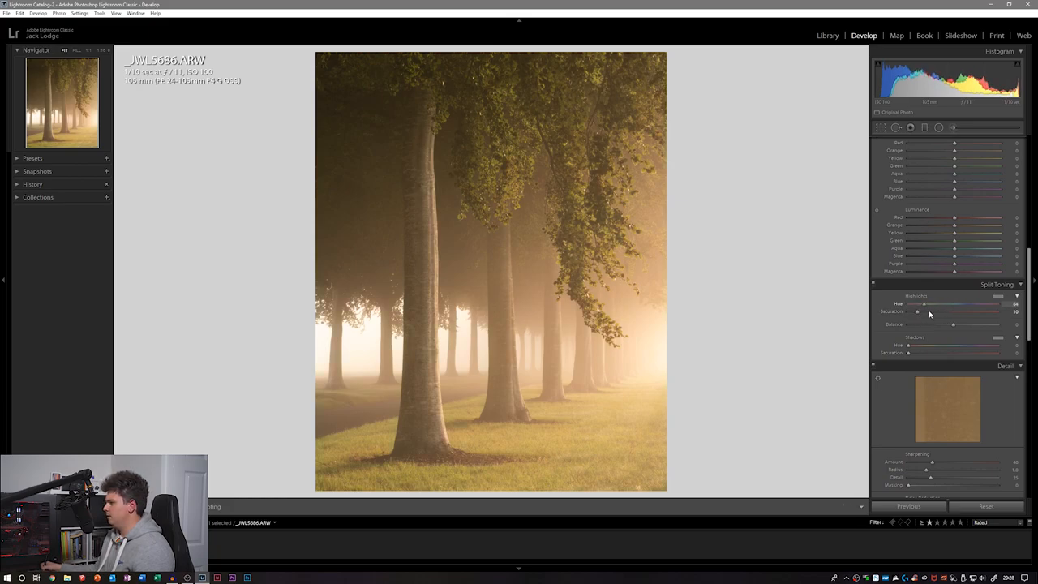
# Warm the highlights with Hue 31, Saturation 5, and experiment with the shadows tint hue.
pyautogui.moveTo(922, 304); pyautogui.dragTo(989, 304)
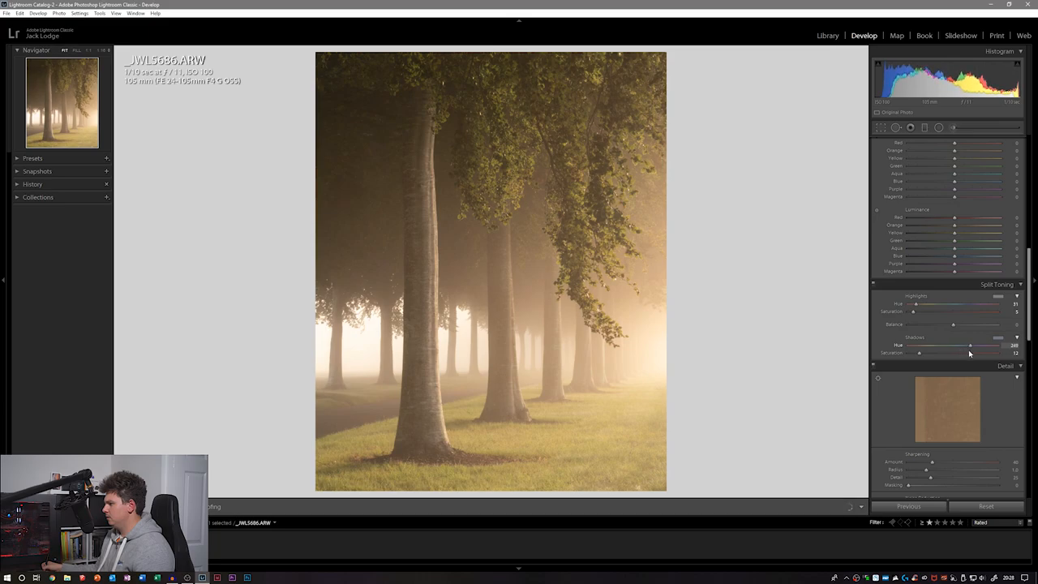
pyautogui.moveTo(970, 345); pyautogui.dragTo(920, 345)
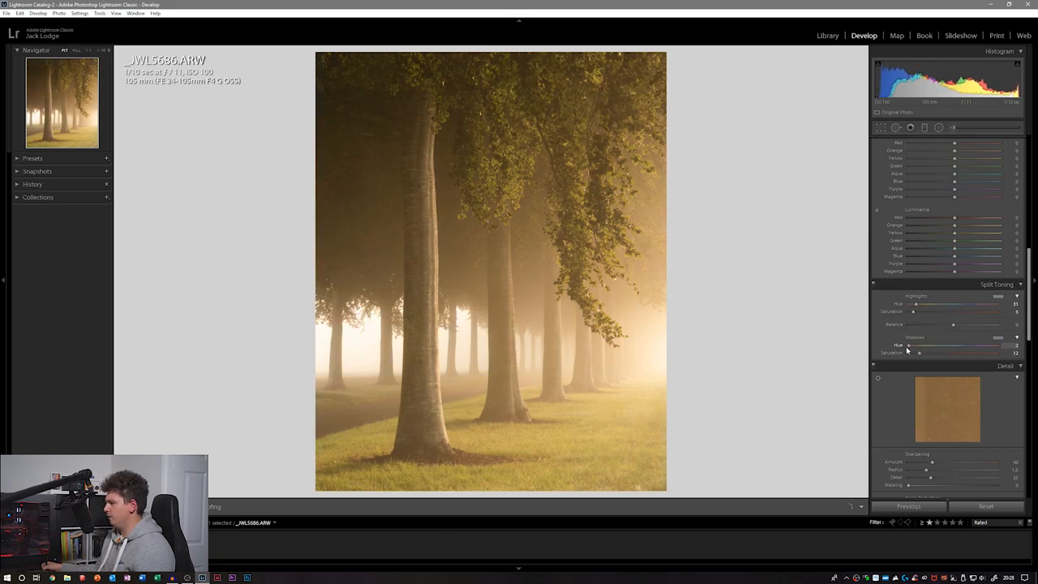
pyautogui.moveTo(920, 352); pyautogui.dragTo(908, 352)
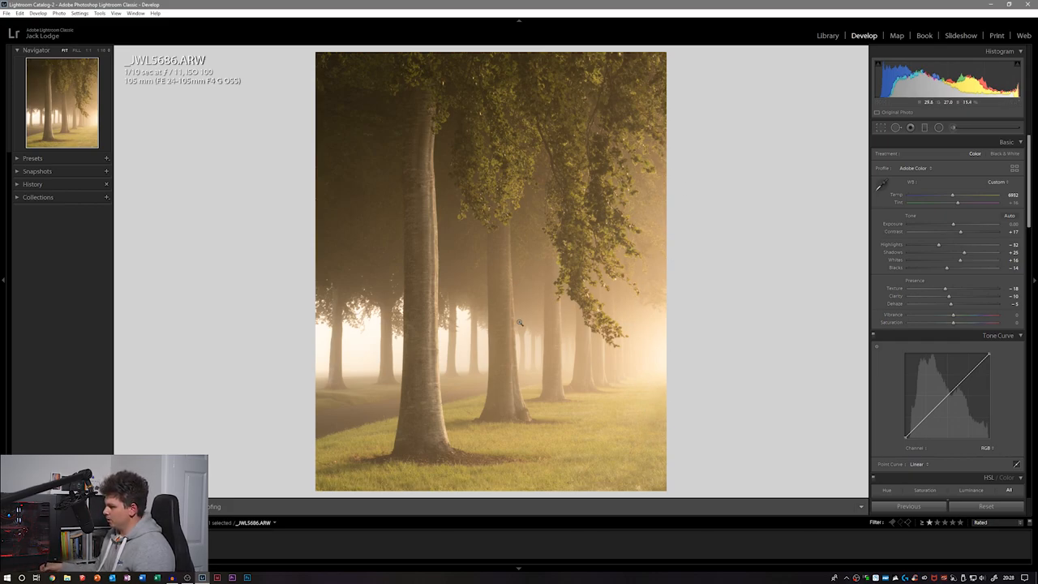
pyautogui.moveTo(653, 319)
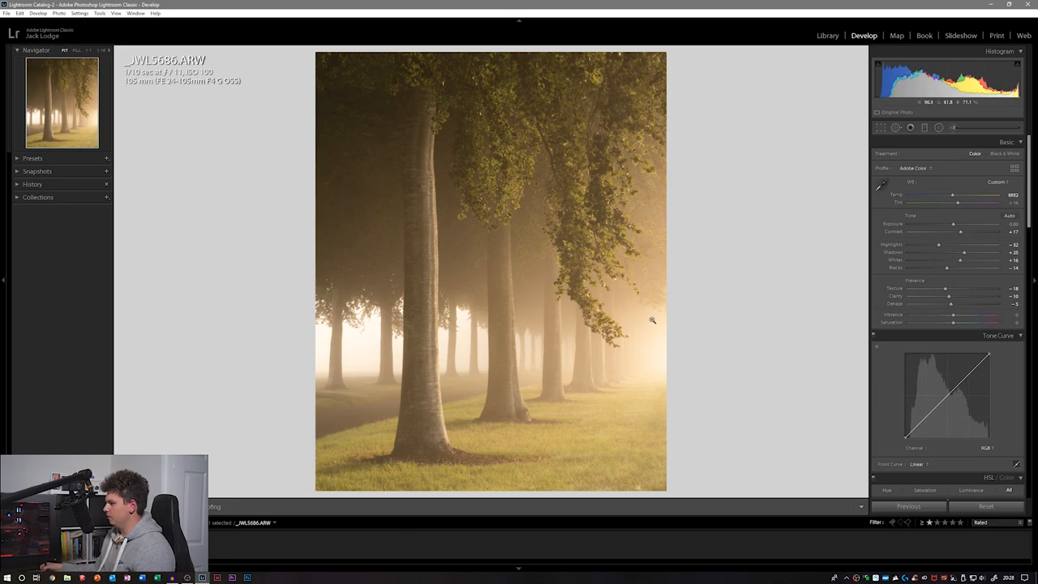
pyautogui.moveTo(619, 312)
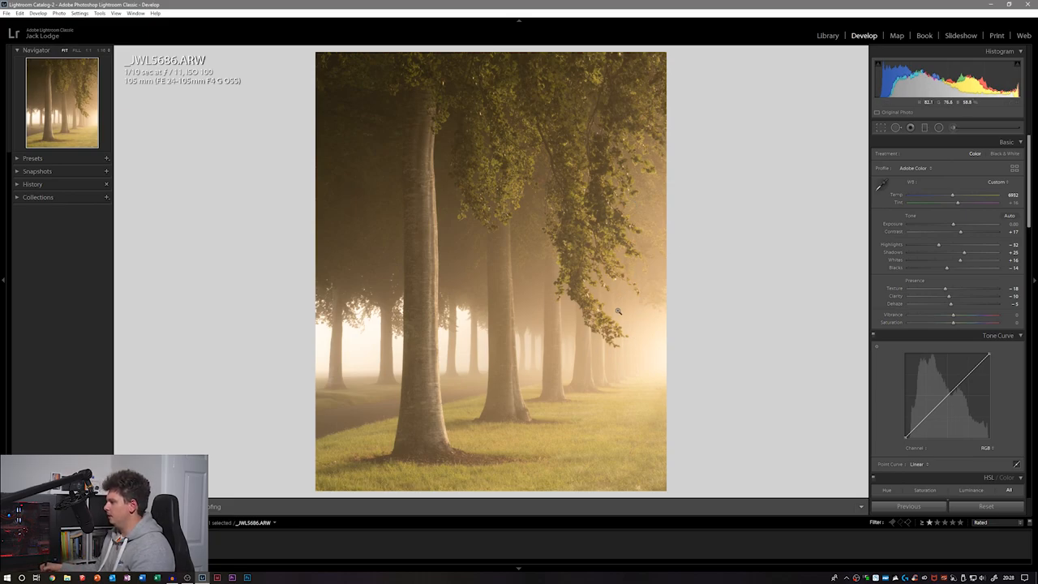
# Add an inverted, enlarged radial filter: Feather 70, Exposure about +0.27, Highlights -12.
pyautogui.click(911, 127)
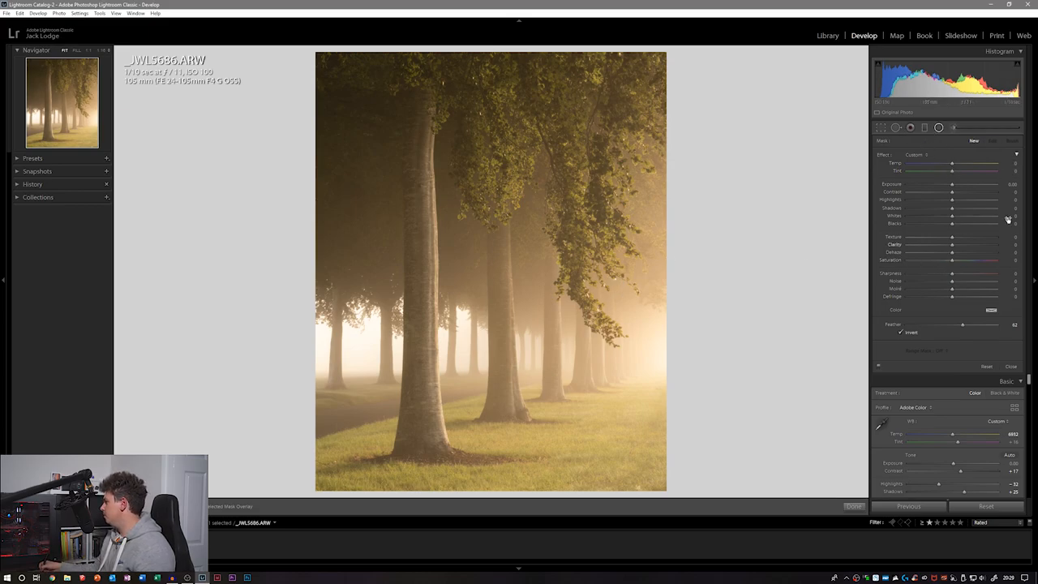
pyautogui.click(954, 127)
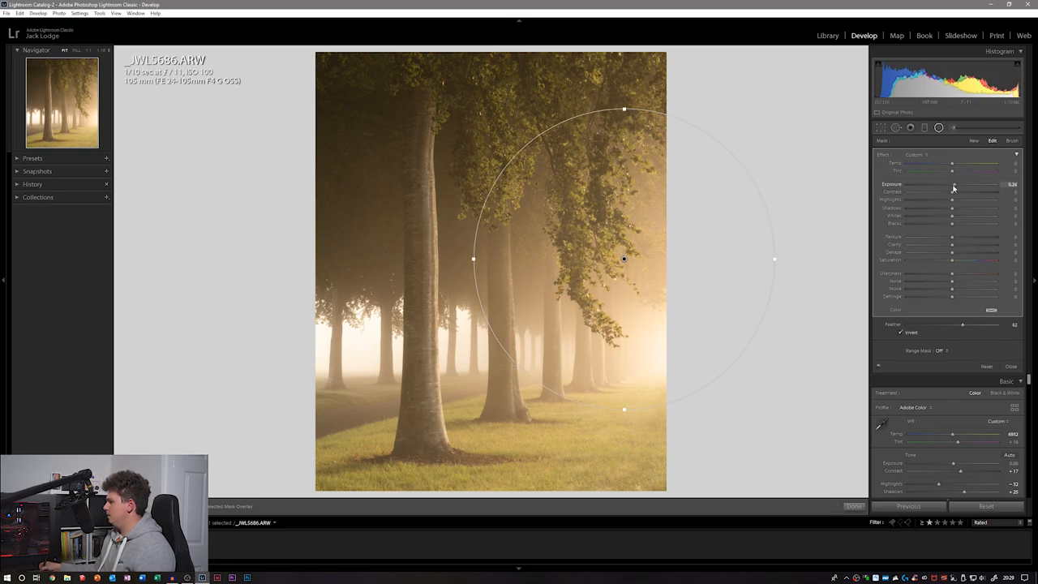
pyautogui.moveTo(953, 188); pyautogui.dragTo(949, 189)
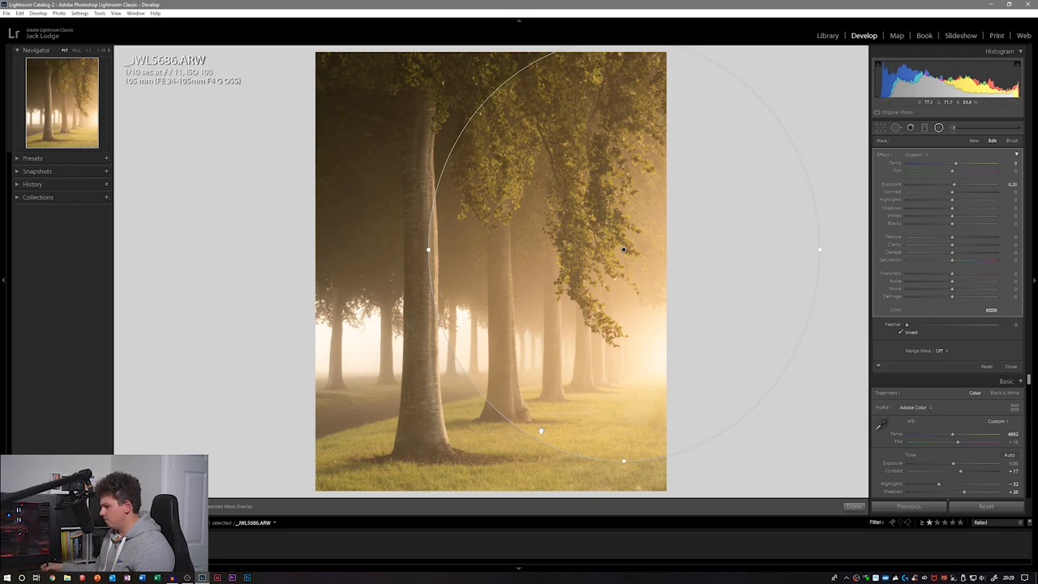
pyautogui.moveTo(907, 324); pyautogui.dragTo(969, 324)
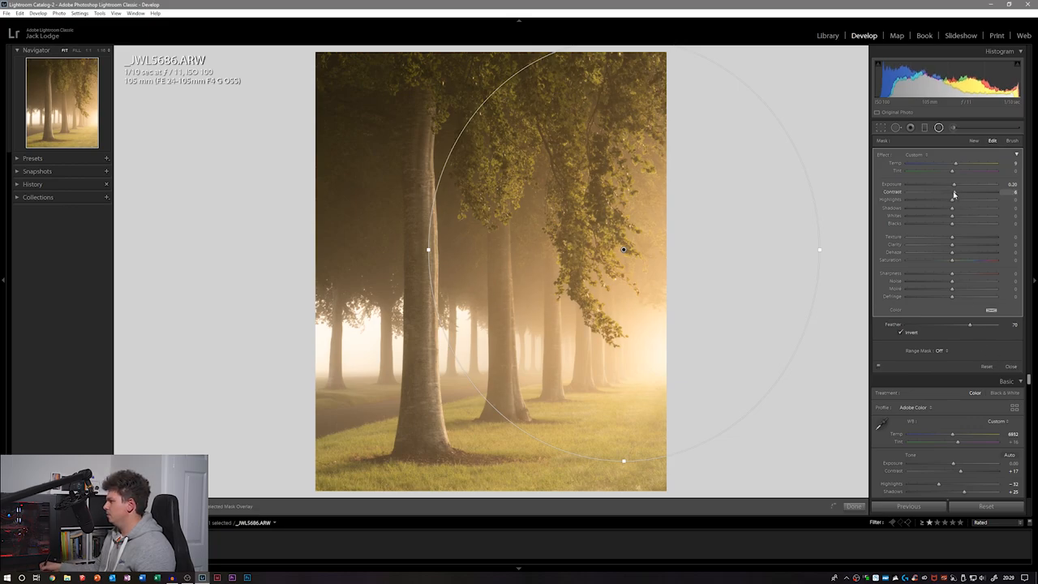
pyautogui.moveTo(951, 199); pyautogui.dragTo(943, 199)
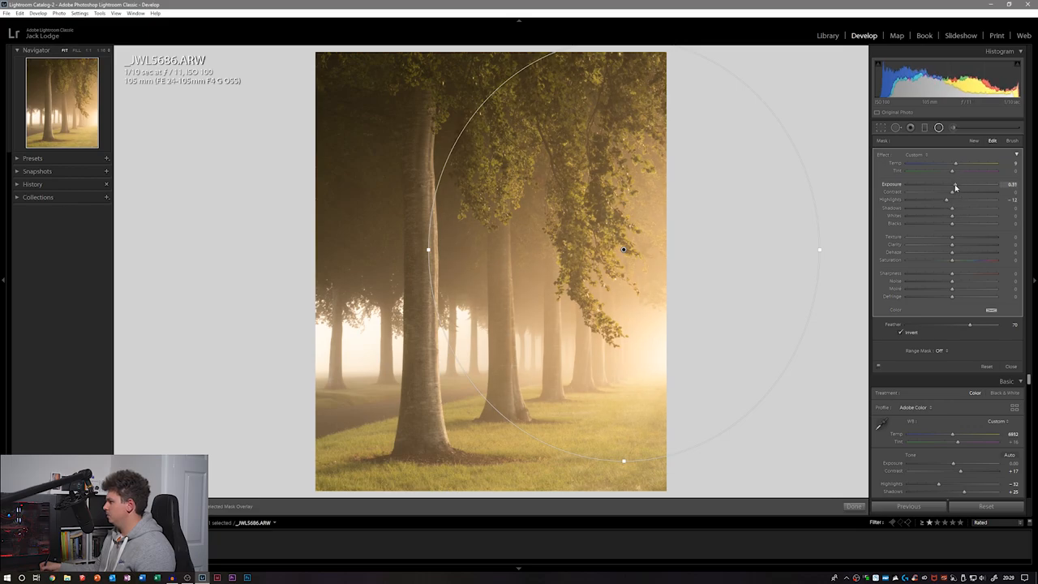
pyautogui.moveTo(957, 184); pyautogui.dragTo(951, 184)
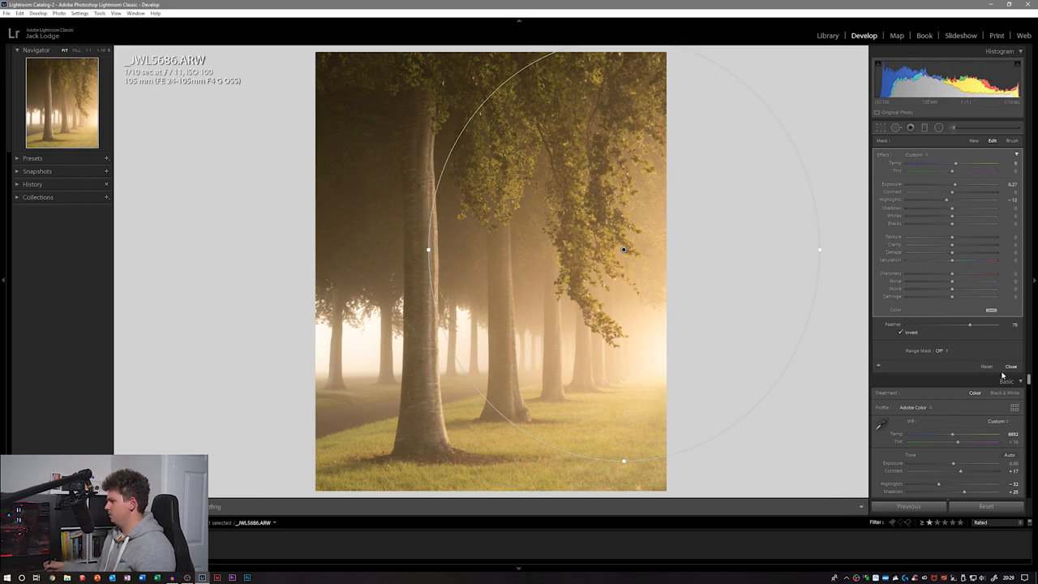
pyautogui.click(1012, 367)
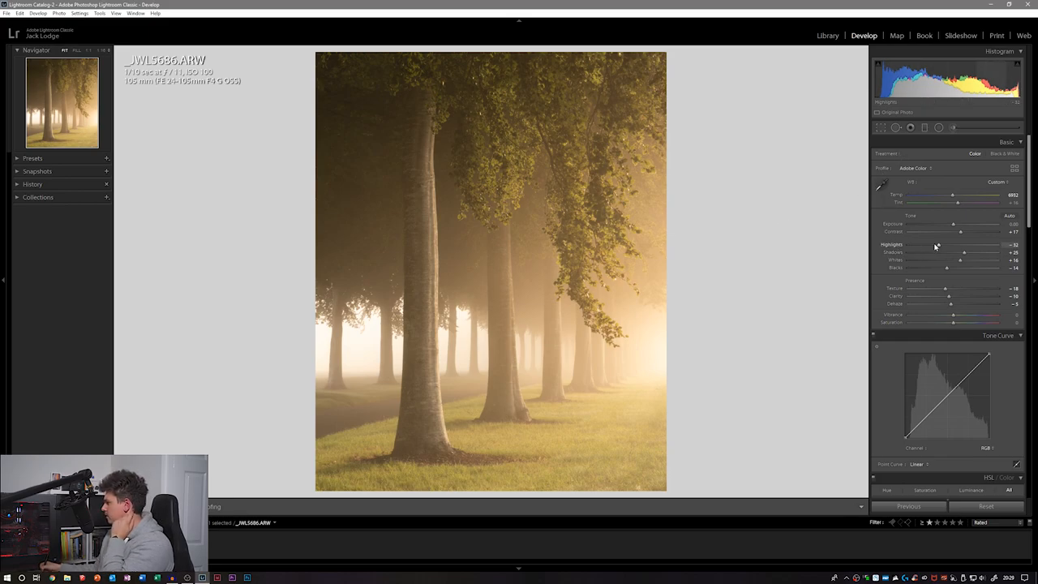
# Lower Highlights to about -39 and Contrast to +10.
pyautogui.moveTo(964, 245); pyautogui.dragTo(959, 245)
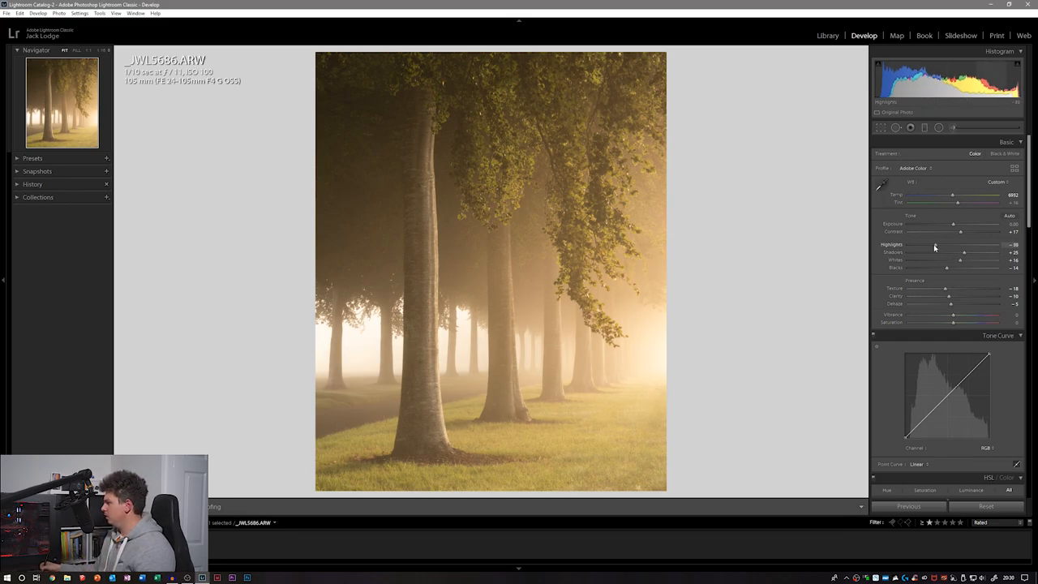
pyautogui.moveTo(960, 235)
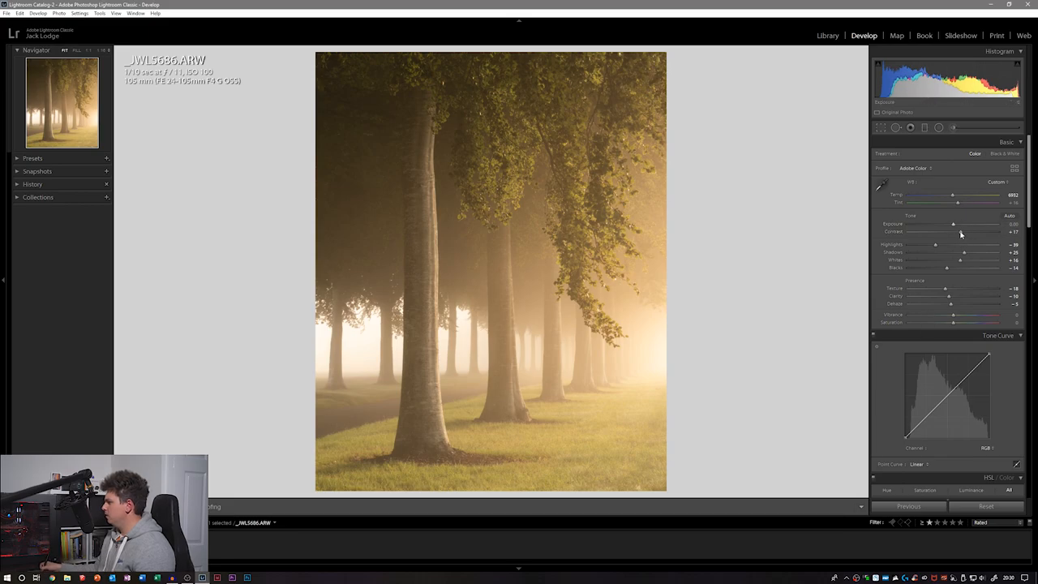
pyautogui.moveTo(961, 231); pyautogui.dragTo(956, 231)
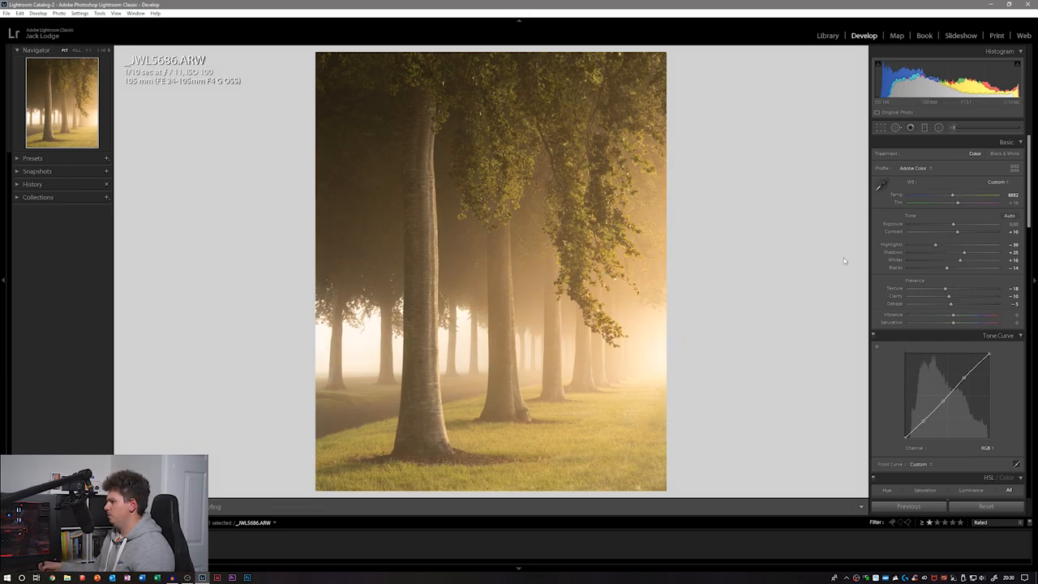
pyautogui.scroll(-3)
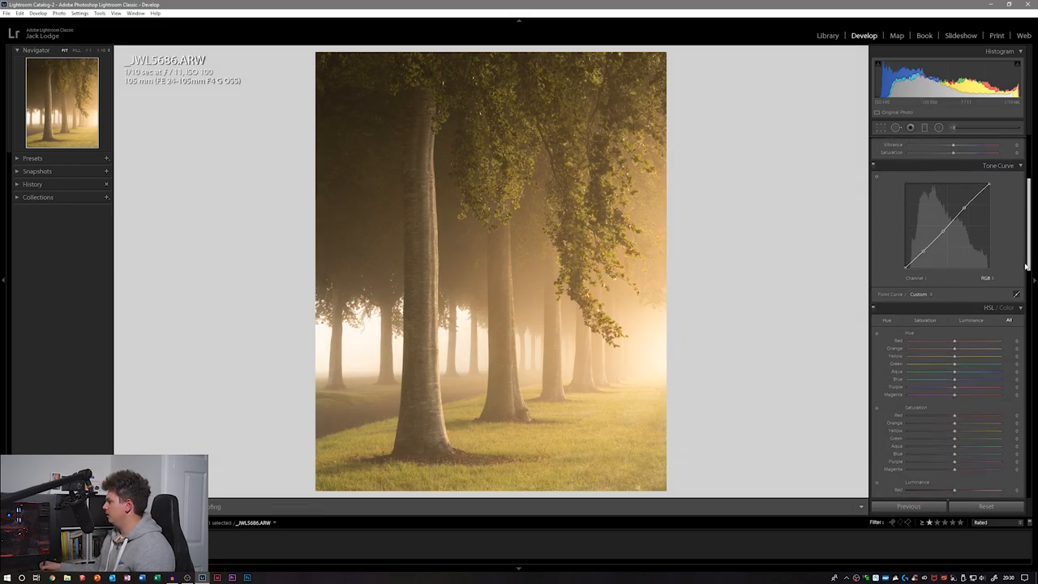
pyautogui.scroll(-3)
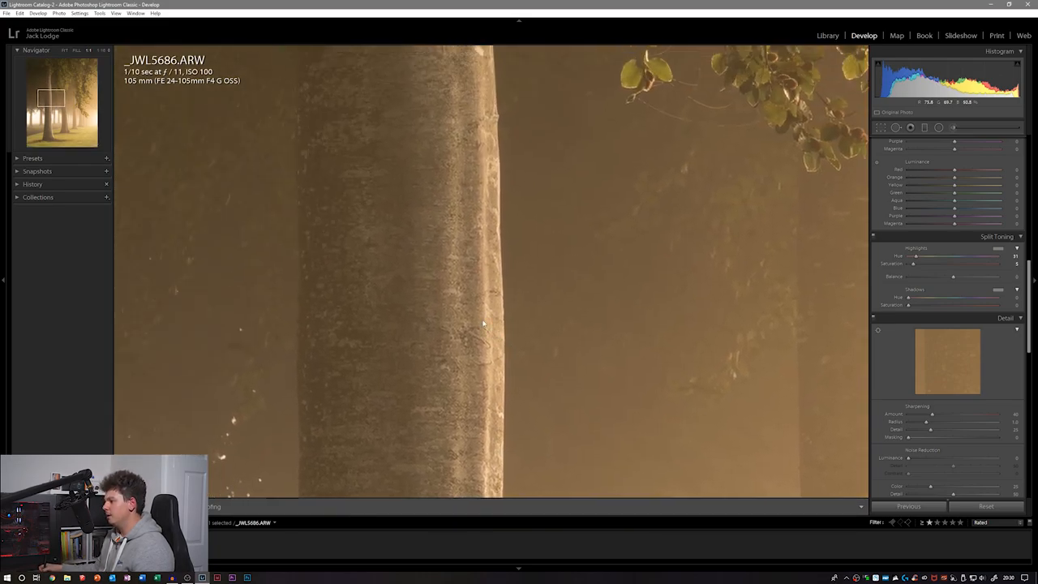
# Raise Sharpening Amount to about 60, Masking 28, and Luminance noise reduction to 14.
pyautogui.moveTo(482, 323); pyautogui.dragTo(429, 374)
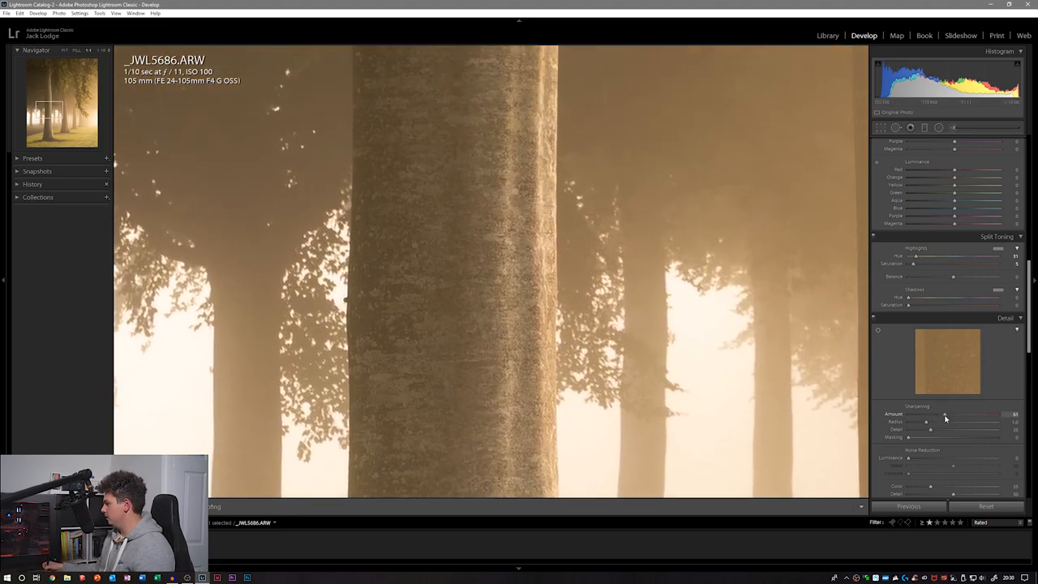
pyautogui.moveTo(945, 414); pyautogui.dragTo(947, 414)
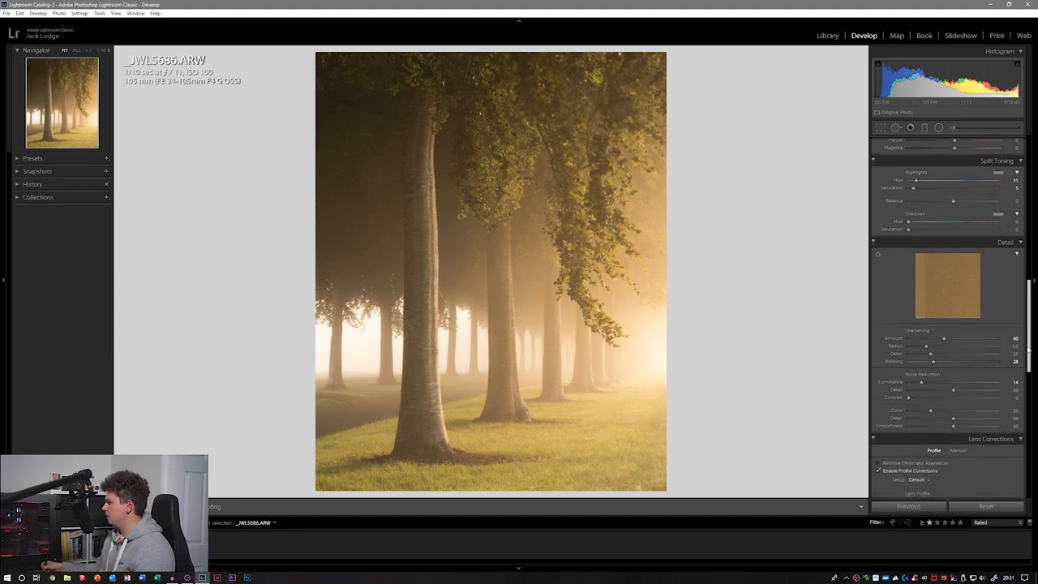
pyautogui.scroll(-3)
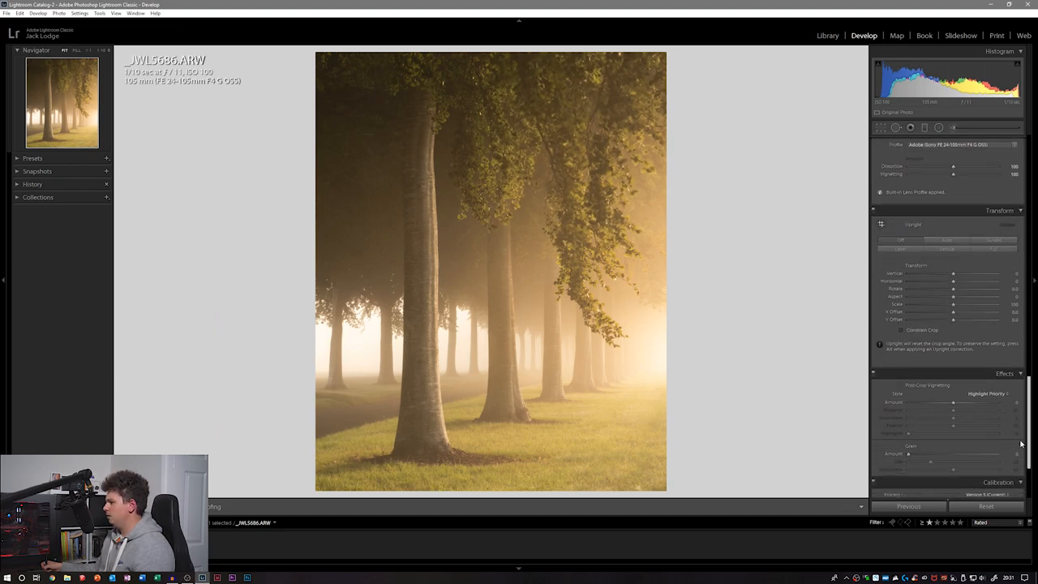
pyautogui.scroll(-3)
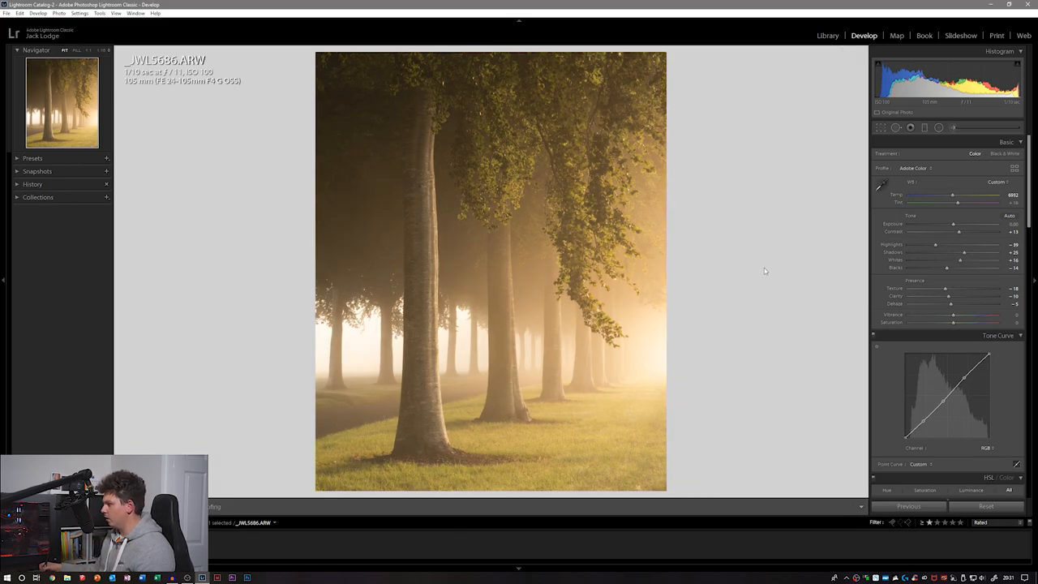
pyautogui.moveTo(758, 275)
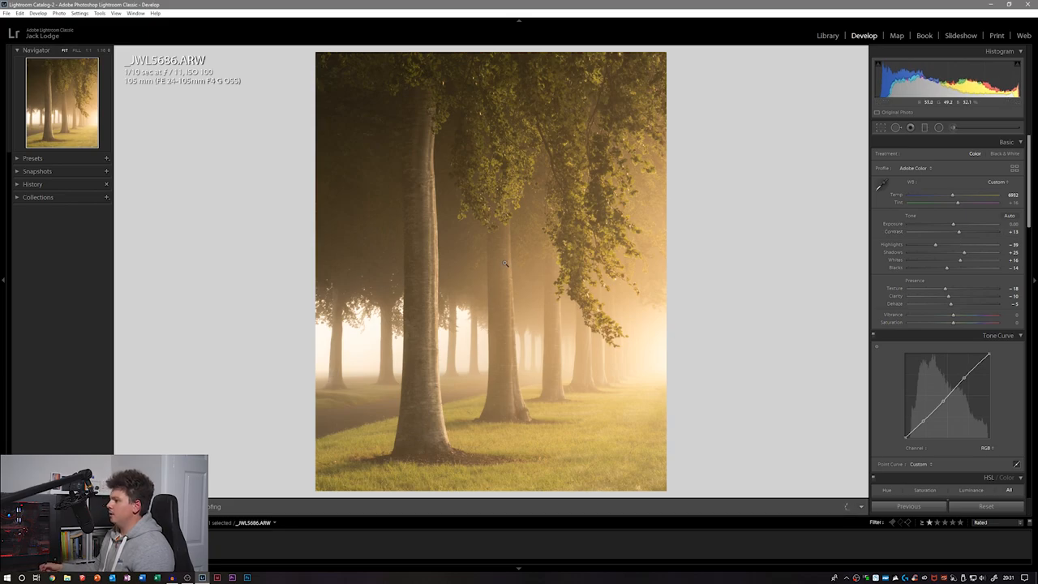
pyautogui.moveTo(555, 287)
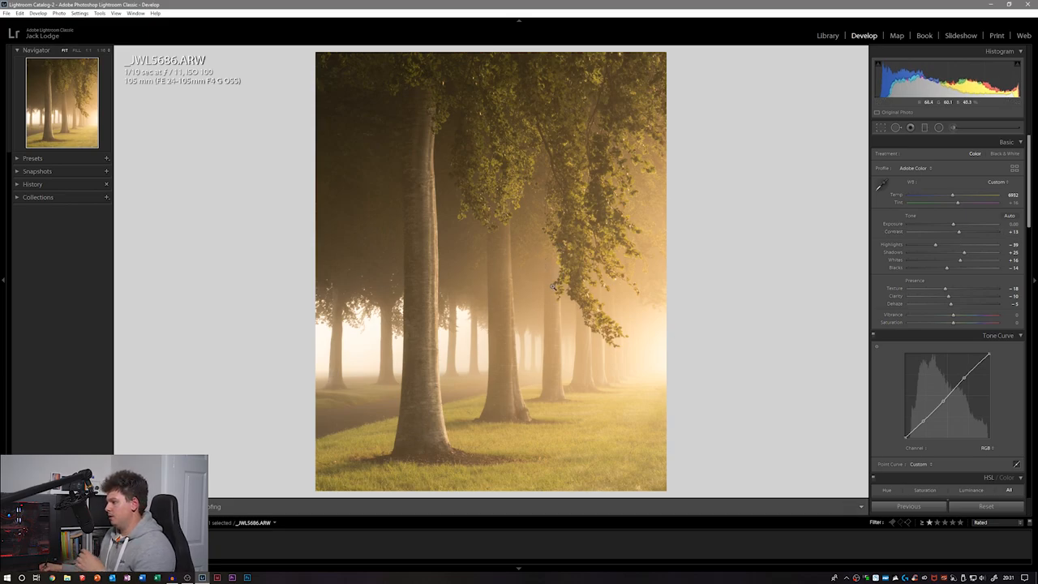
pyautogui.moveTo(549, 270)
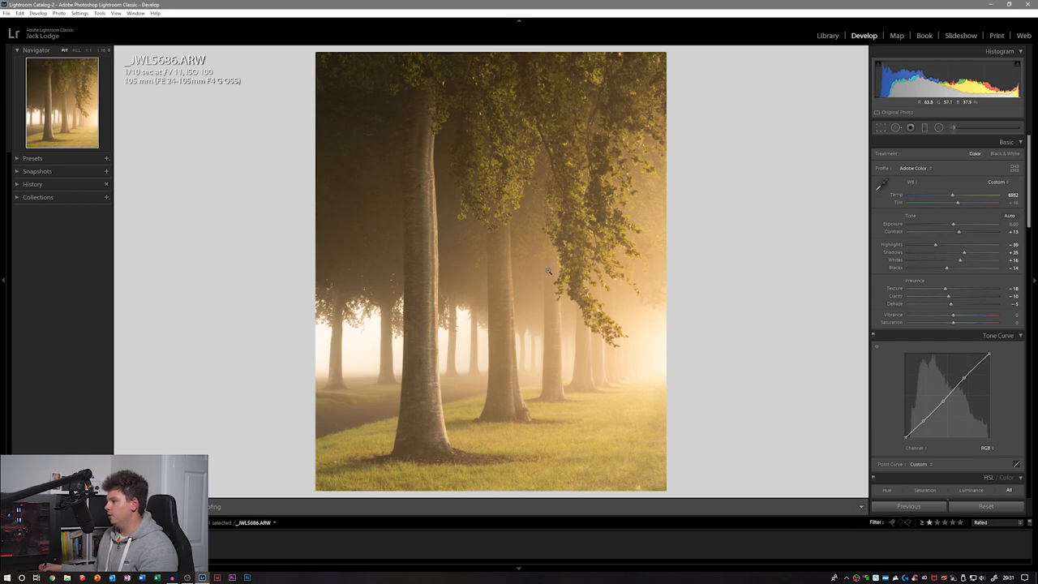
pyautogui.moveTo(544, 276)
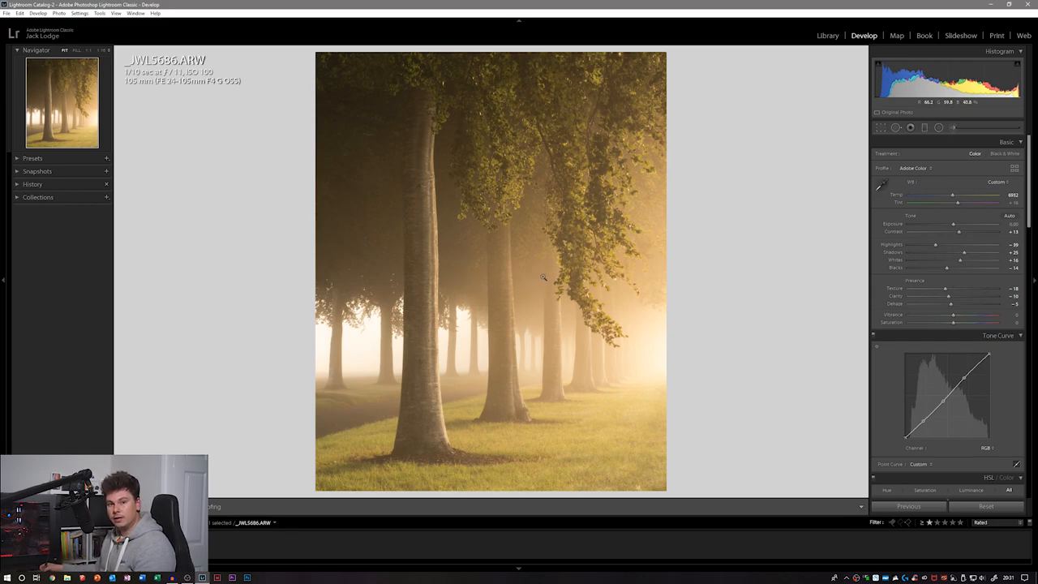
pyautogui.moveTo(537, 281)
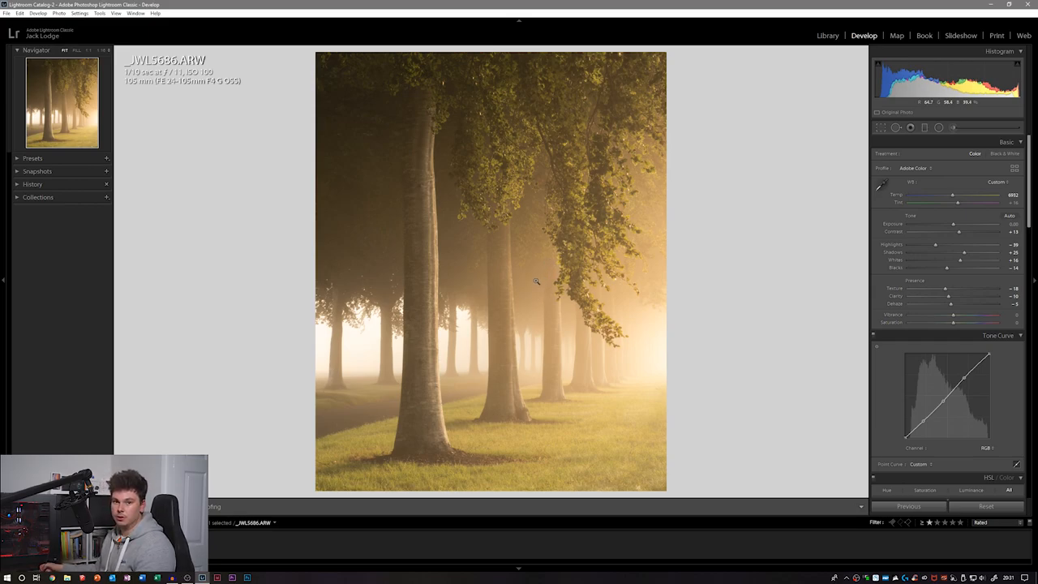
# Send the avenue photo via Edit In > Edit in Adobe Photoshop.
pyautogui.rightClick(536, 282)
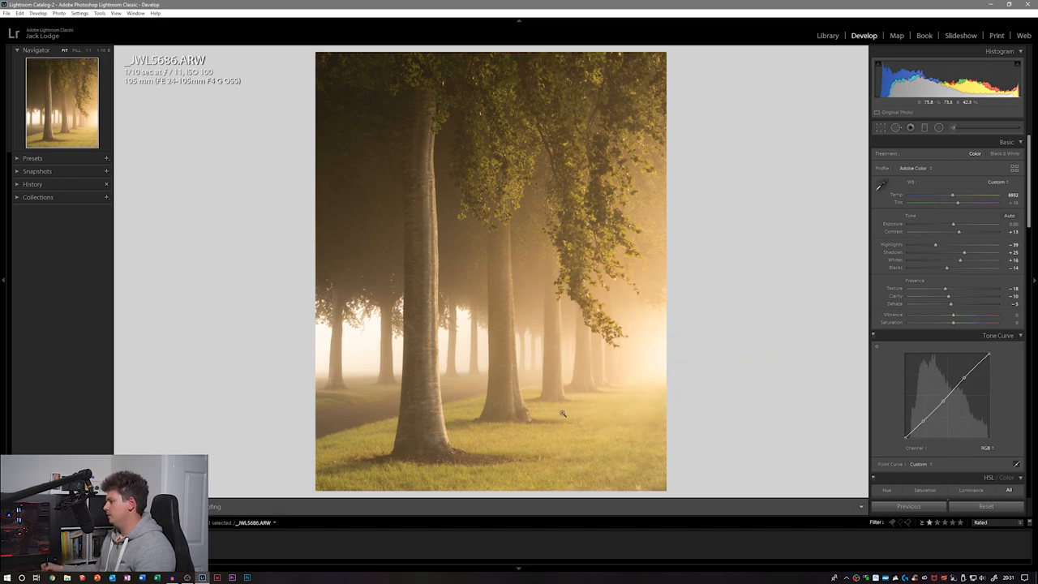
pyautogui.click(246, 578)
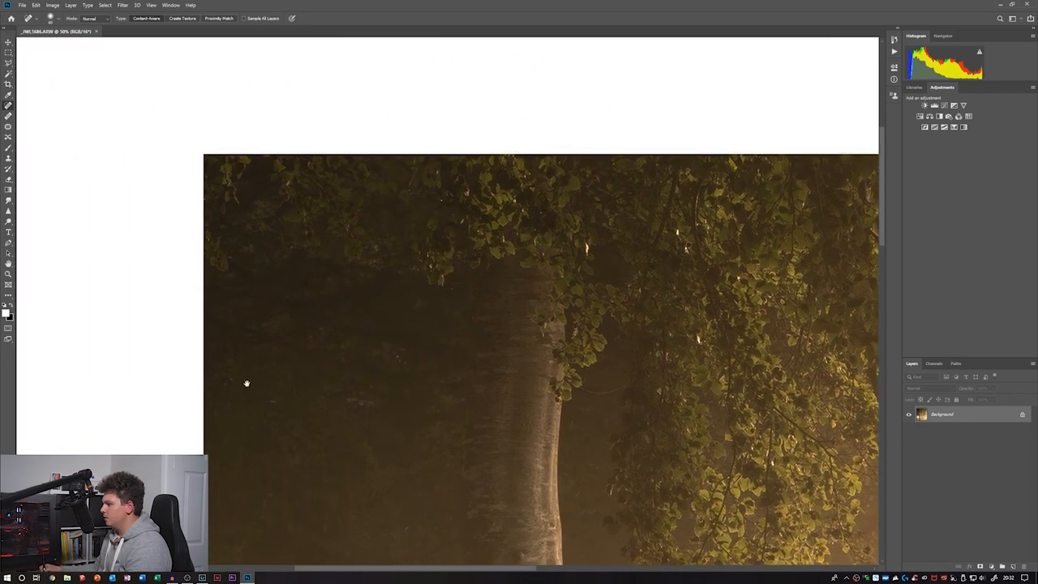
# Heal away the fallen twigs in the grass around the tree bases with Spot Healing.
pyautogui.moveTo(246, 383); pyautogui.dragTo(375, 276)
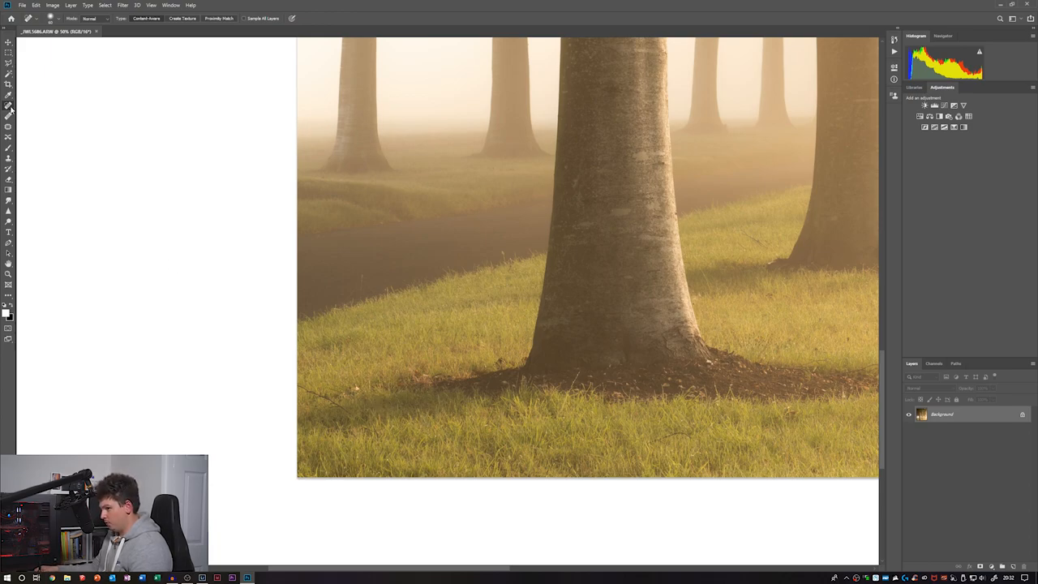
pyautogui.moveTo(8, 110)
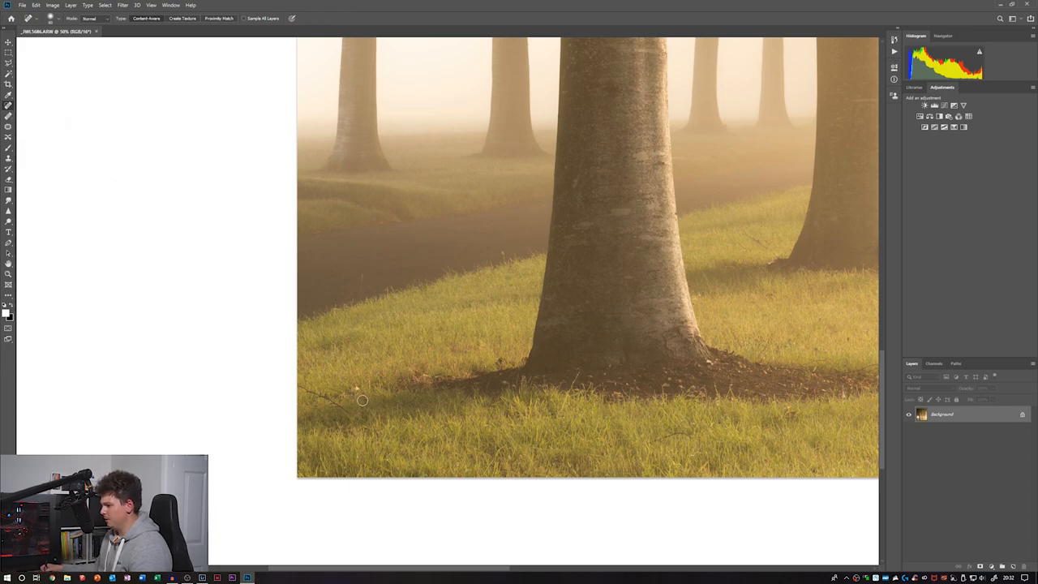
pyautogui.click(50, 18)
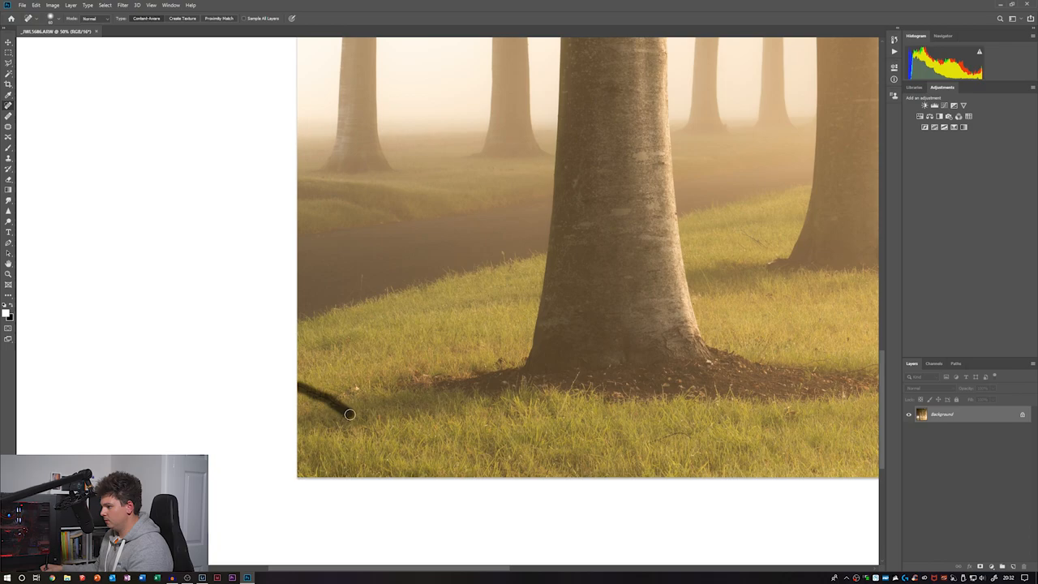
pyautogui.click(349, 413)
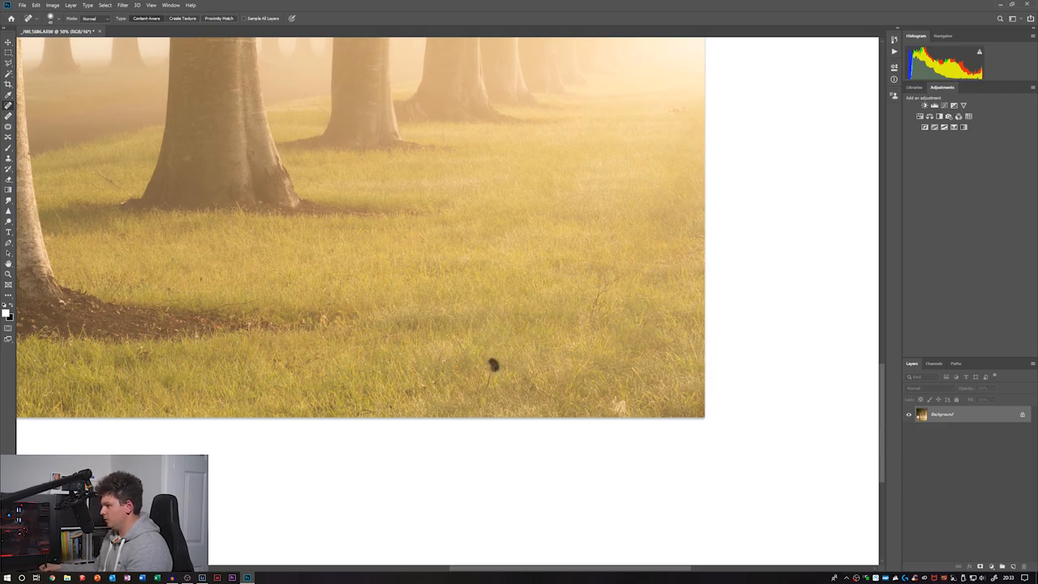
pyautogui.click(494, 365)
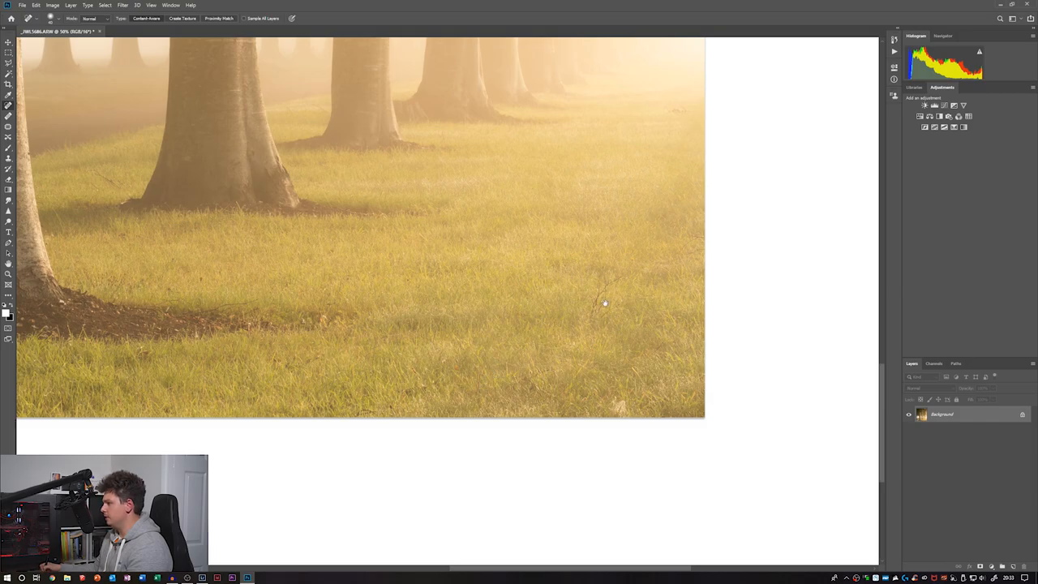
pyautogui.moveTo(604, 303); pyautogui.dragTo(580, 320)
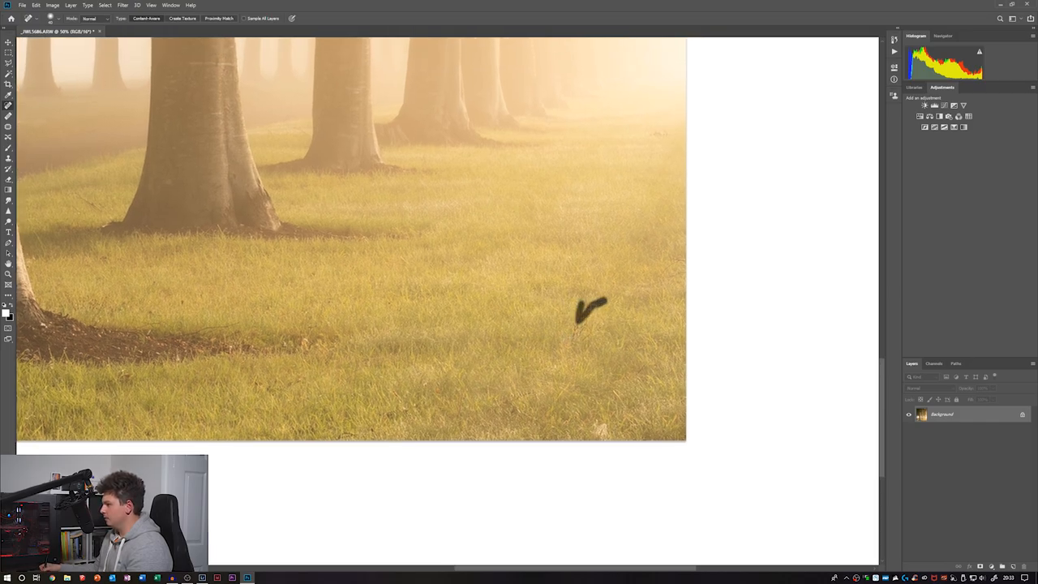
pyautogui.moveTo(592, 305); pyautogui.dragTo(576, 337)
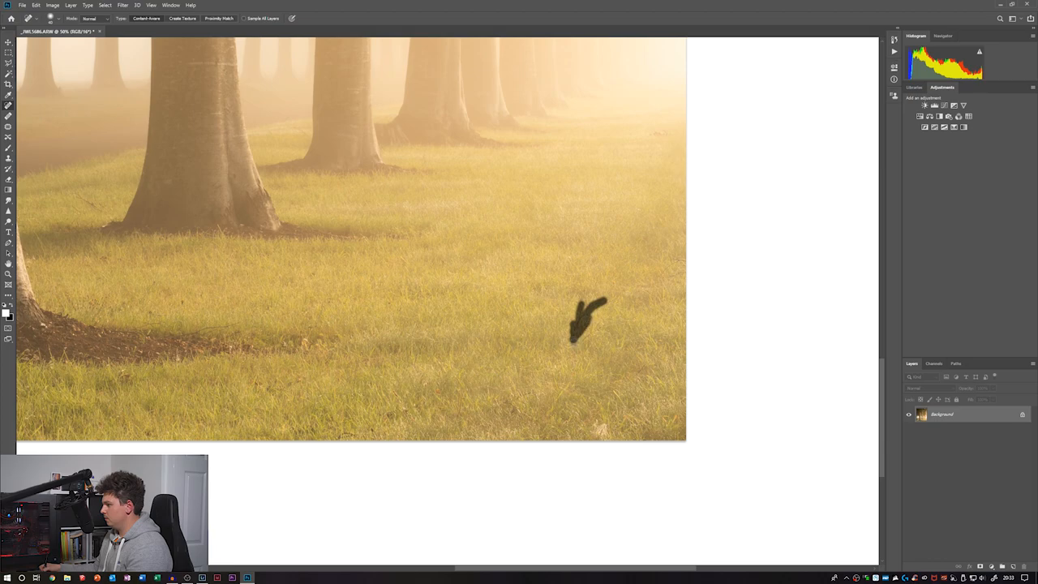
pyautogui.click(588, 321)
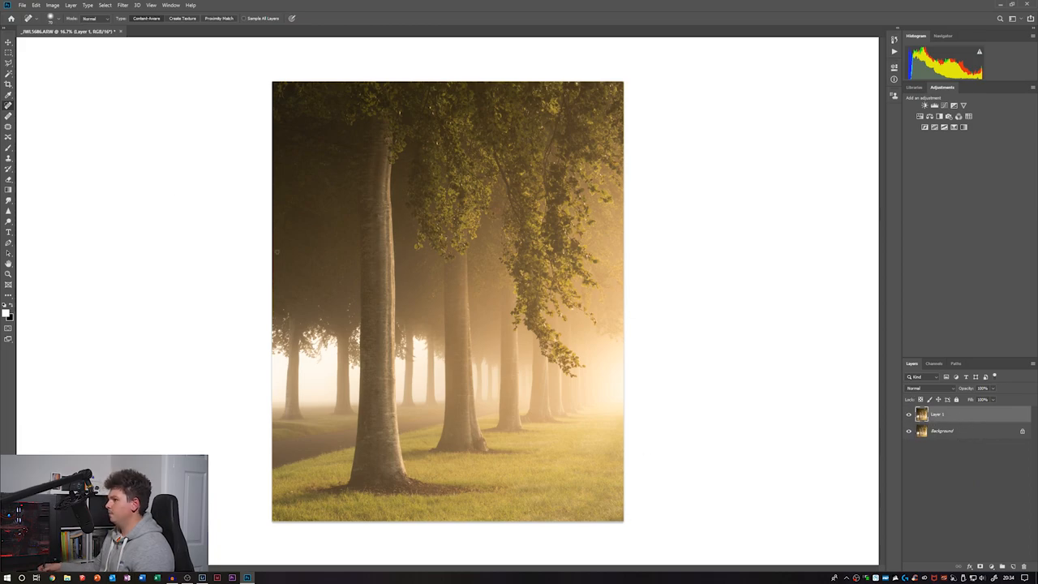
# Apply a Gaussian Blur with a radius of about 36.7 pixels to the duplicate layer.
pyautogui.click(124, 5)
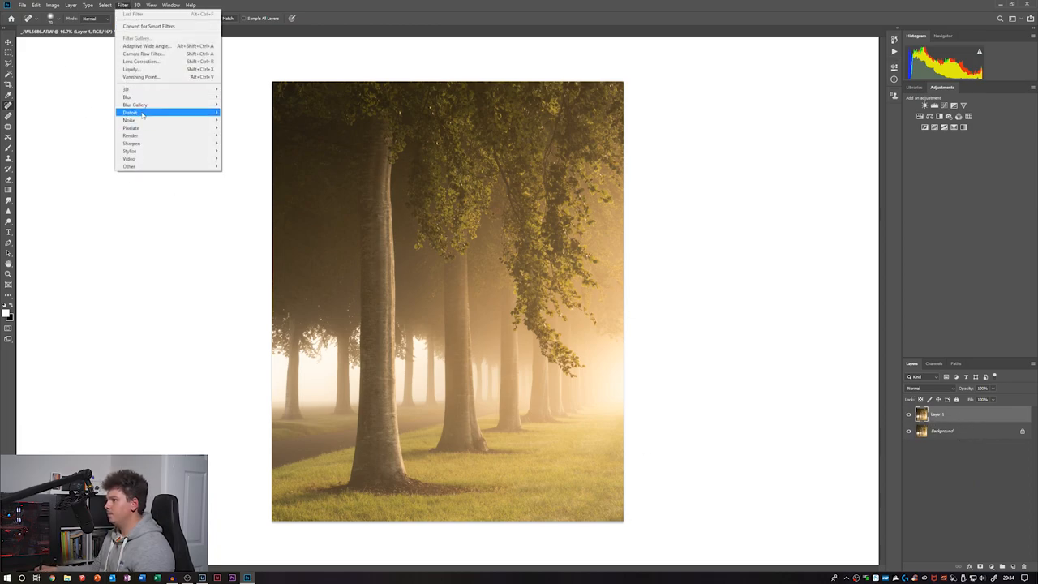
pyautogui.click(130, 97)
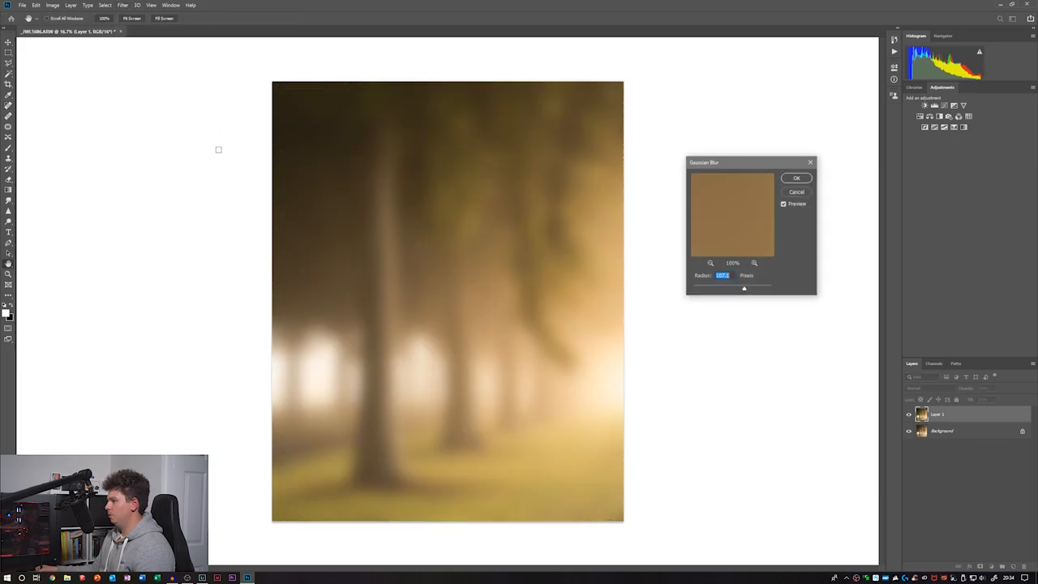
pyautogui.moveTo(744, 288); pyautogui.dragTo(728, 288)
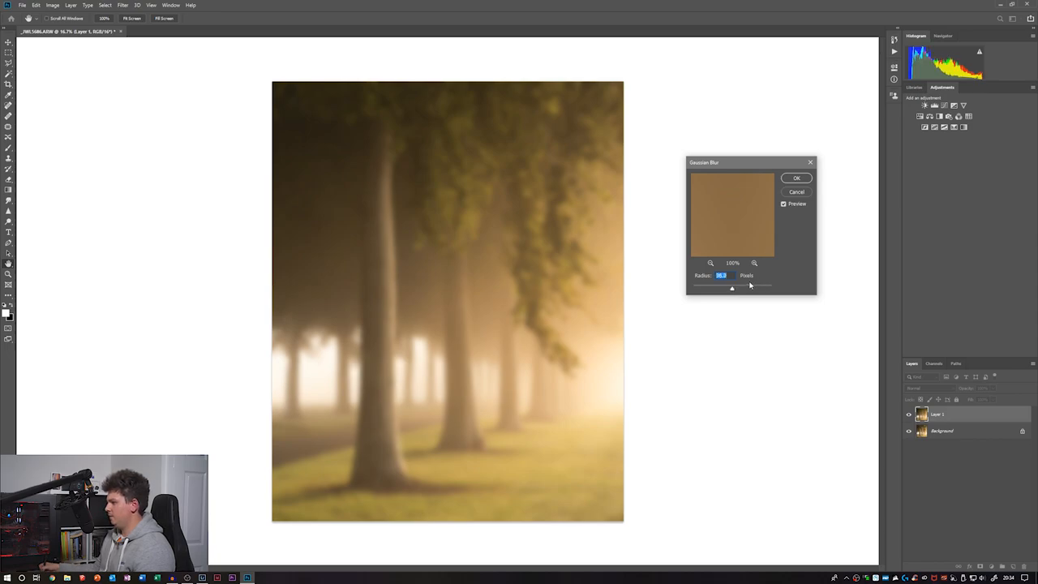
pyautogui.moveTo(732, 287); pyautogui.dragTo(734, 289)
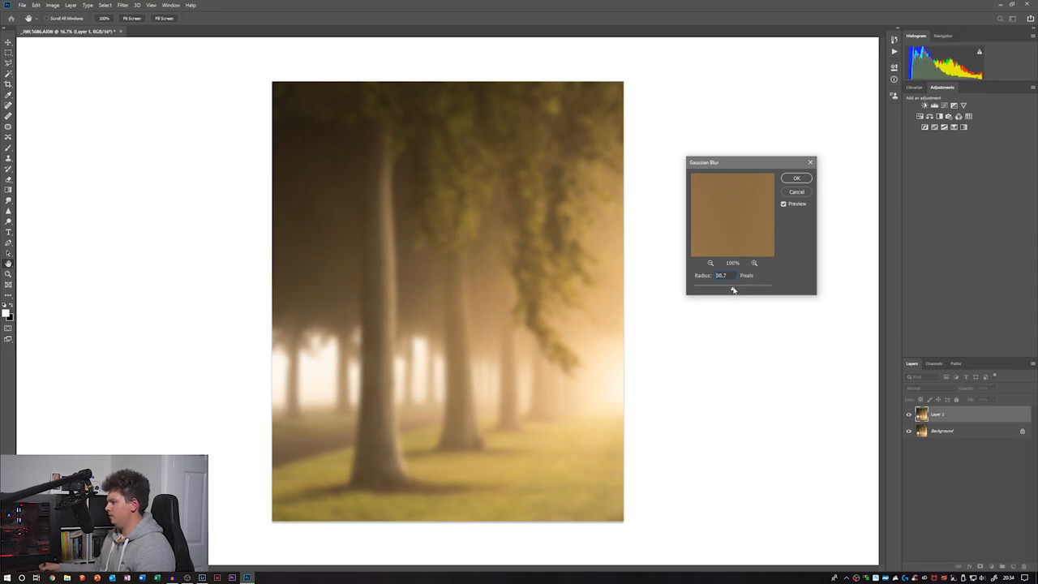
pyautogui.click(796, 178)
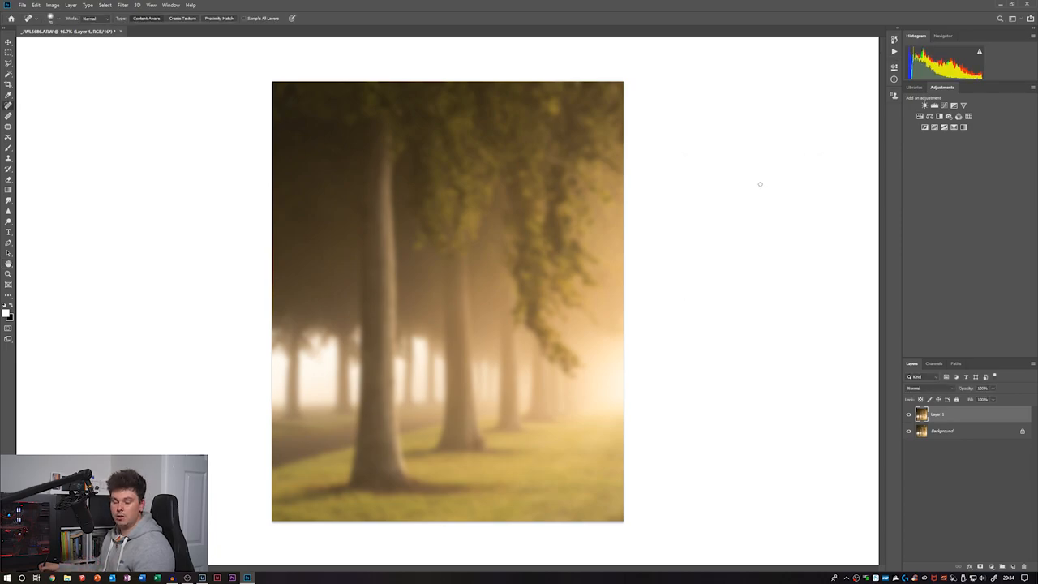
pyautogui.moveTo(730, 217)
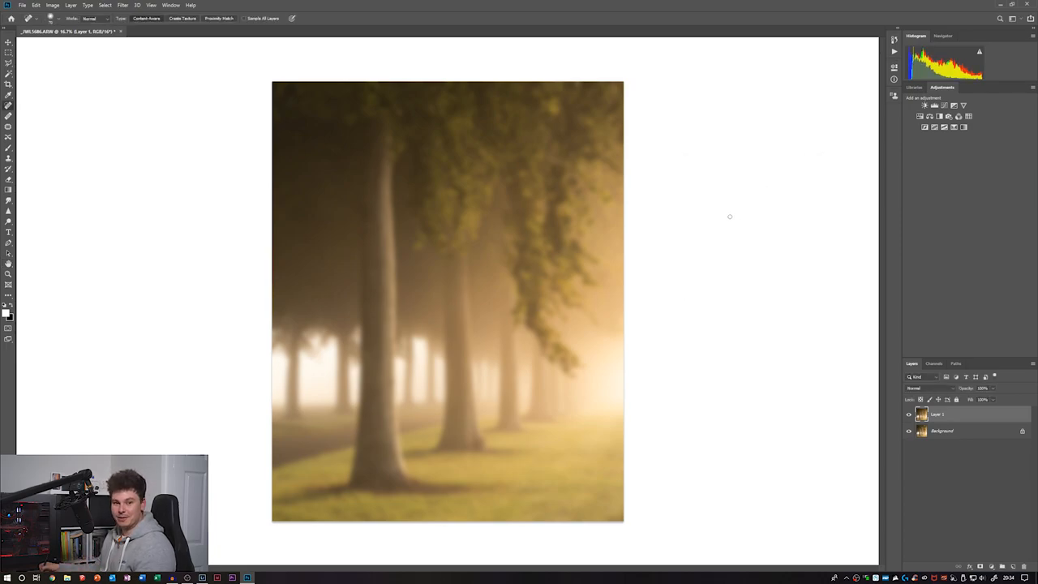
pyautogui.moveTo(751, 233)
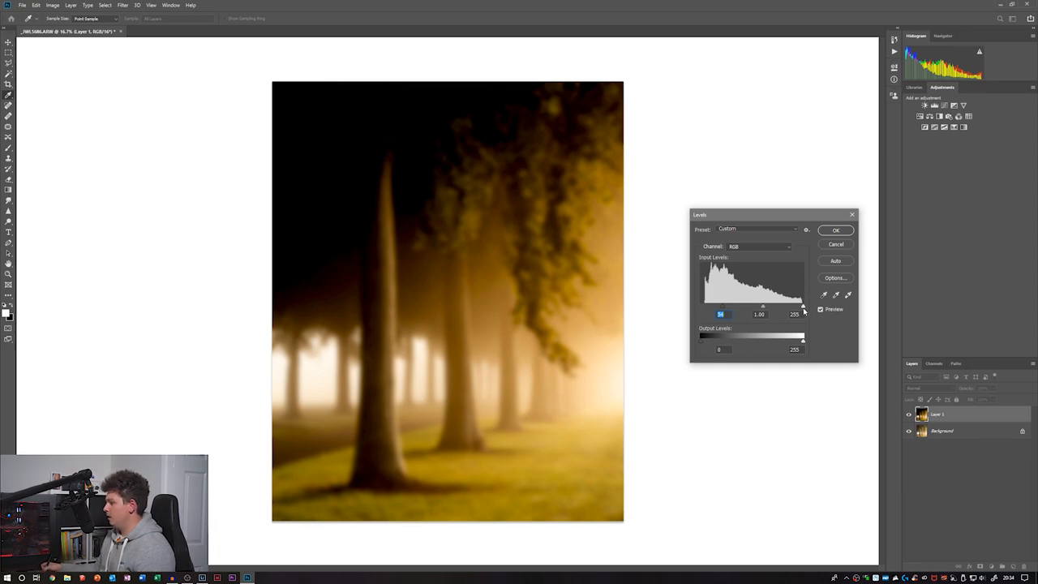
# Brighten the blurred layer's highlights by moving the Levels white input slider inward.
pyautogui.moveTo(803, 306); pyautogui.dragTo(775, 306)
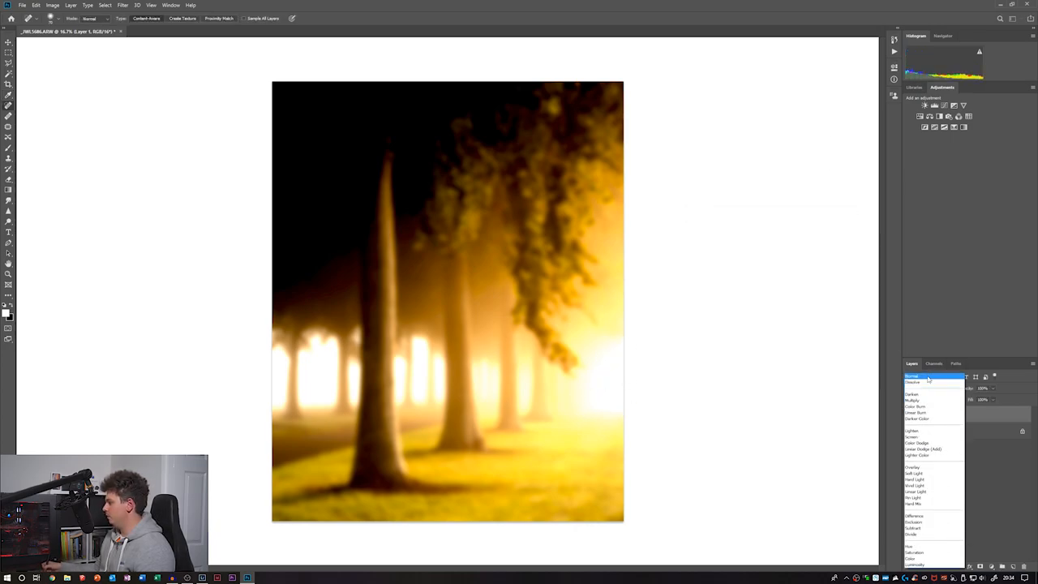
# Set the glow layer to Soft Light at about 8% opacity, then hide it to compare.
pyautogui.click(914, 474)
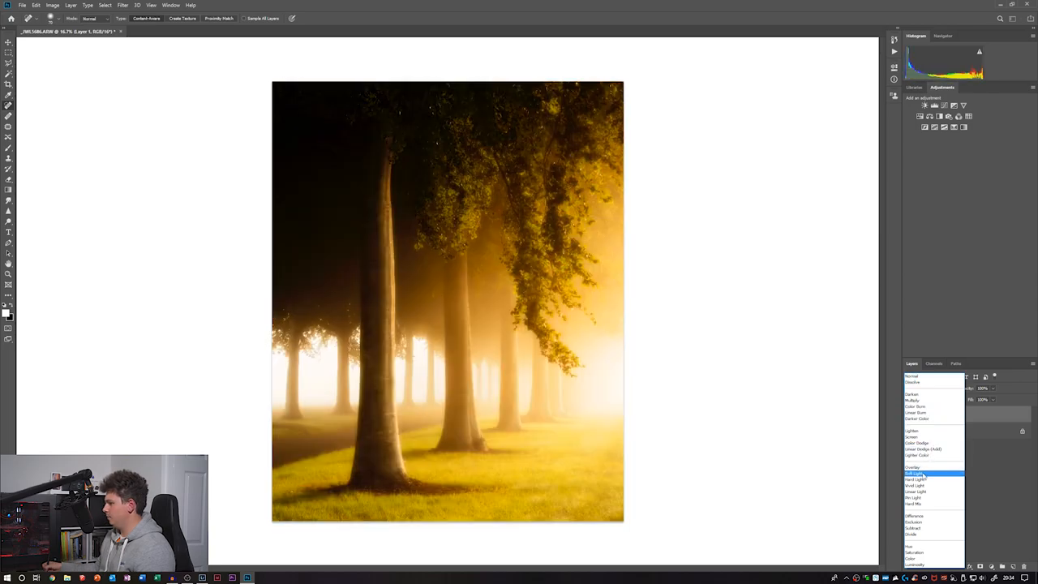
pyautogui.click(917, 472)
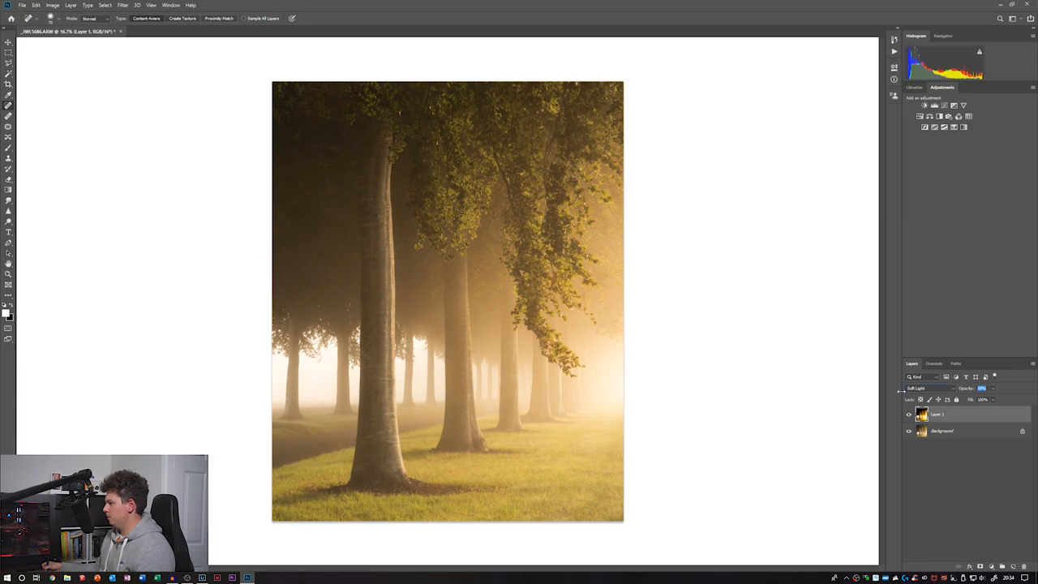
pyautogui.click(925, 388)
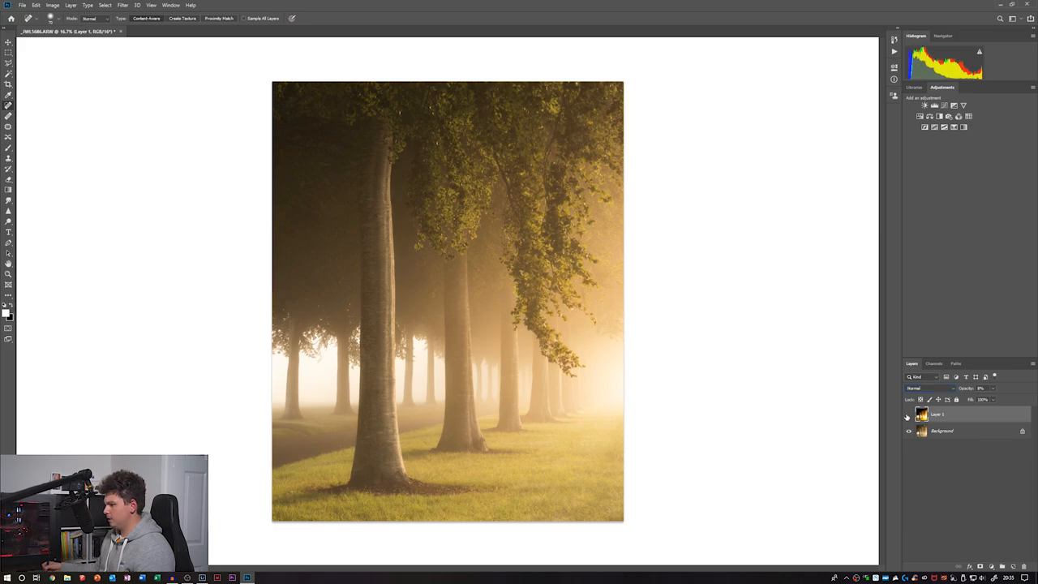
pyautogui.click(908, 413)
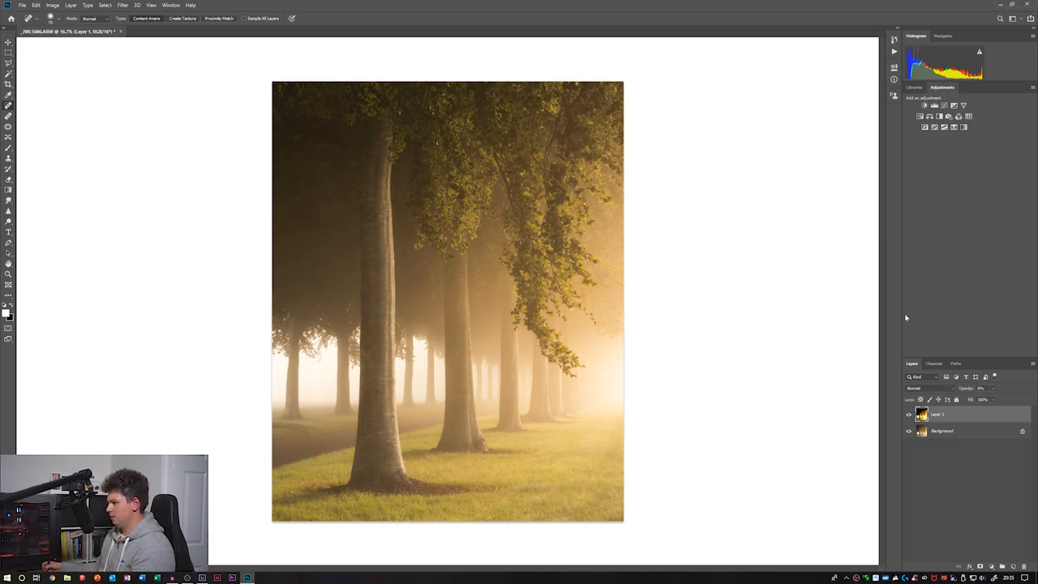
pyautogui.moveTo(933, 381)
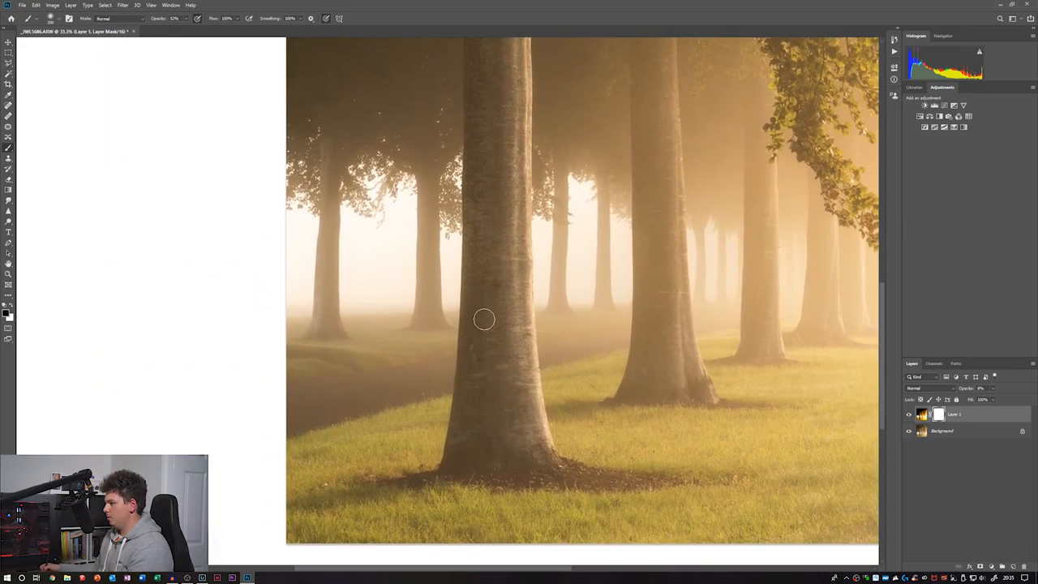
pyautogui.moveTo(472, 329)
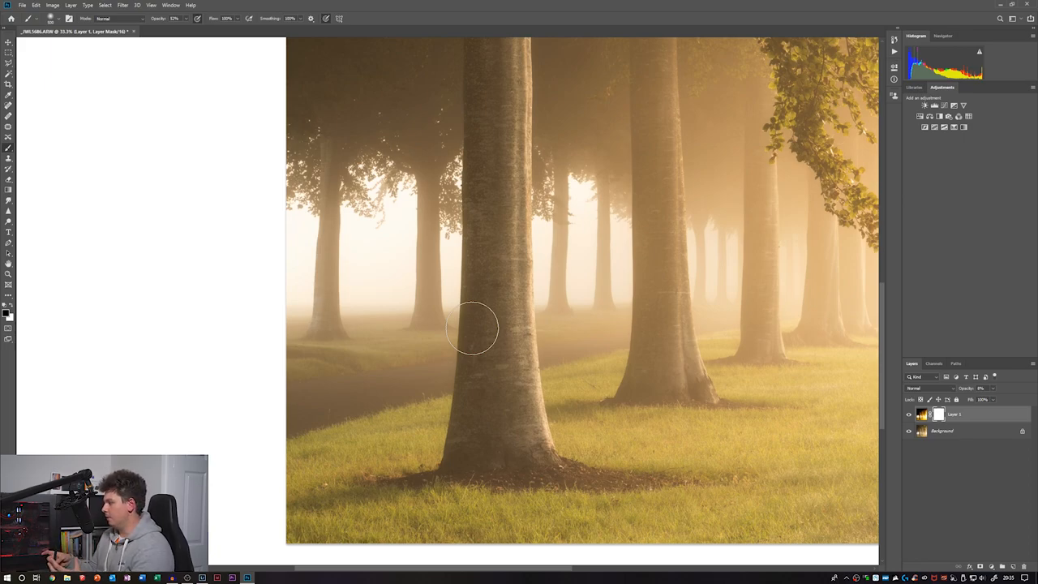
pyautogui.moveTo(174, 308)
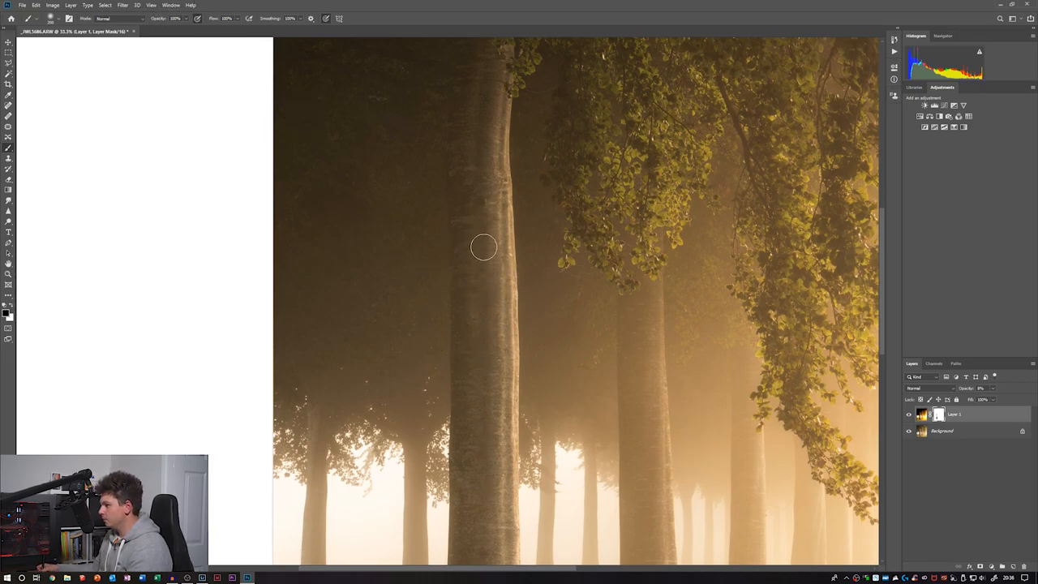
pyautogui.moveTo(473, 290)
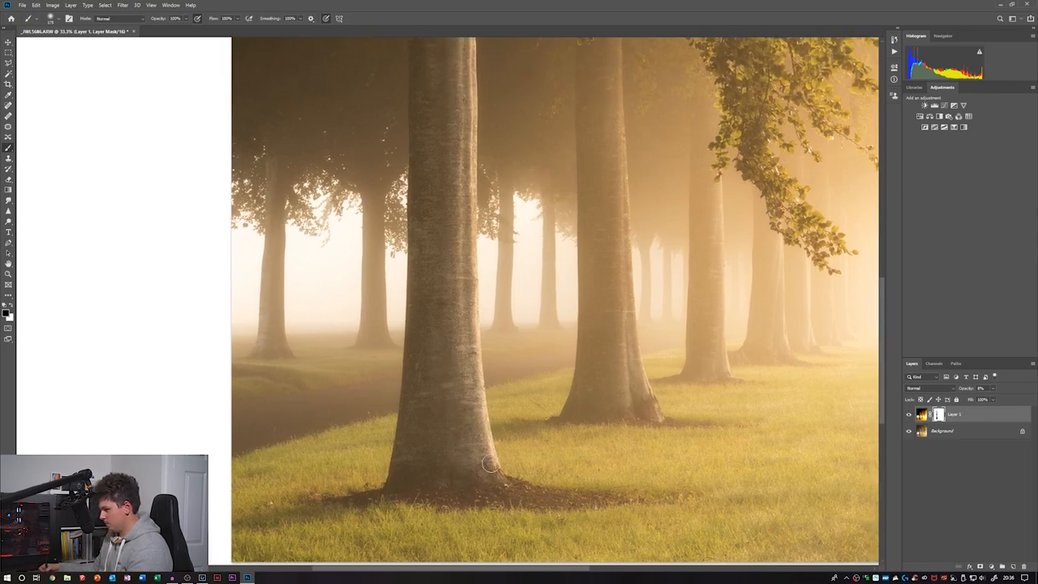
pyautogui.moveTo(454, 258)
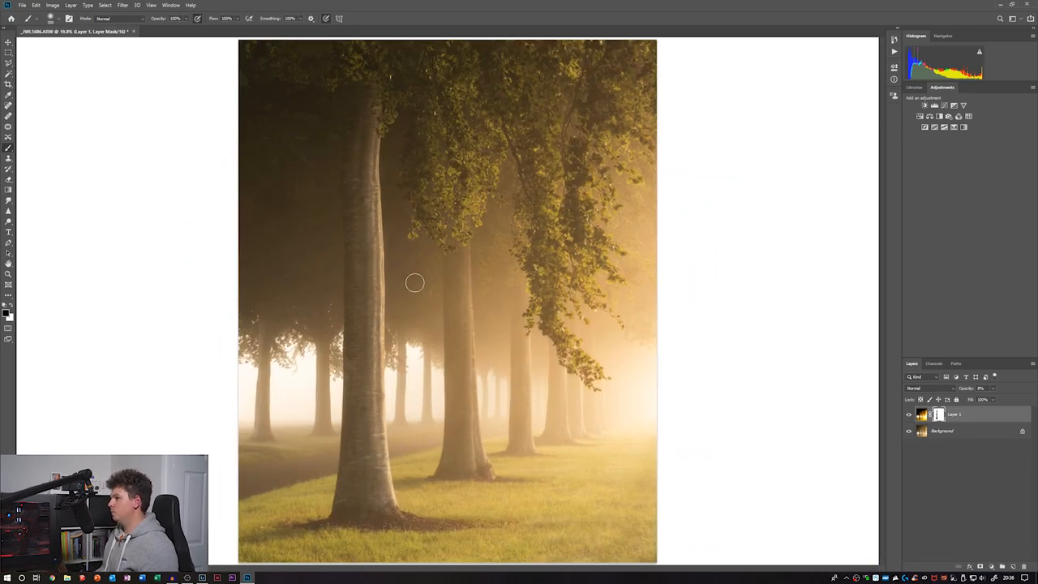
pyautogui.moveTo(621, 327)
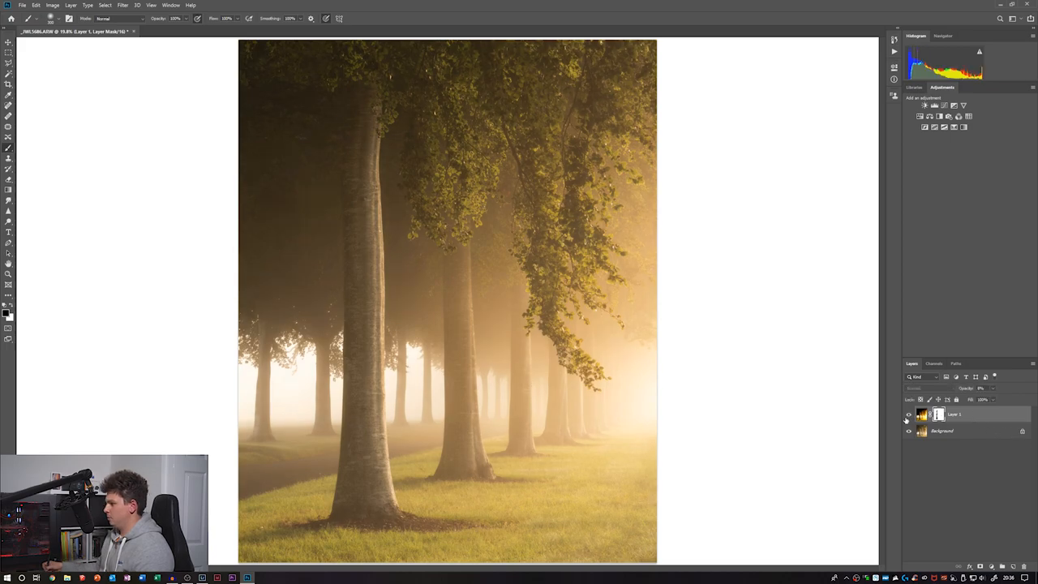
# Hide and reshow Layer 1, then toggle the Background layer to compare the glow.
pyautogui.click(908, 415)
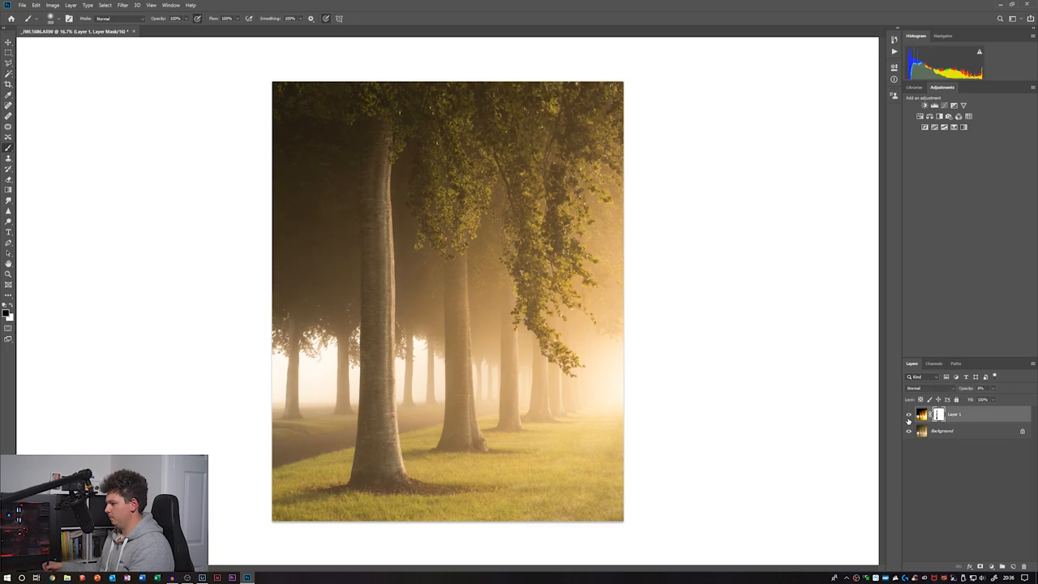
pyautogui.click(908, 415)
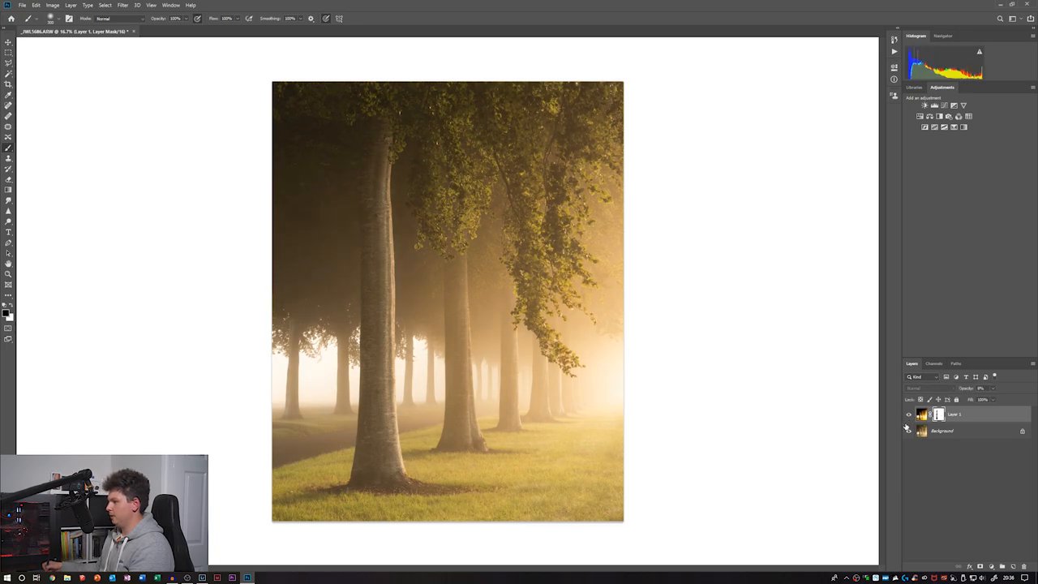
pyautogui.click(908, 430)
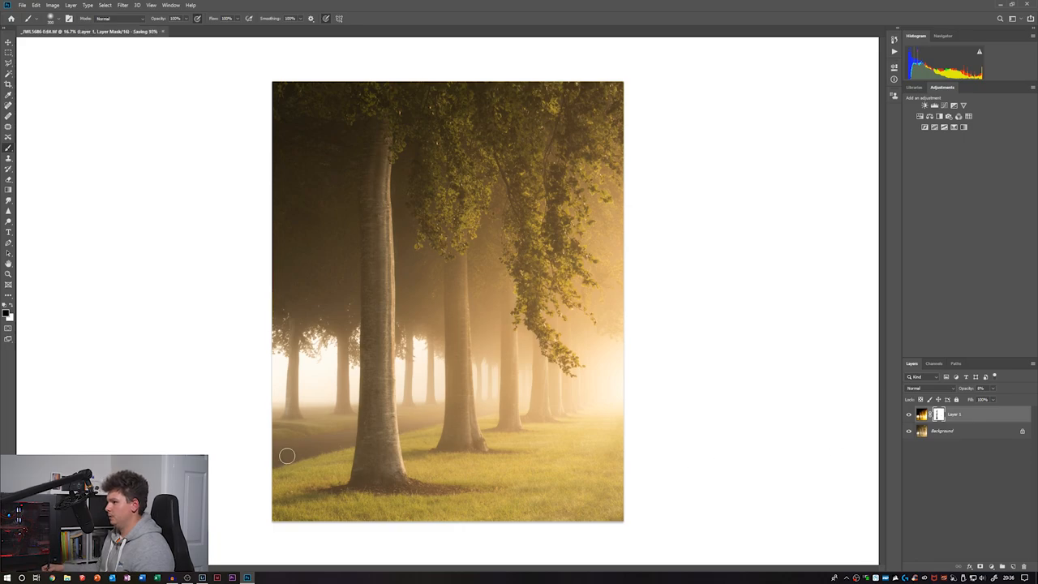
pyautogui.moveTo(242, 425)
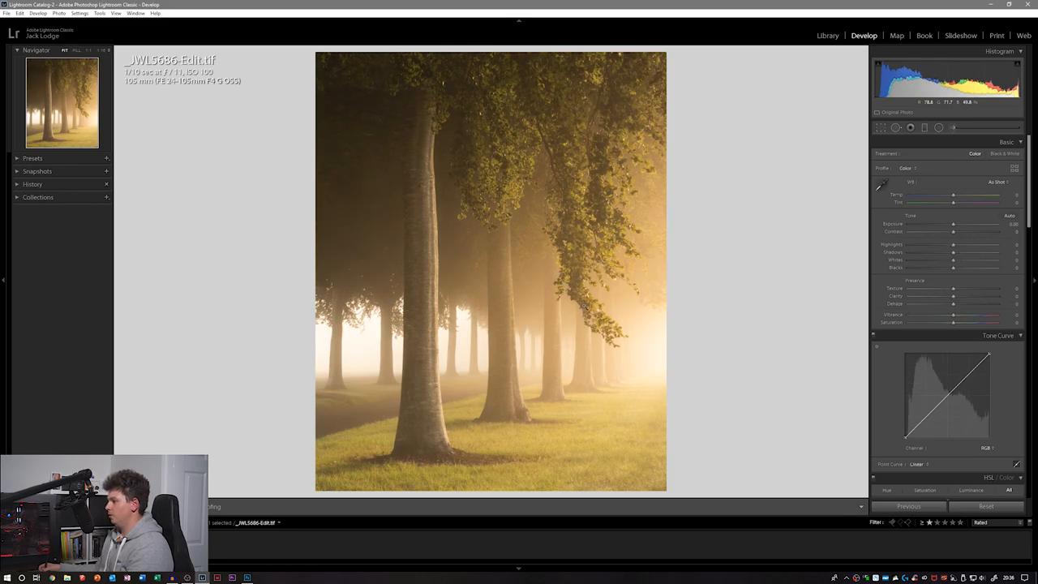
pyautogui.moveTo(565, 318)
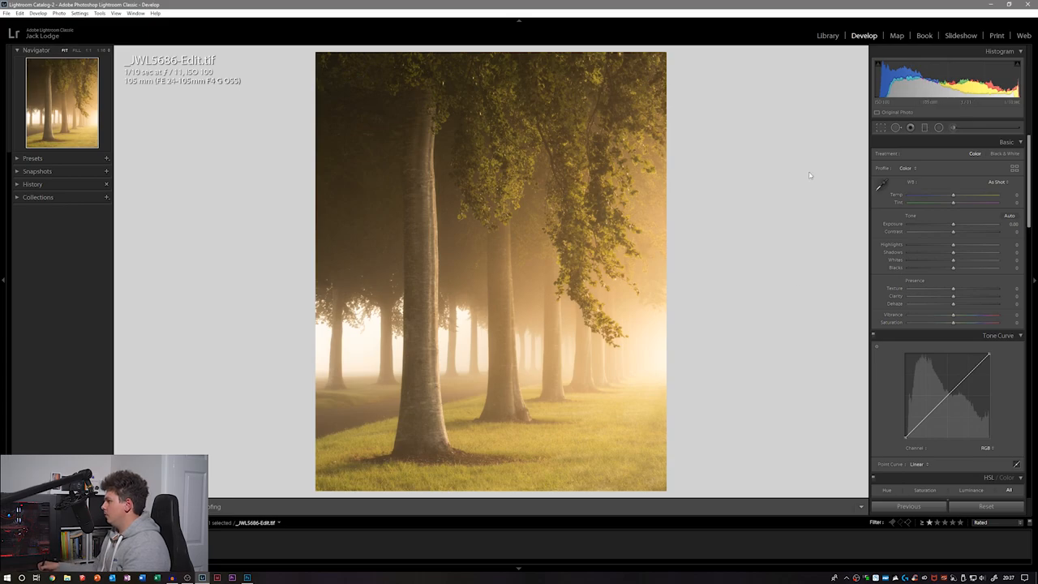
pyautogui.moveTo(714, 276)
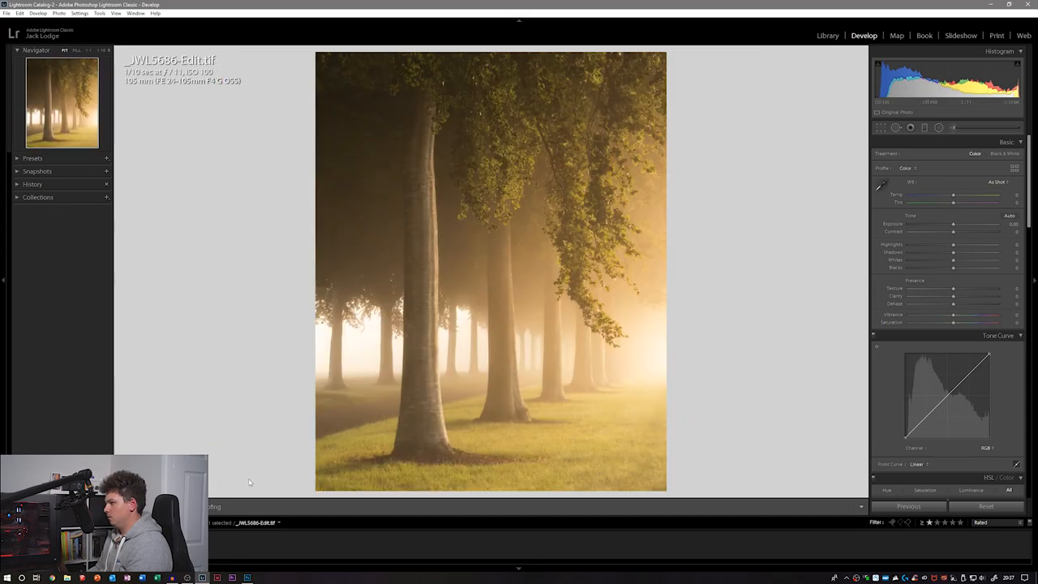
pyautogui.moveTo(631, 238)
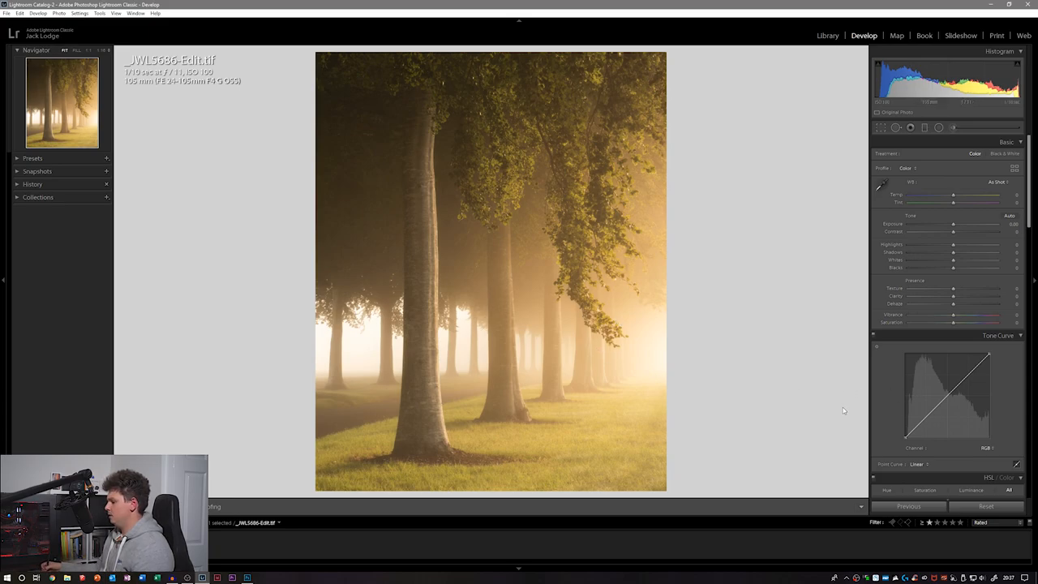
pyautogui.moveTo(906, 299)
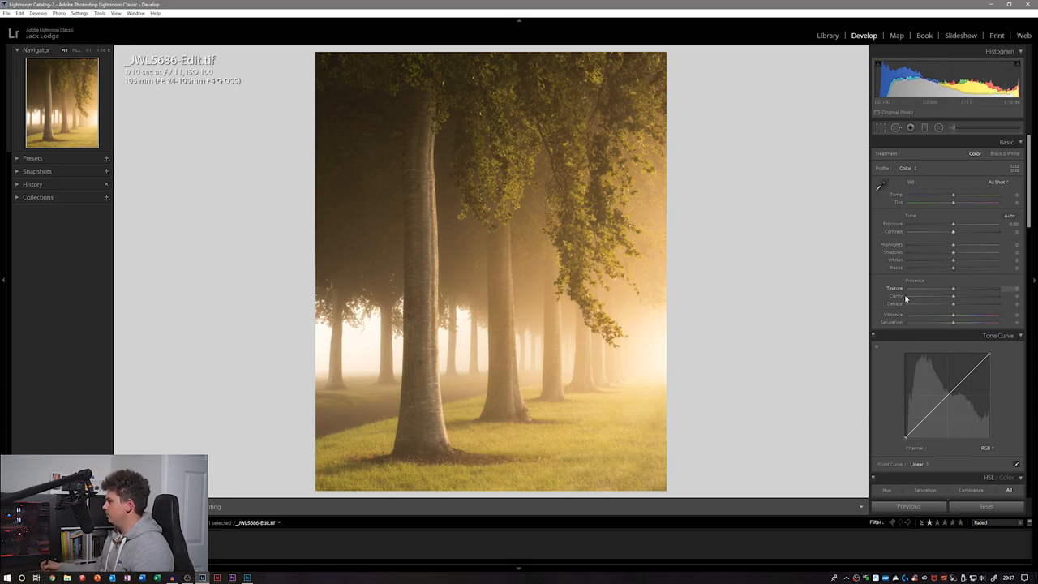
# Preview Yellow Hue at -100, then settle Orange and Yellow Hue near -6 and -4.
pyautogui.scroll(-3)
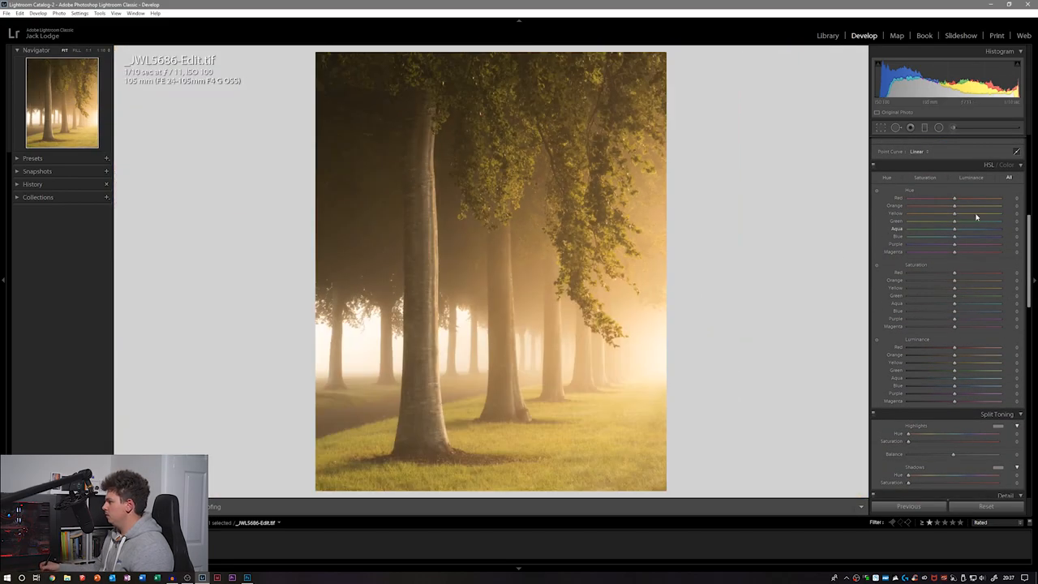
pyautogui.moveTo(956, 205); pyautogui.dragTo(954, 205)
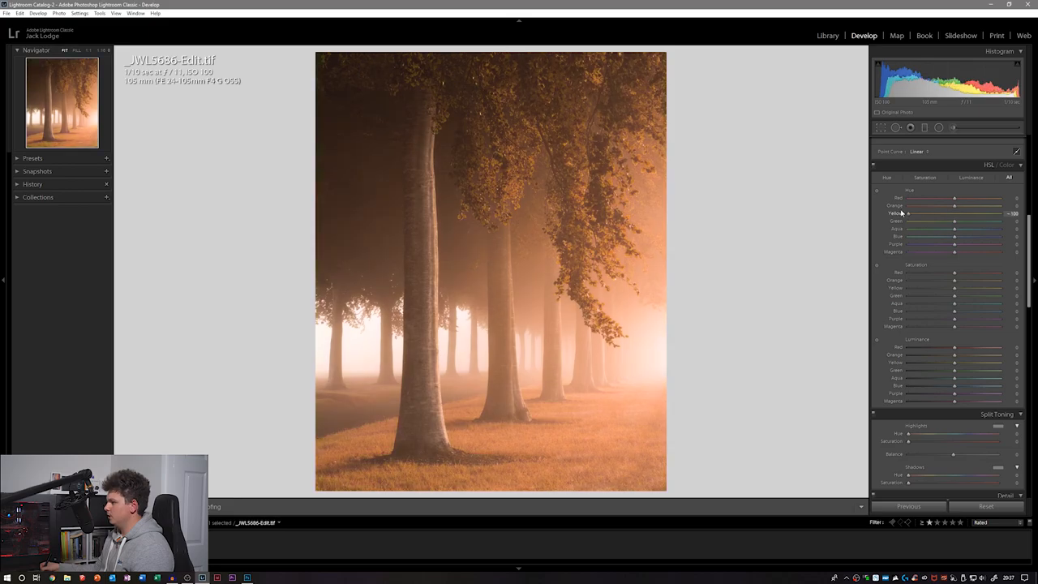
pyautogui.moveTo(907, 212); pyautogui.dragTo(955, 212)
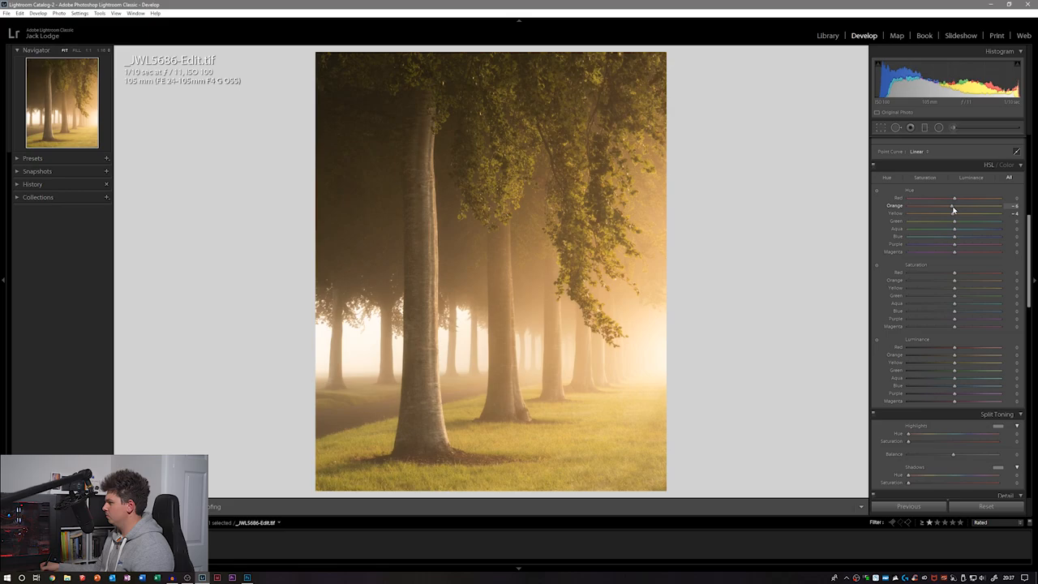
pyautogui.moveTo(954, 211)
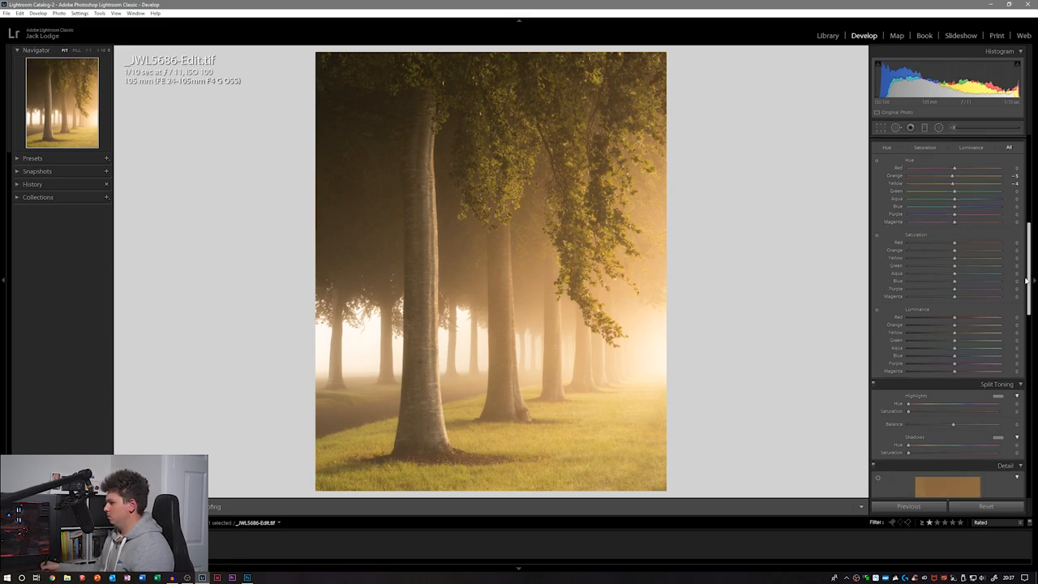
pyautogui.scroll(-3)
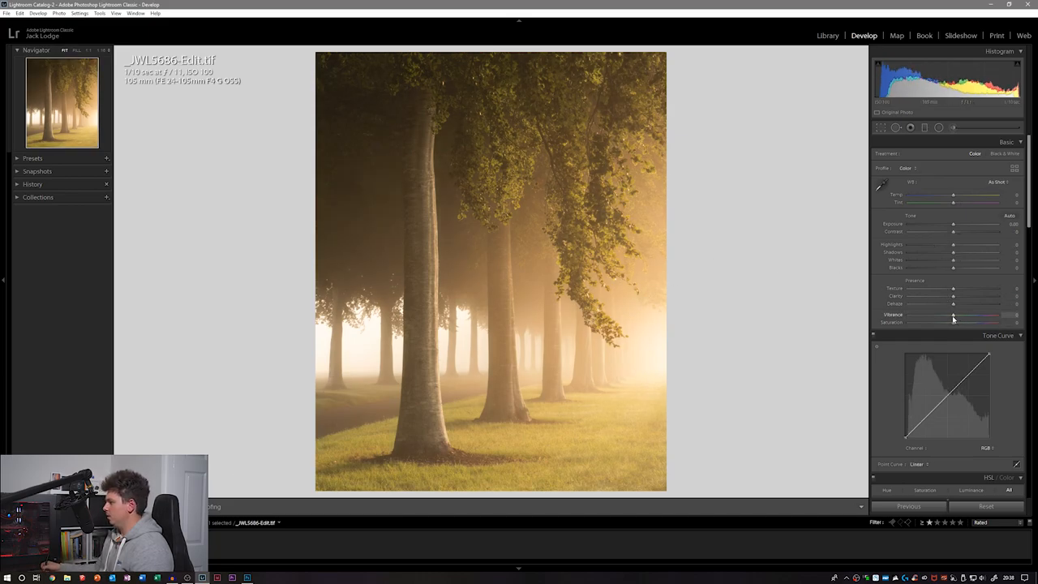
# Raise Vibrance to a gentle +5.
pyautogui.moveTo(953, 315); pyautogui.dragTo(961, 314)
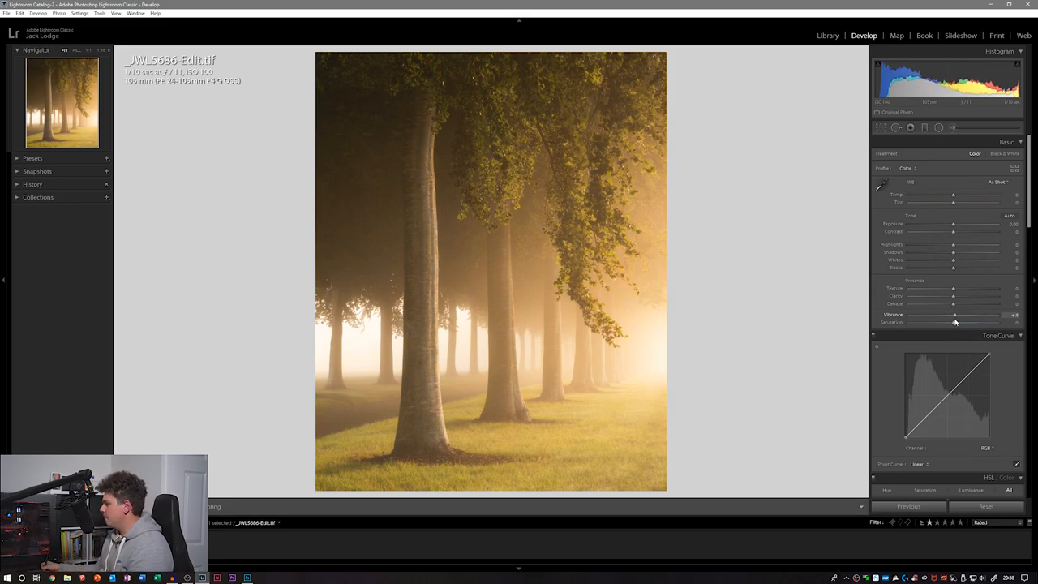
pyautogui.moveTo(955, 315); pyautogui.dragTo(949, 315)
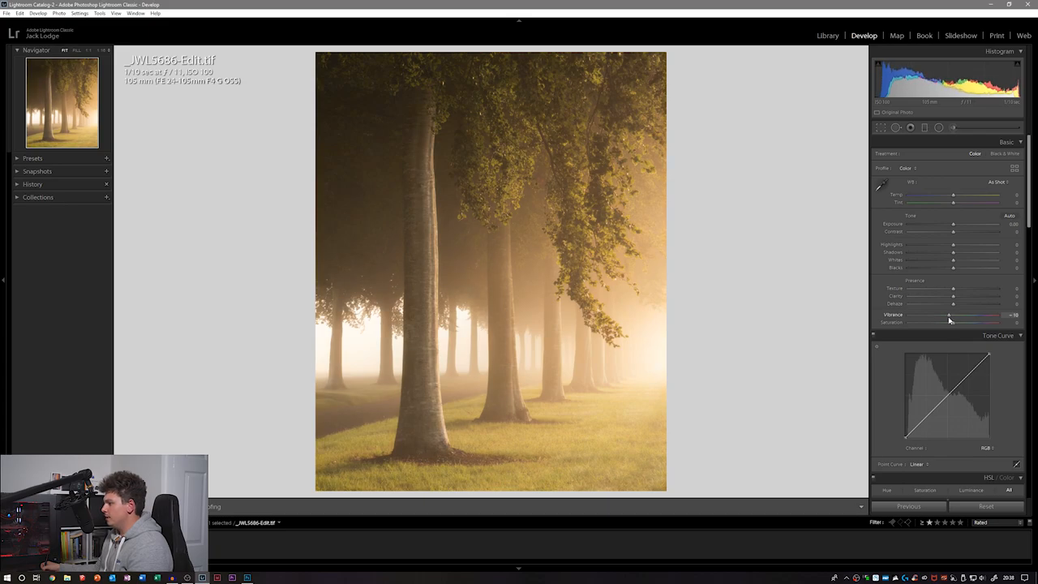
pyautogui.moveTo(949, 314); pyautogui.dragTo(957, 315)
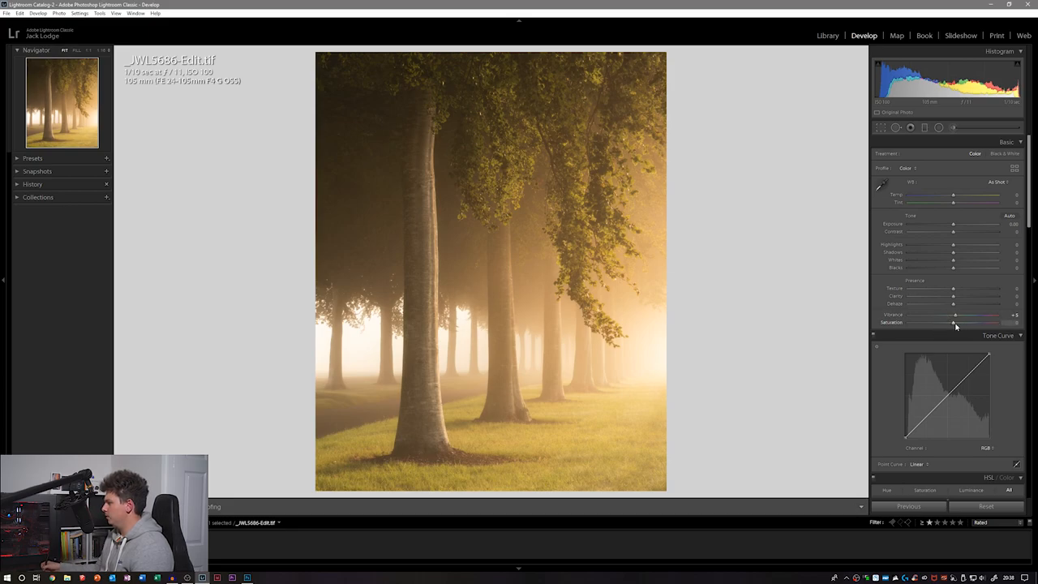
# Try a higher Saturation, then return it to 0.
pyautogui.moveTo(954, 323); pyautogui.dragTo(977, 323)
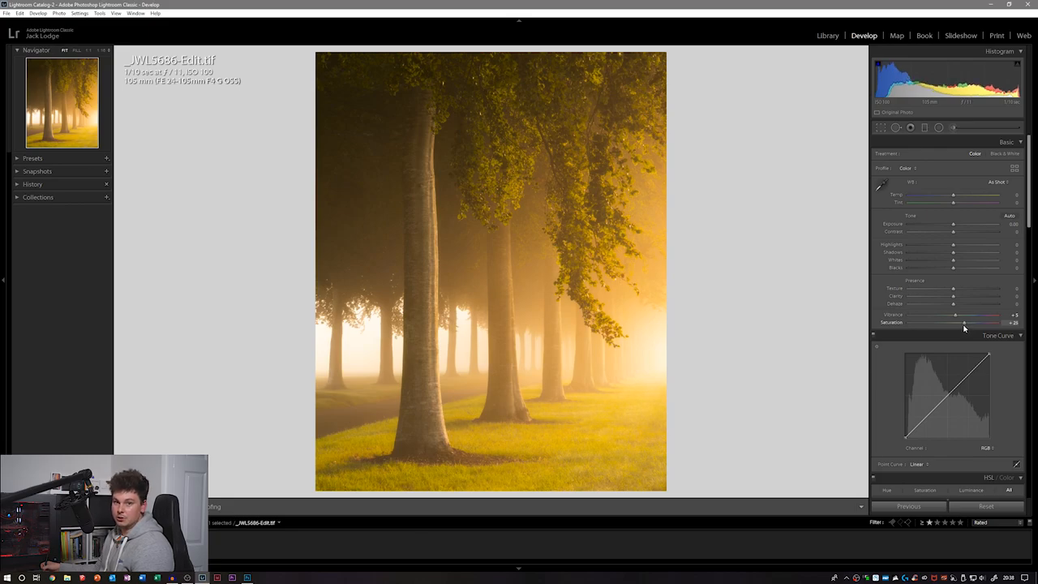
pyautogui.moveTo(962, 323); pyautogui.dragTo(955, 323)
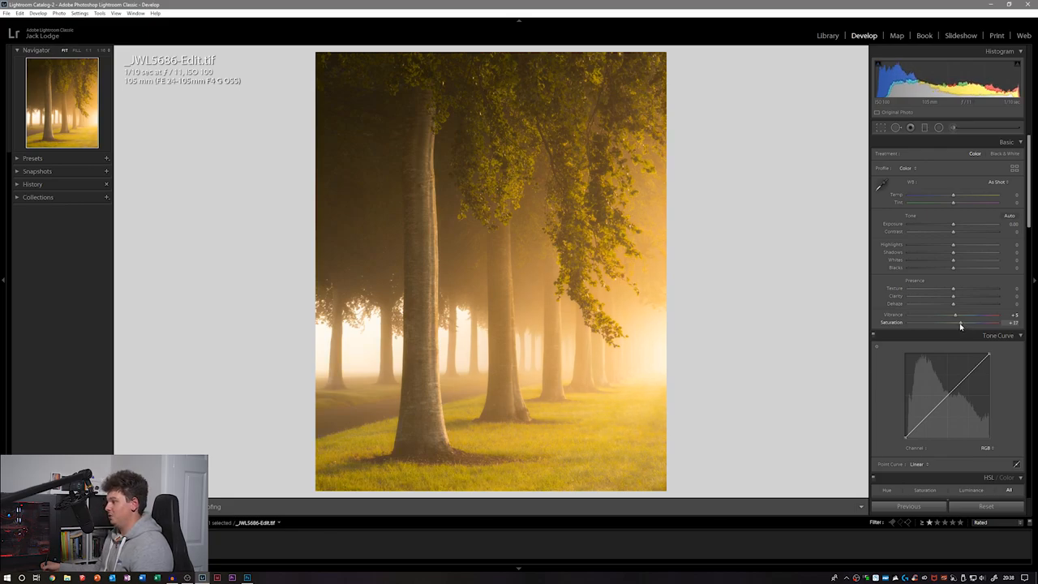
pyautogui.moveTo(957, 322); pyautogui.dragTo(955, 322)
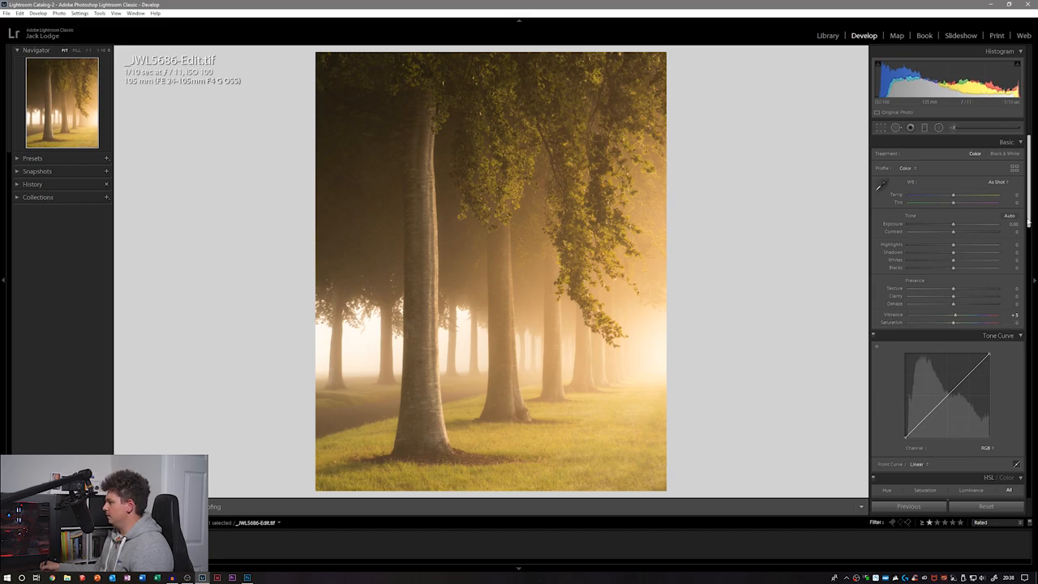
# Review the panels and preview the image, then raise Contrast to about +16.
pyautogui.scroll(-3)
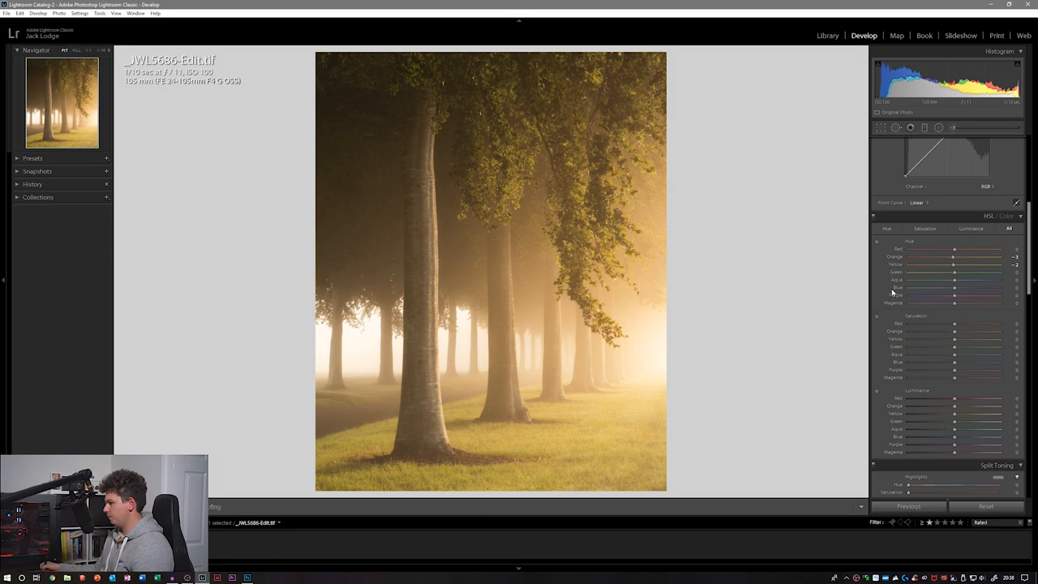
pyautogui.scroll(-3)
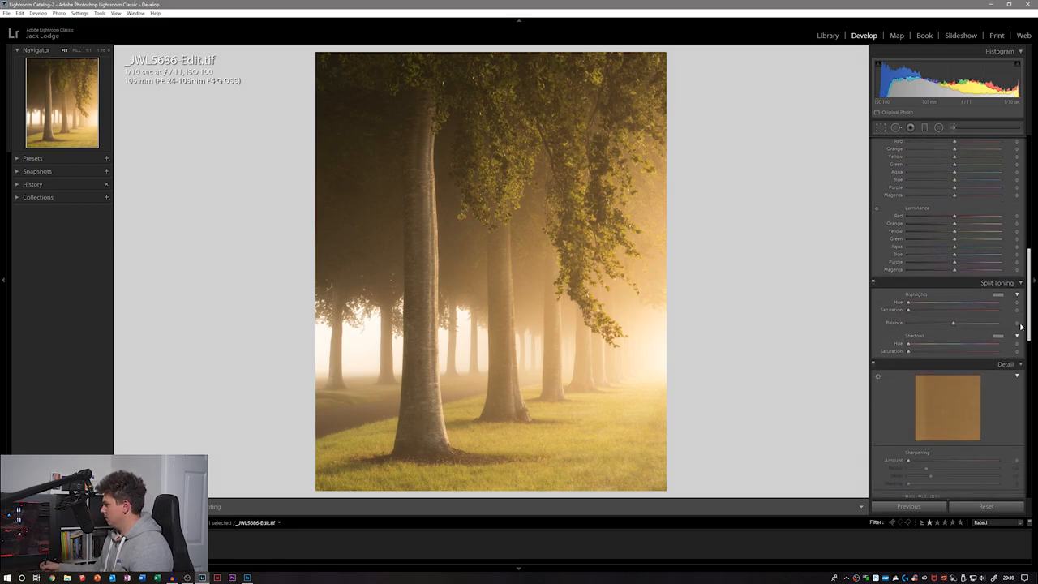
pyautogui.scroll(3)
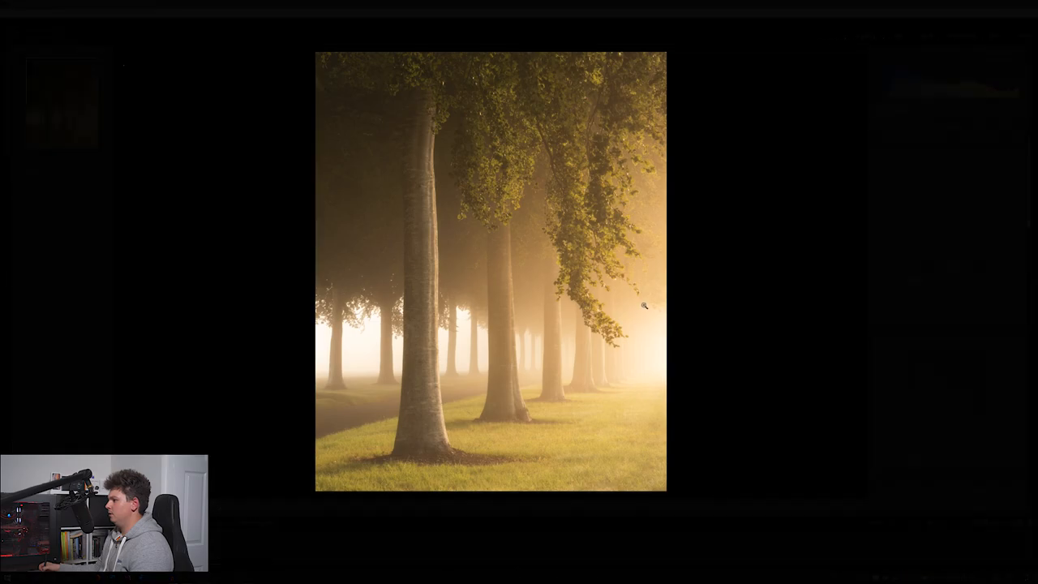
pyautogui.moveTo(883, 317)
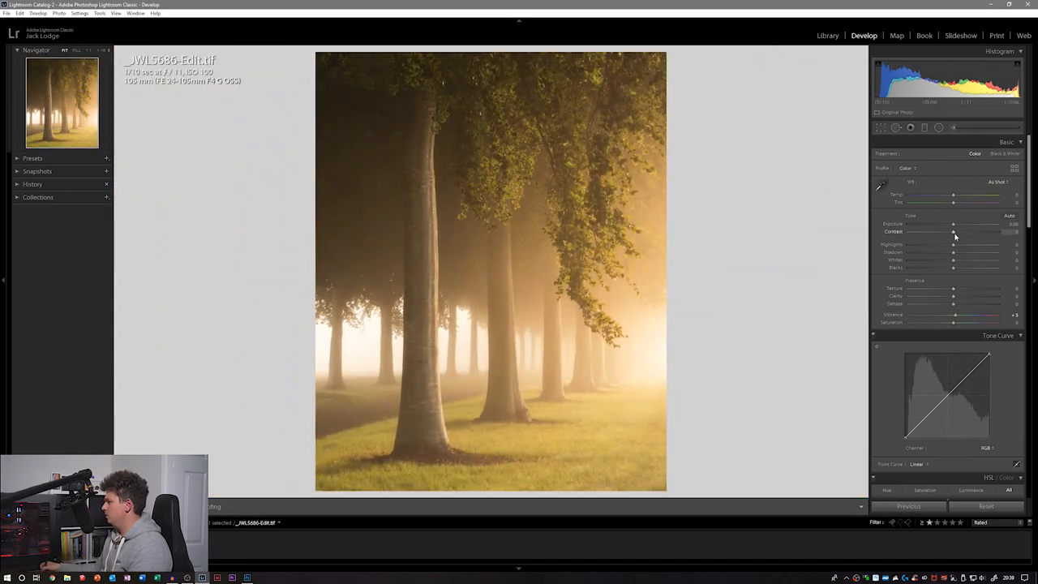
pyautogui.moveTo(955, 233); pyautogui.dragTo(961, 233)
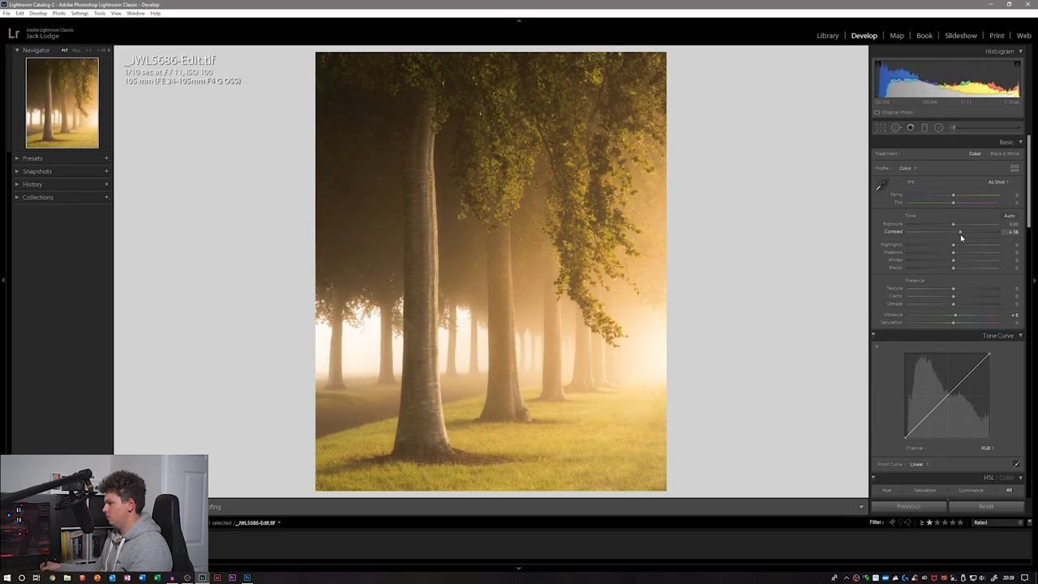